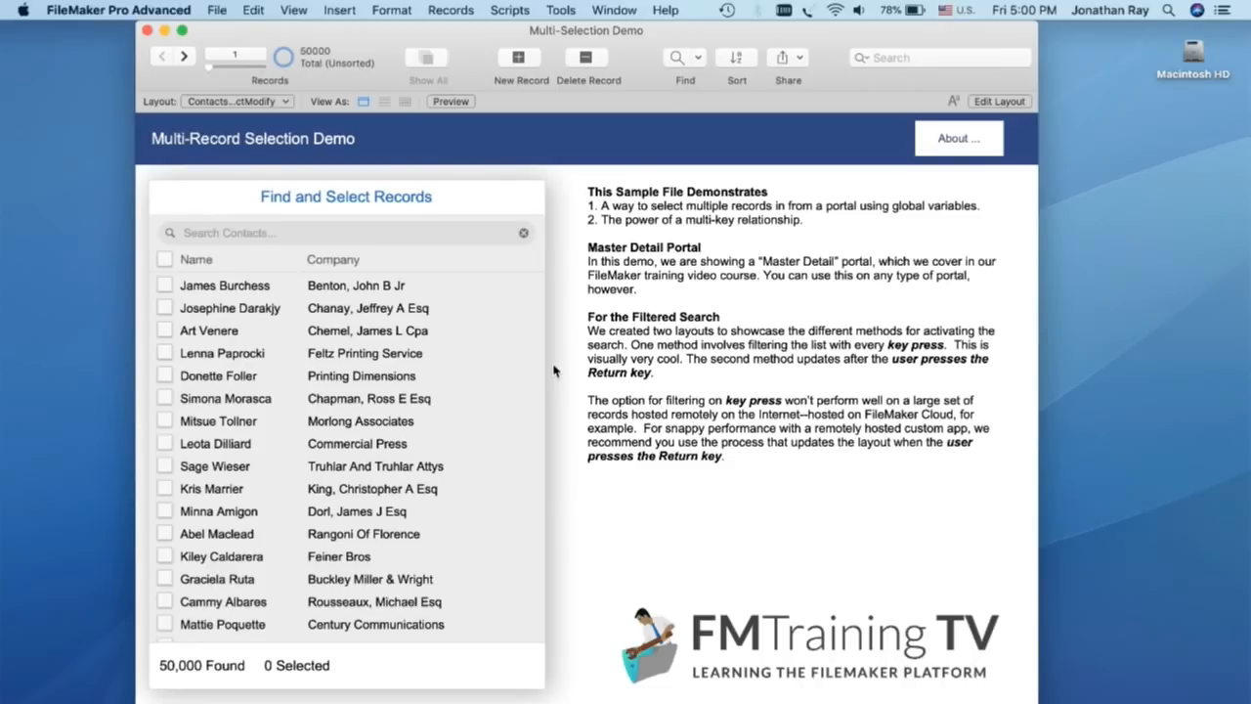
pyautogui.moveTo(290, 238)
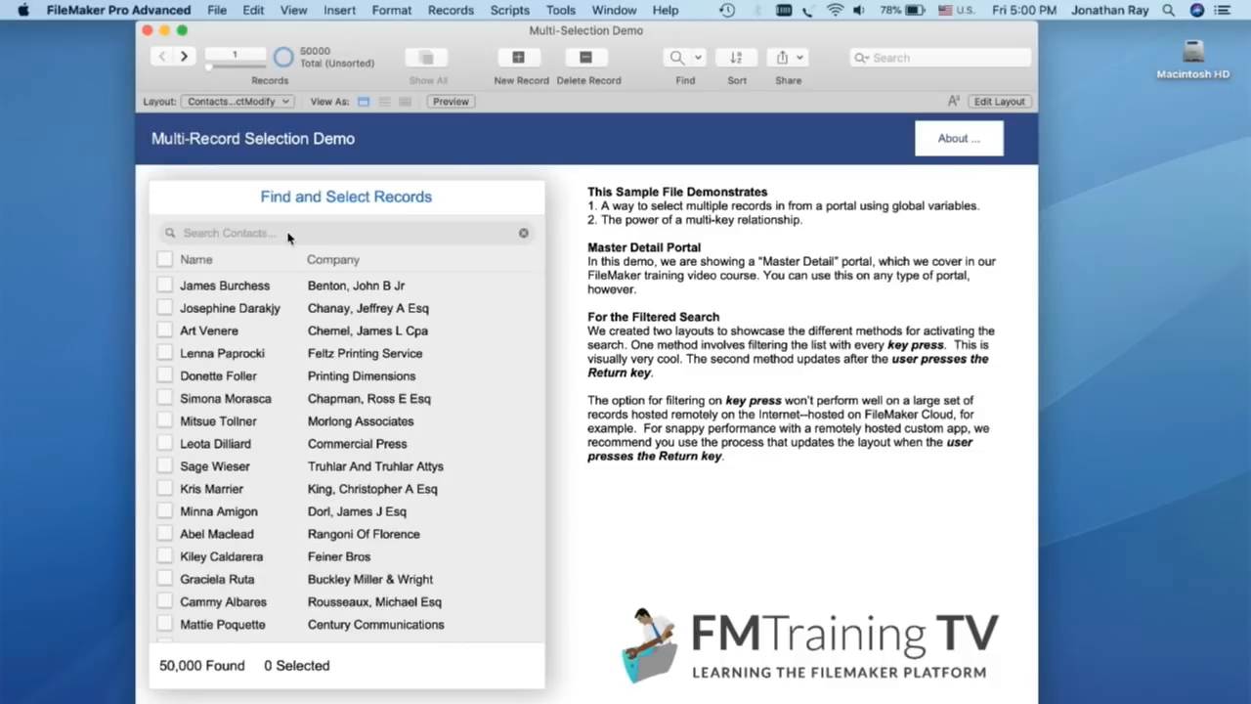
# - Search 'jonat', tick five matching contacts and view the selections as their own found set
pyautogui.write('jonat')
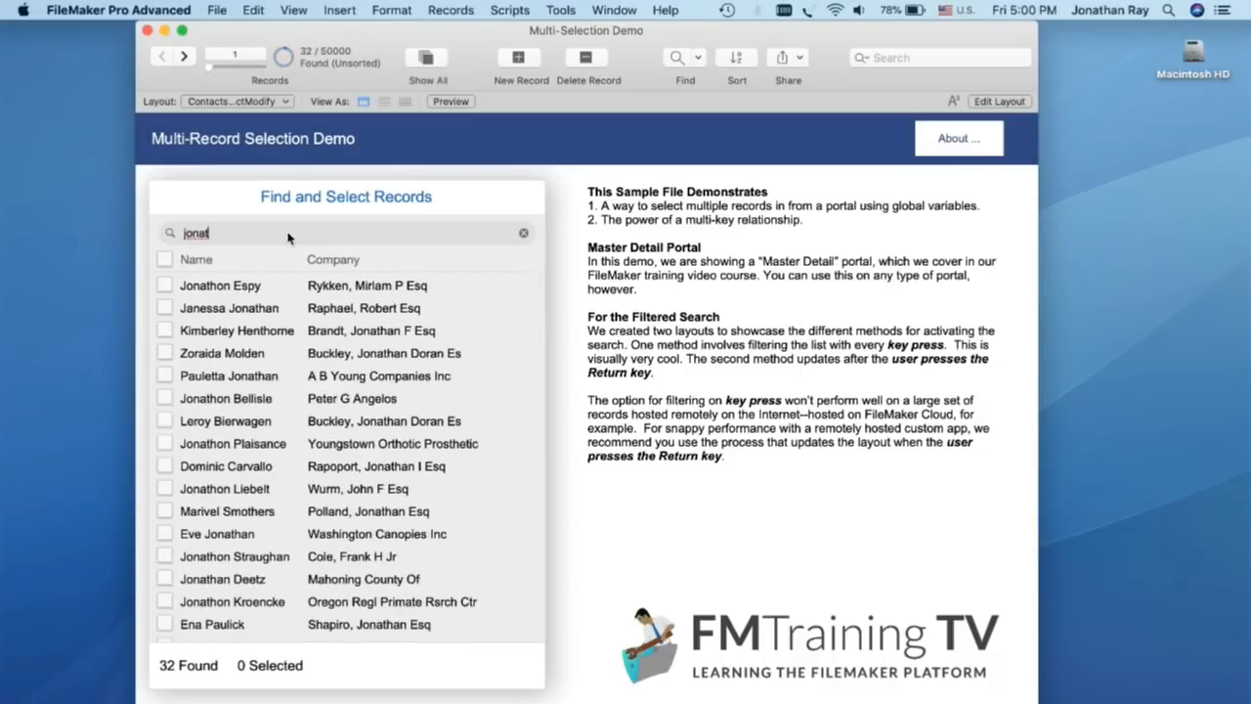
pyautogui.moveTo(172, 389)
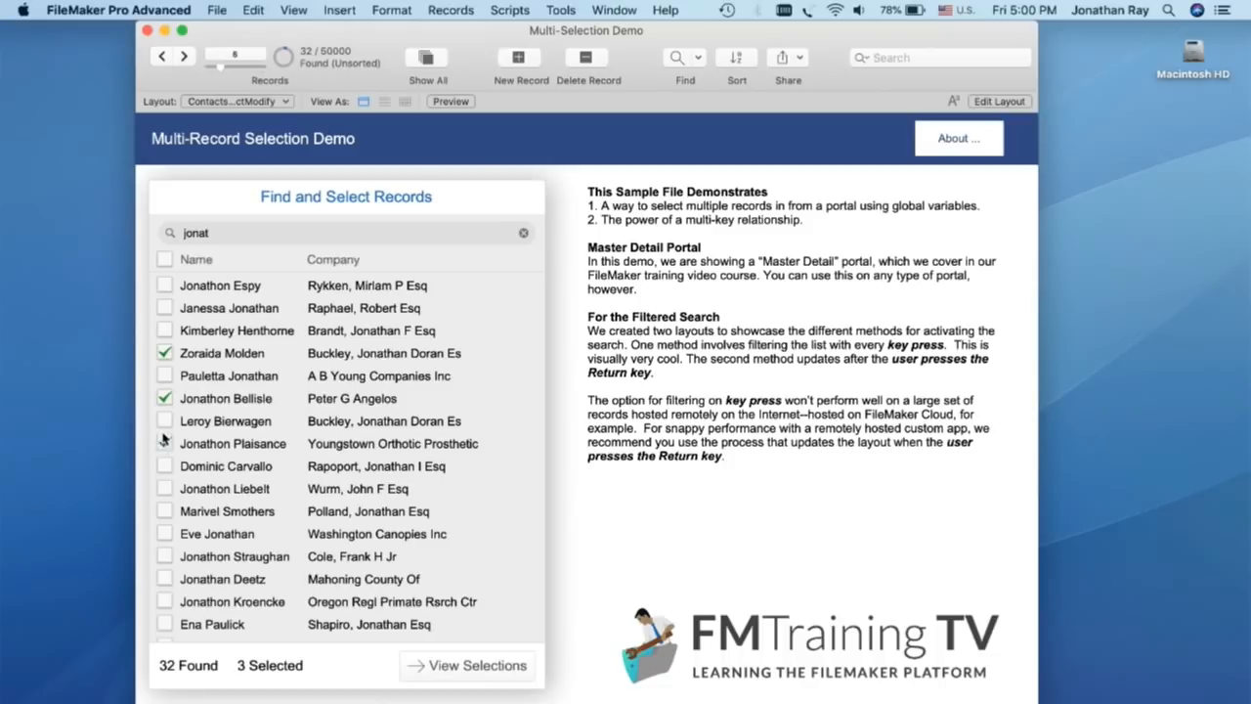
pyautogui.click(164, 259)
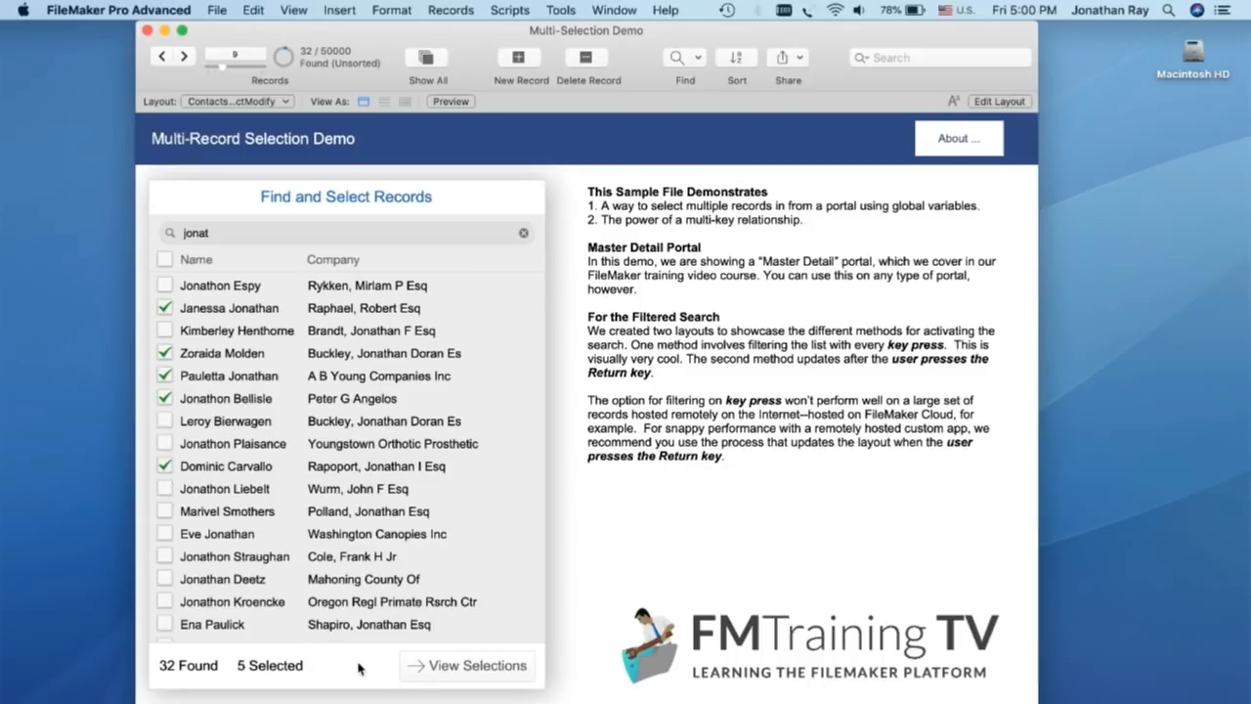
pyautogui.click(477, 664)
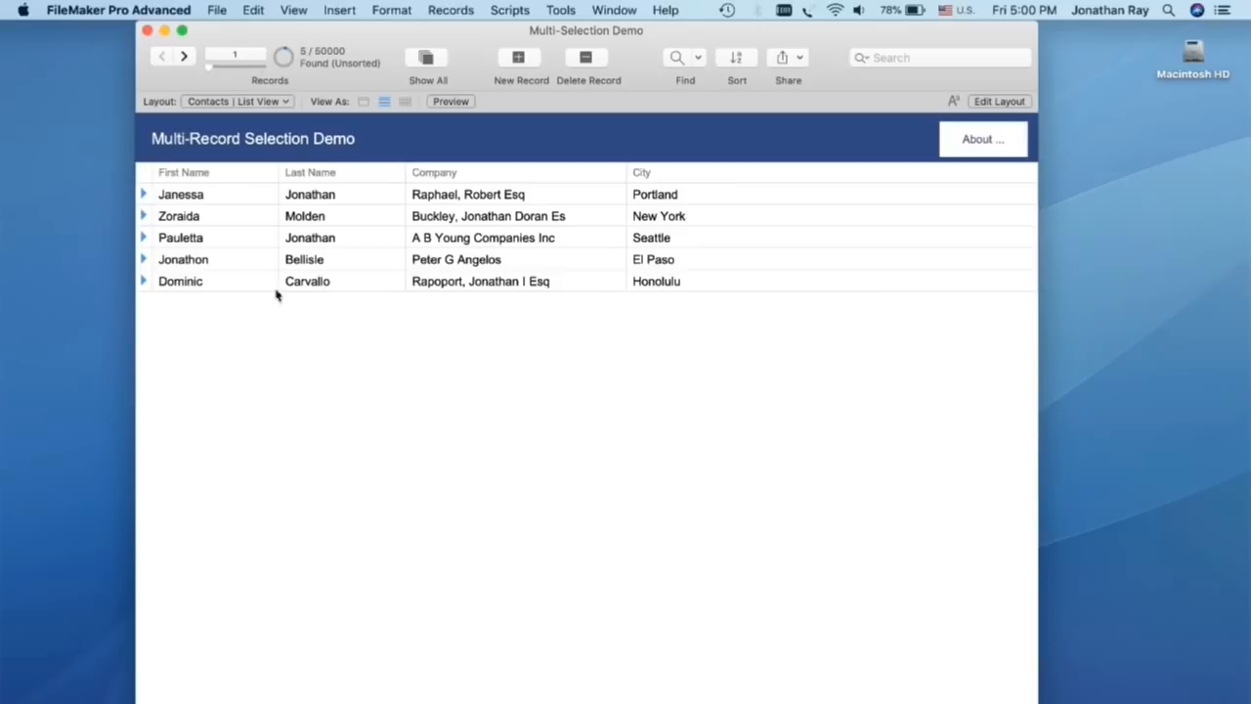
pyautogui.moveTo(145, 219)
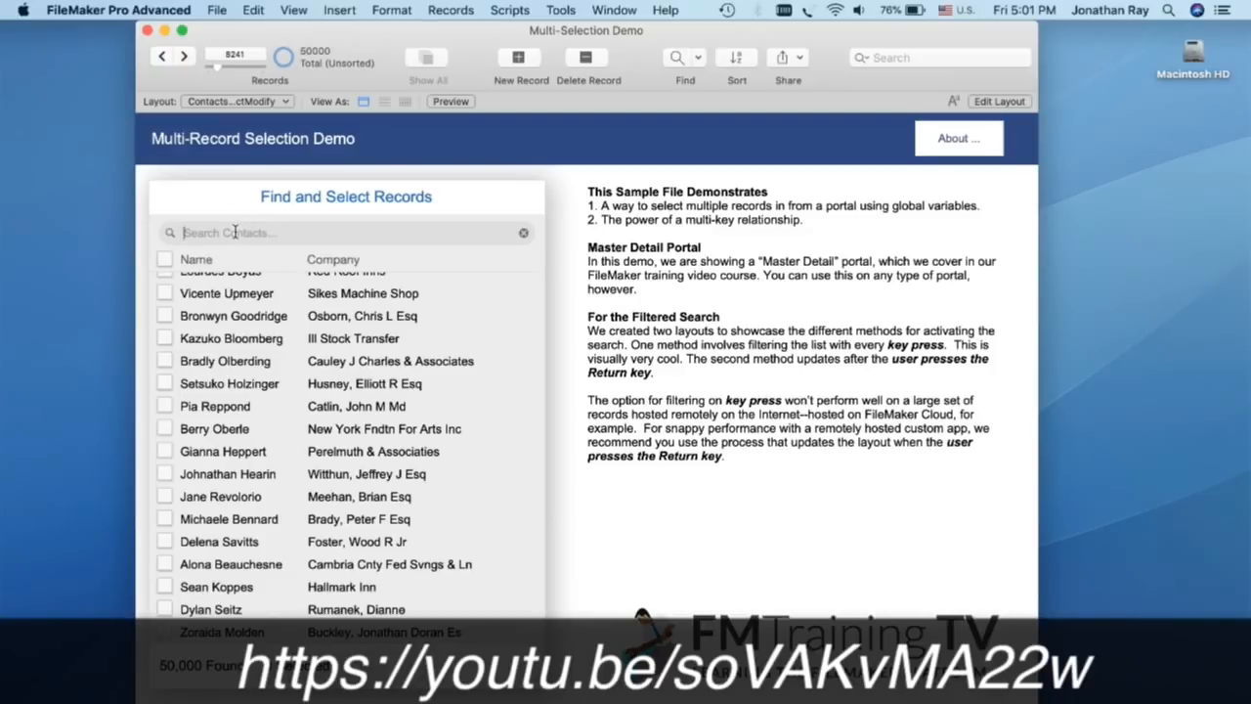
# - Filter the portal by 'jonat' again, showing 32 matches with nothing ticked
pyautogui.write('jonat')
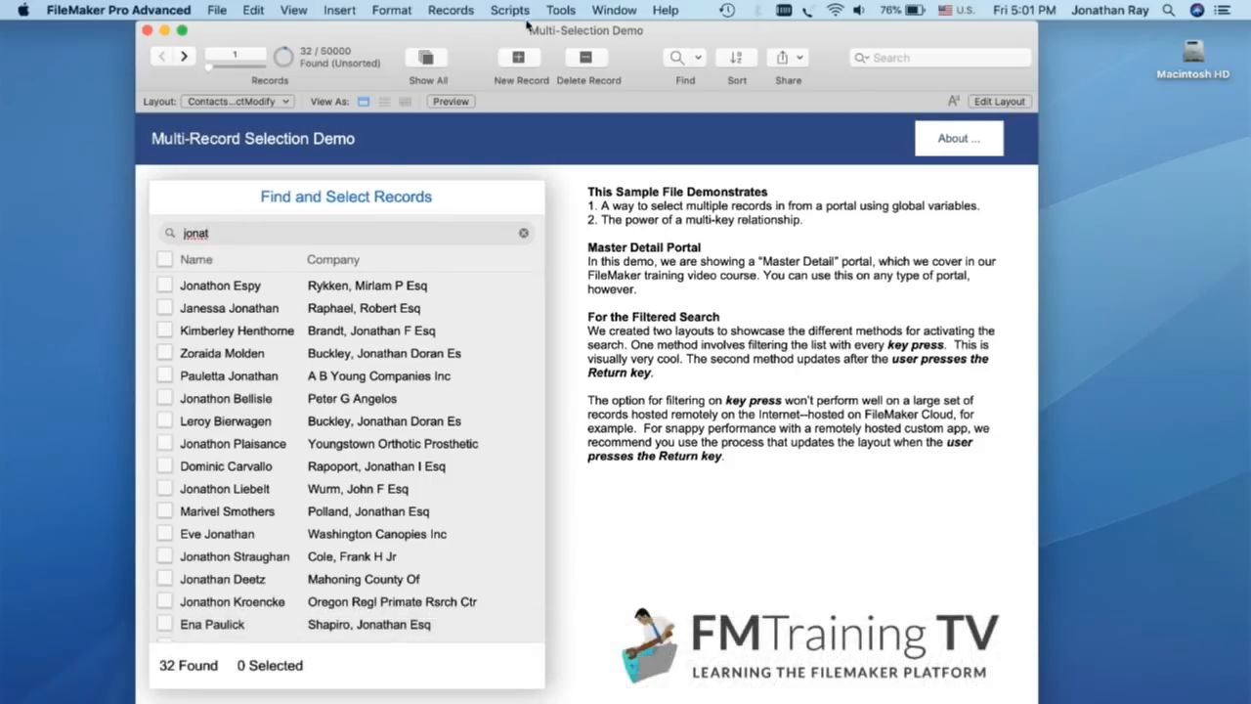
# - Bring up the Script Debugger with the Data Viewer beside it
pyautogui.click(509, 10)
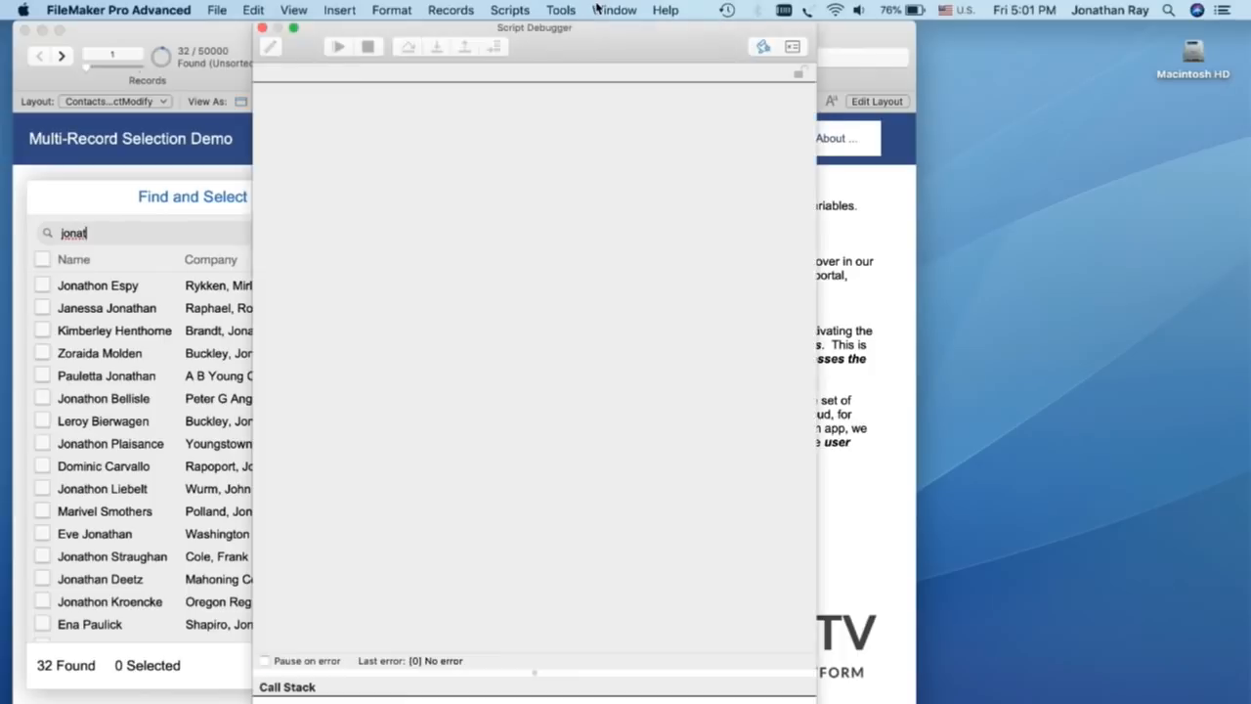
pyautogui.click(794, 47)
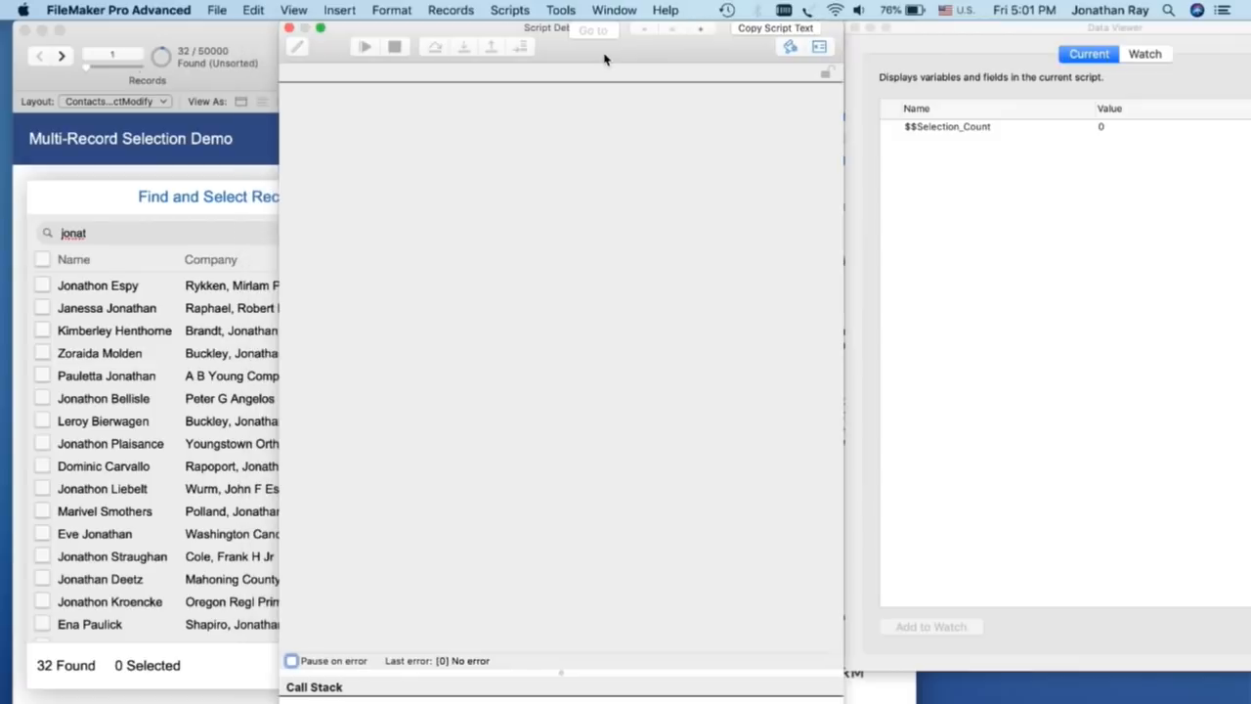
pyautogui.moveTo(39, 375)
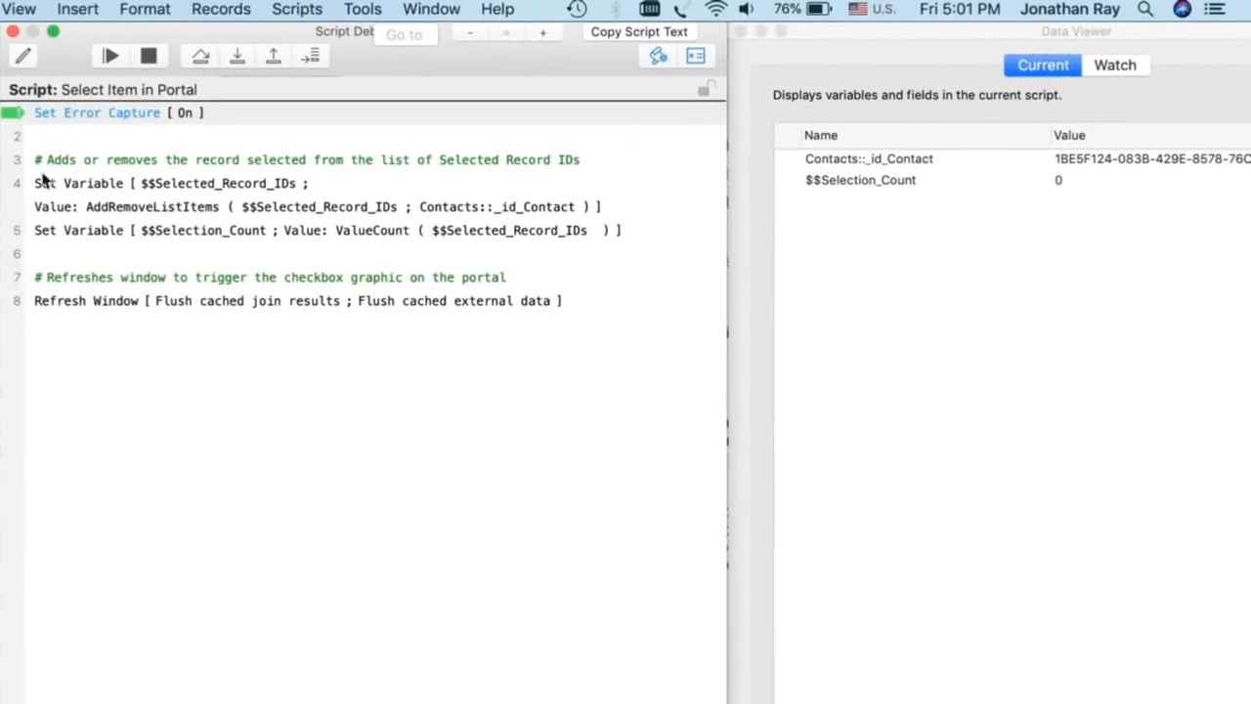
pyautogui.moveTo(172, 191)
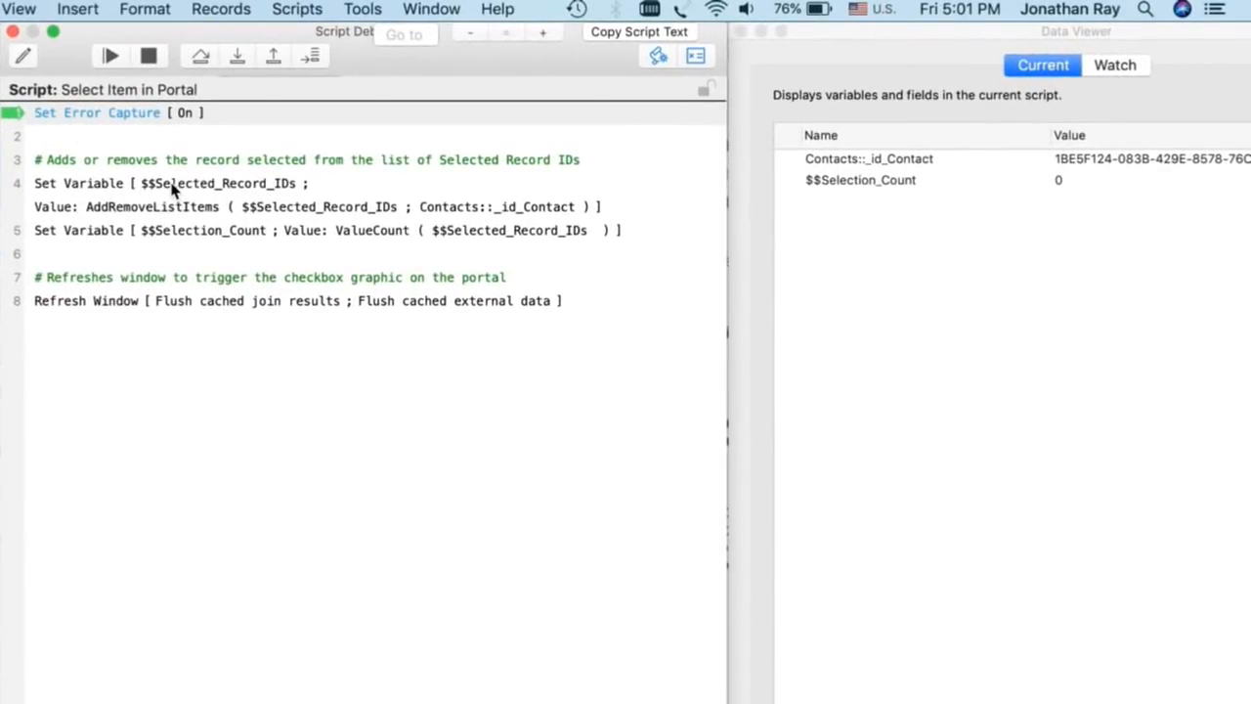
# - Step the Select Item in Portal script until $$Selected_Record_IDs holds one contact ID, and inspect its value
pyautogui.click(237, 55)
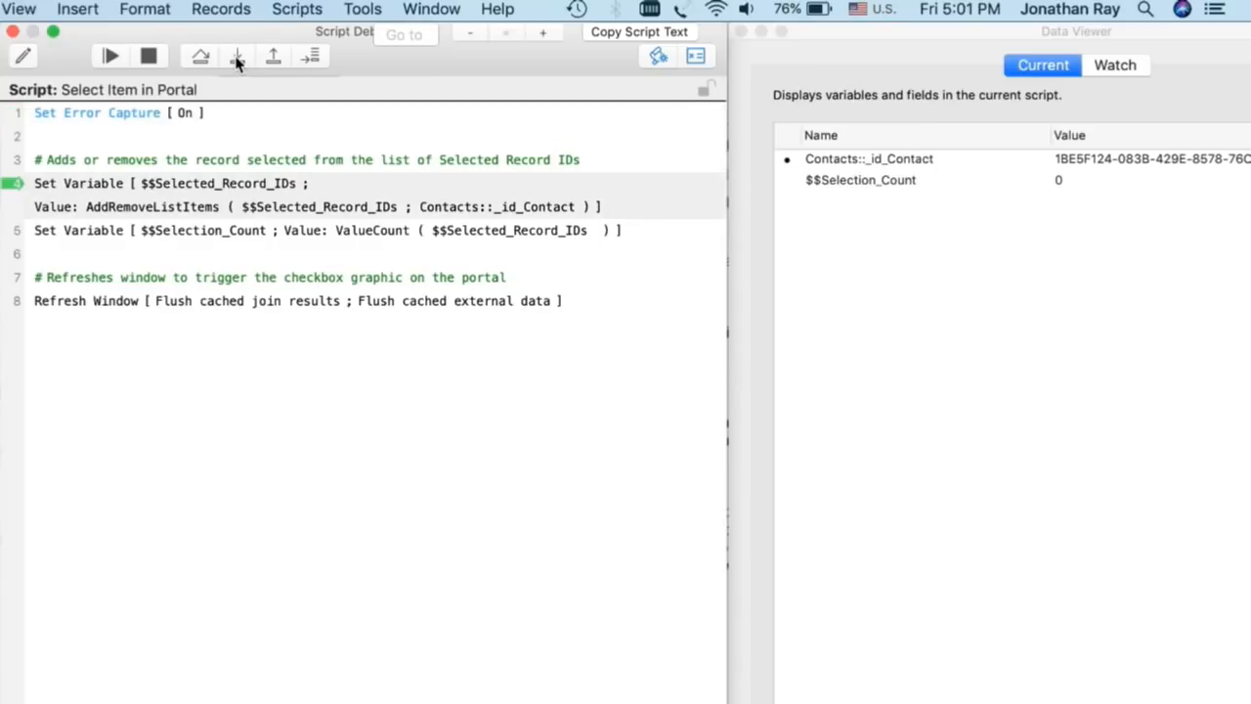
pyautogui.click(236, 54)
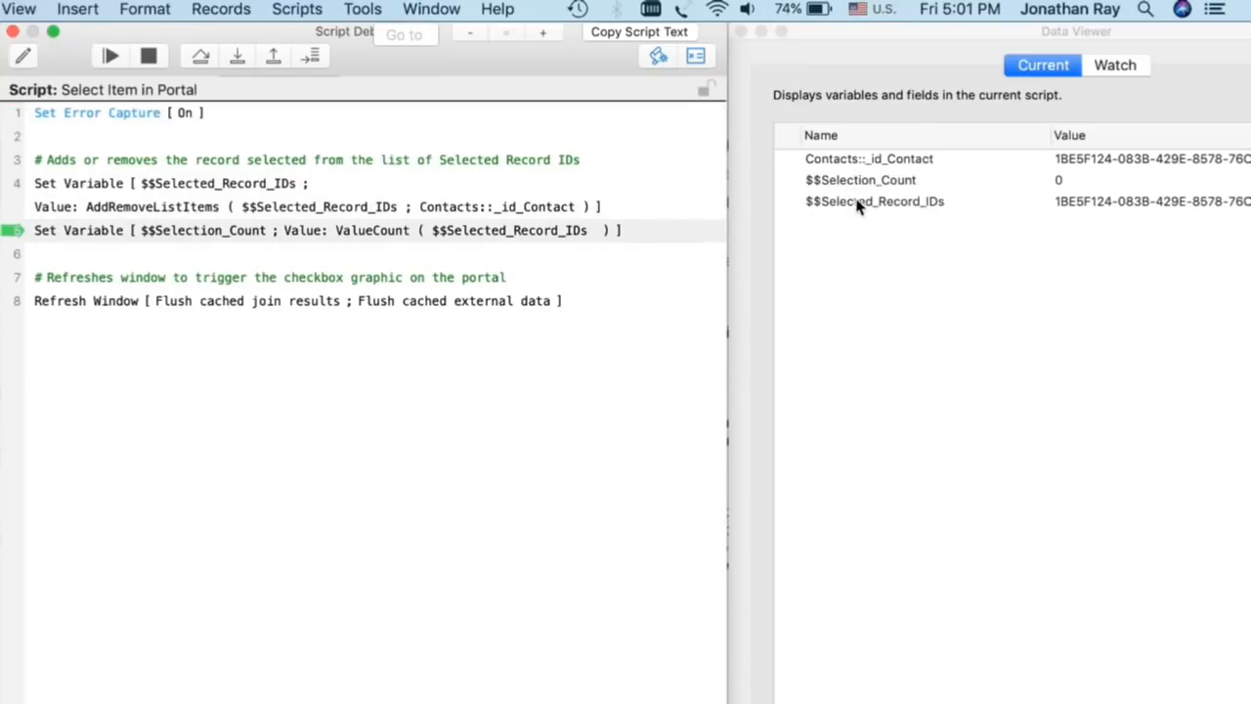
pyautogui.moveTo(857, 207)
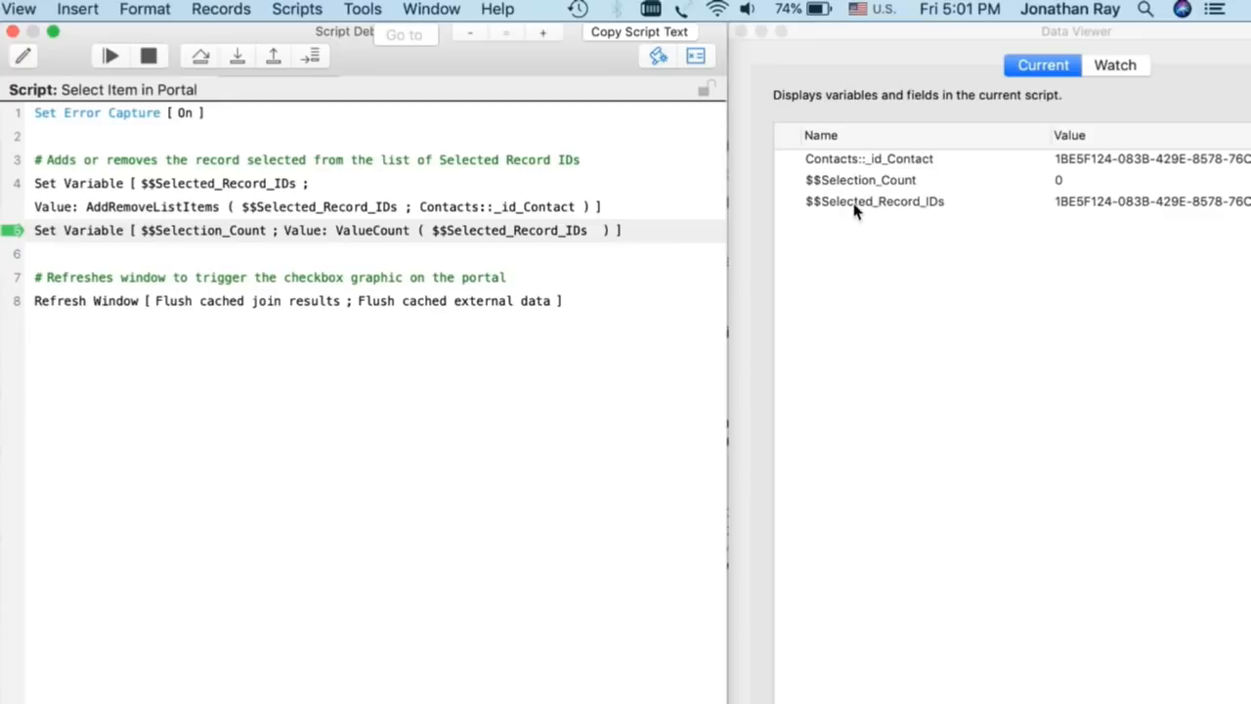
pyautogui.doubleClick(873, 201)
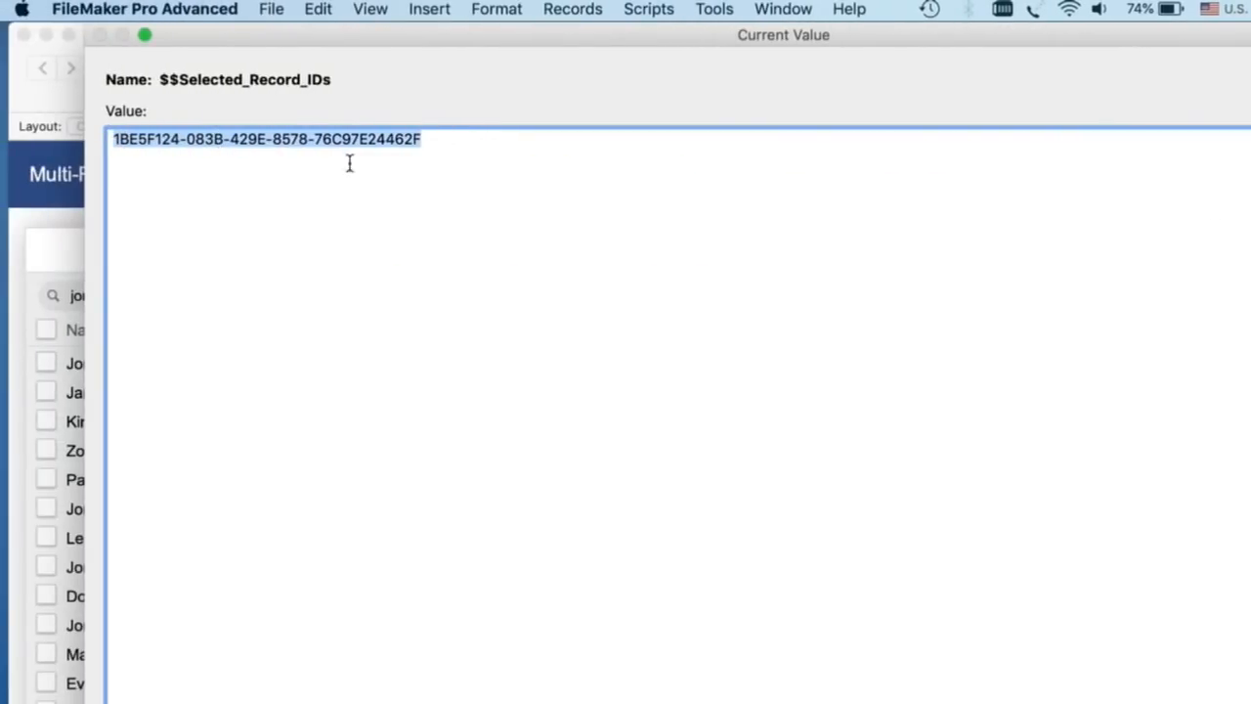
pyautogui.moveTo(1228, 674)
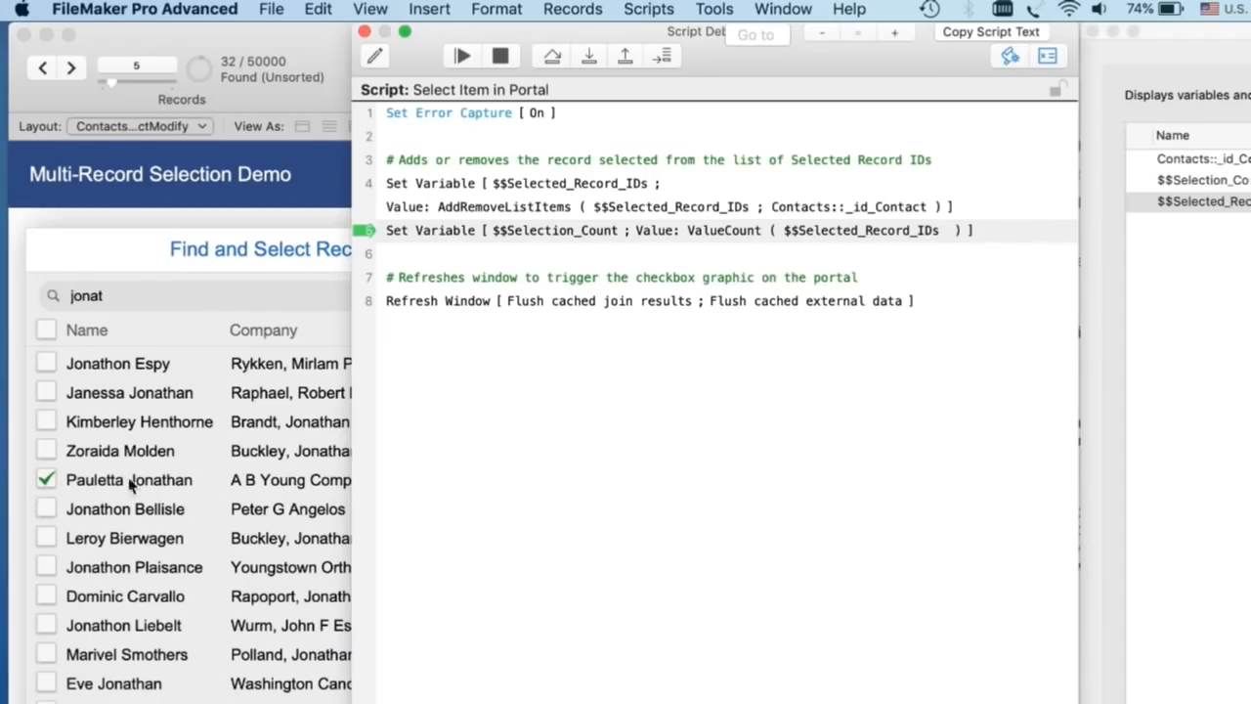
pyautogui.moveTo(616, 69)
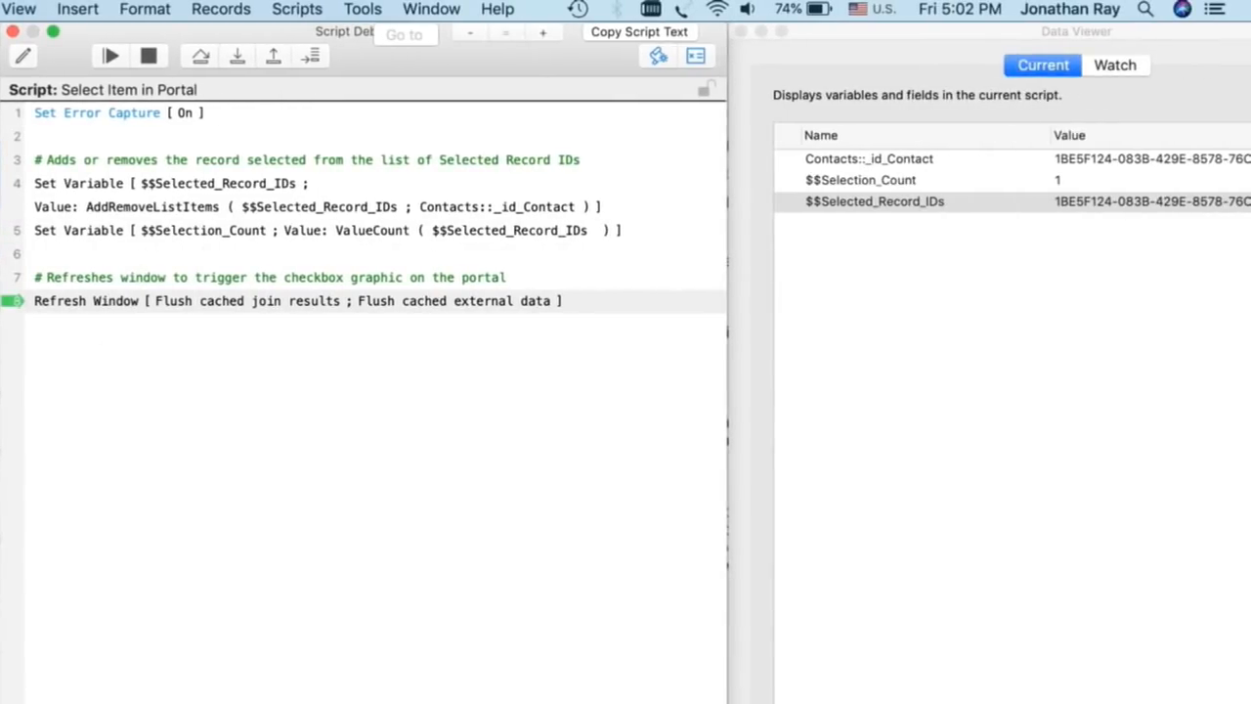
pyautogui.moveTo(707, 336)
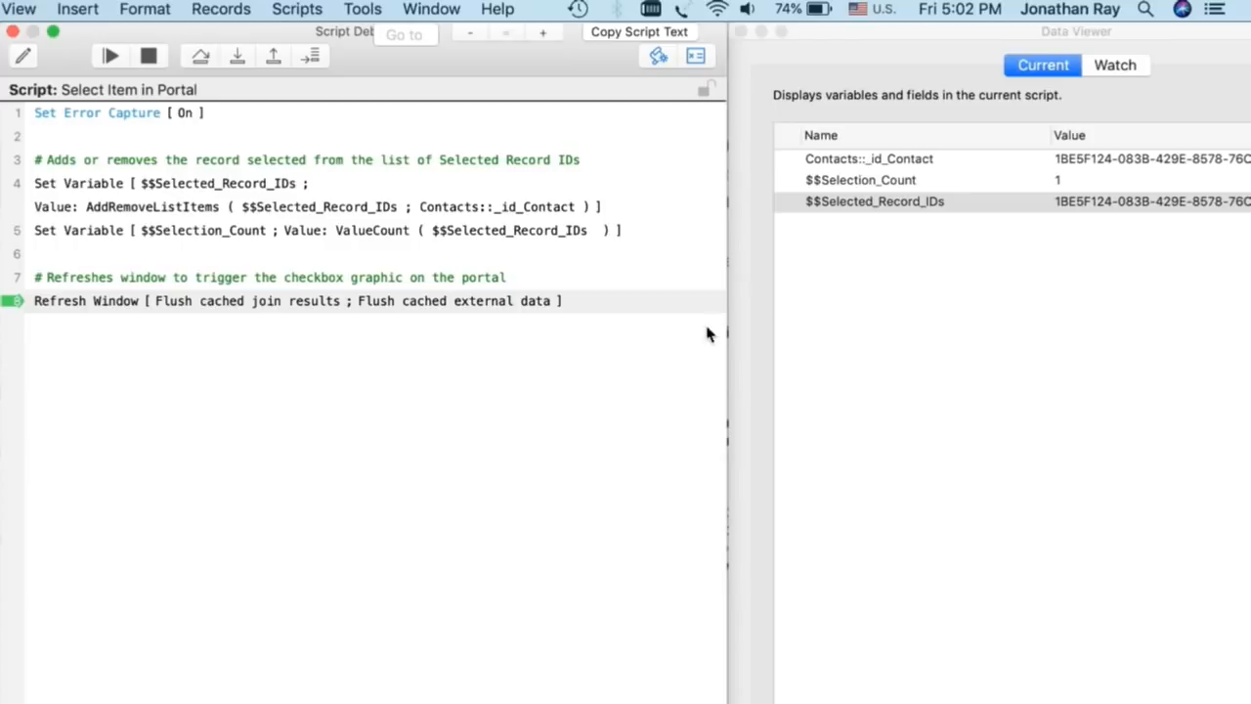
pyautogui.moveTo(1095, 203)
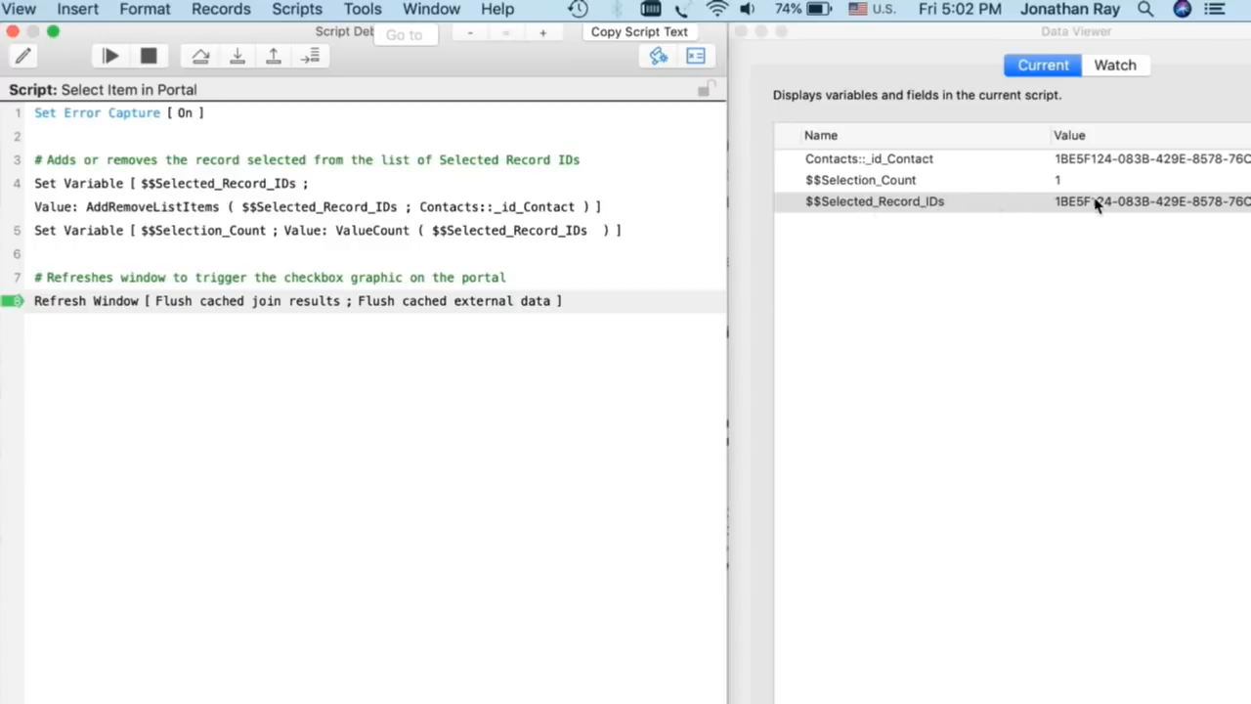
pyautogui.moveTo(69, 303)
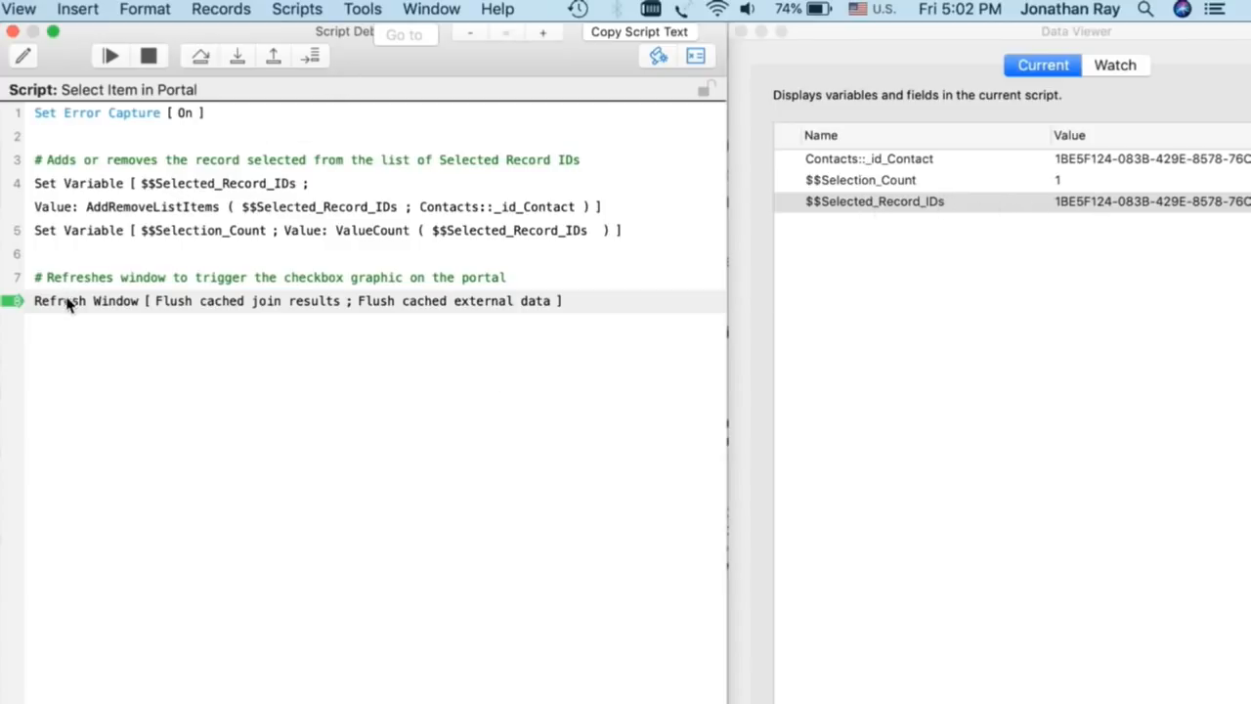
# - Finish selecting then unselecting a second contact, leaving one stored ID, and dismiss the Current Value window
pyautogui.click(110, 54)
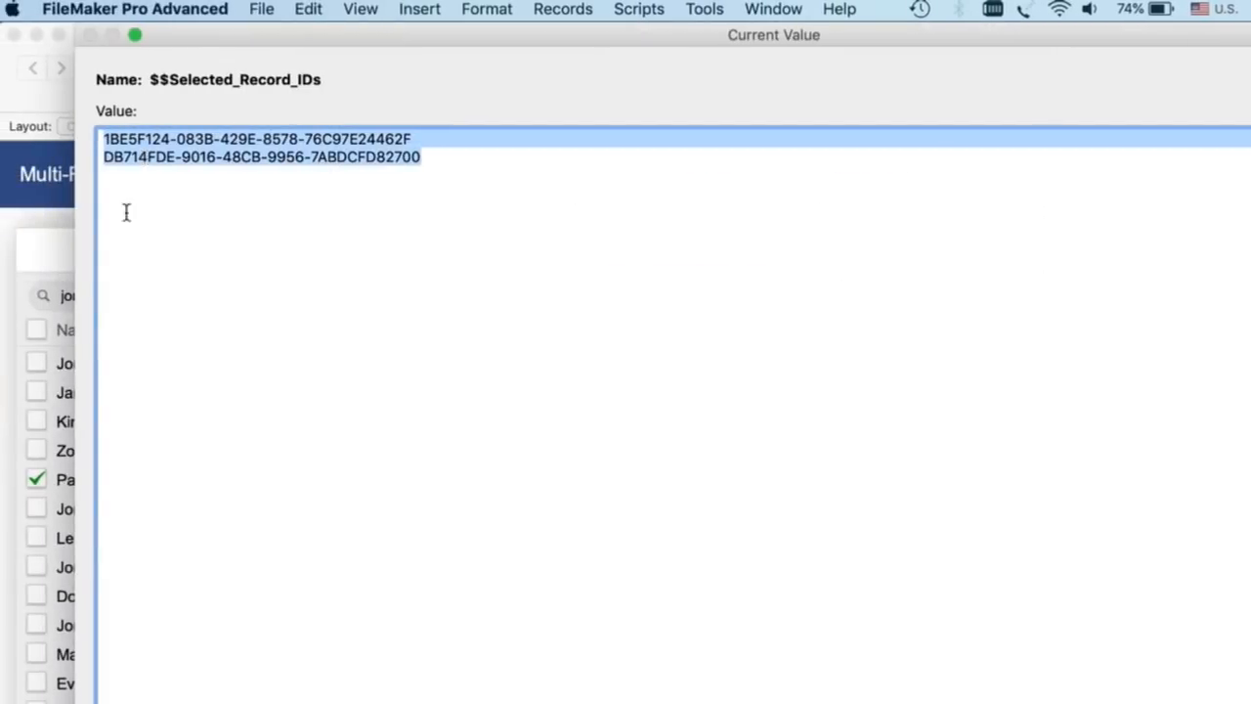
pyautogui.moveTo(188, 236)
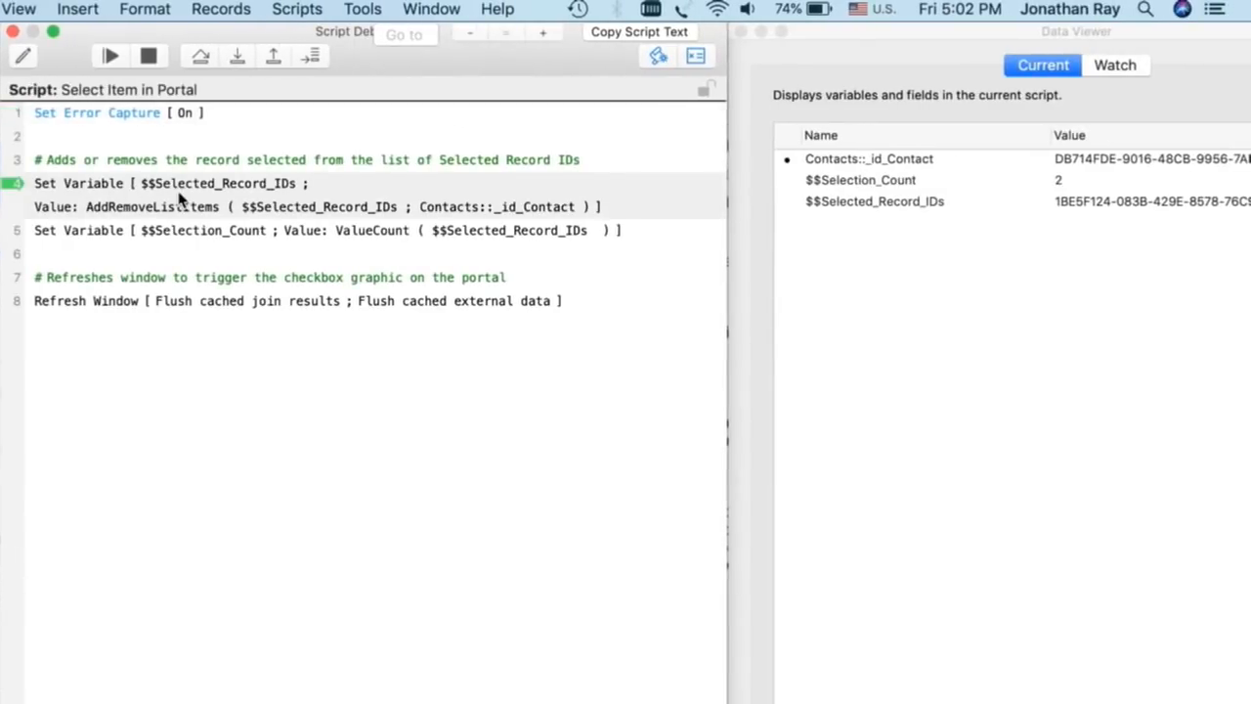
pyautogui.moveTo(1110, 208)
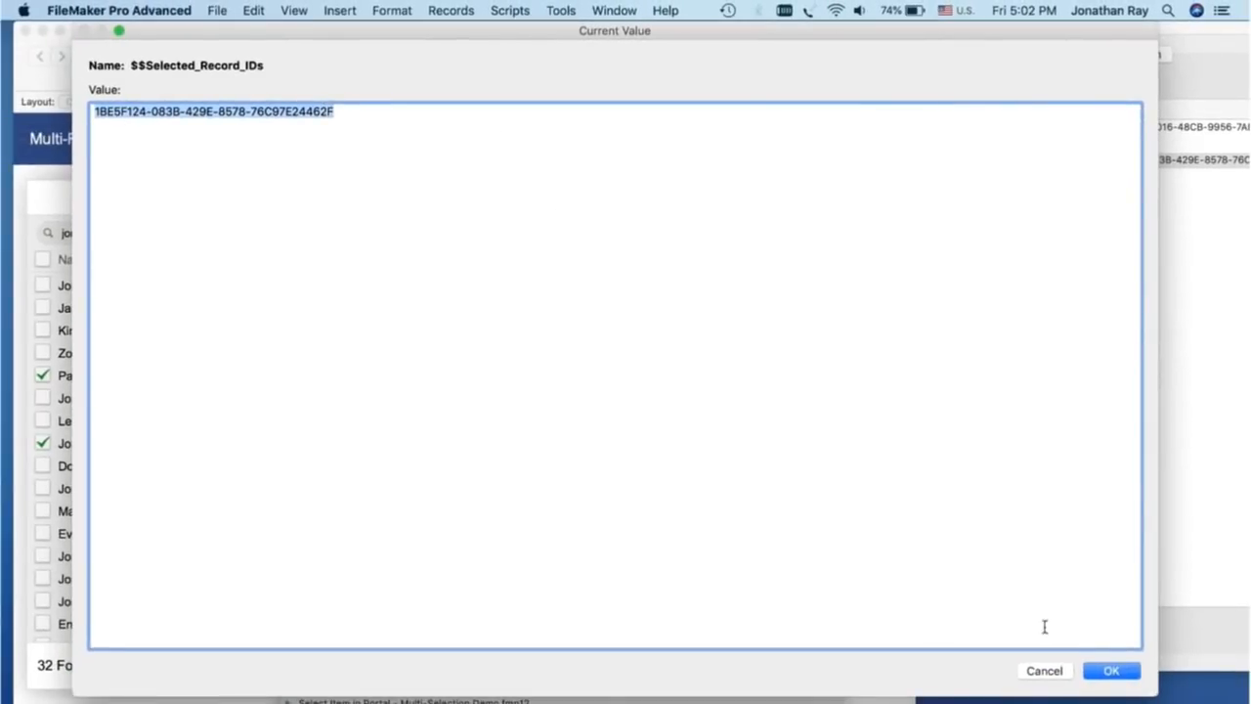
pyautogui.click(1111, 668)
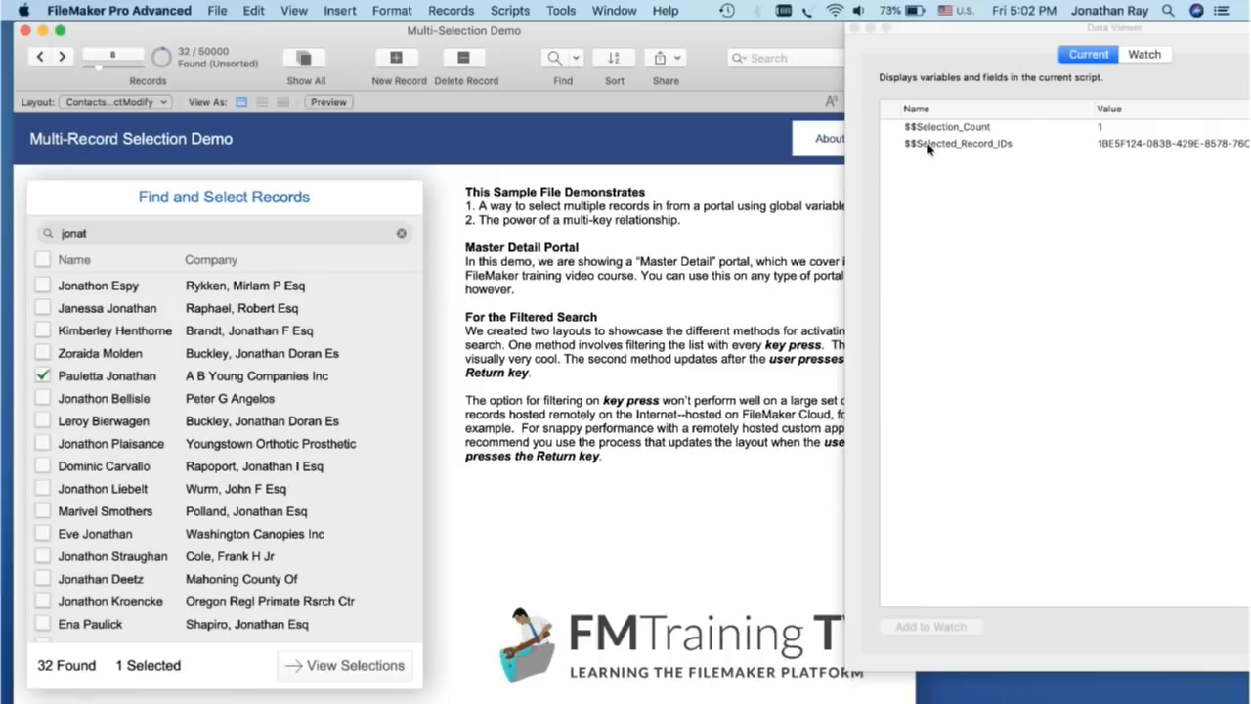
pyautogui.moveTo(1111, 145)
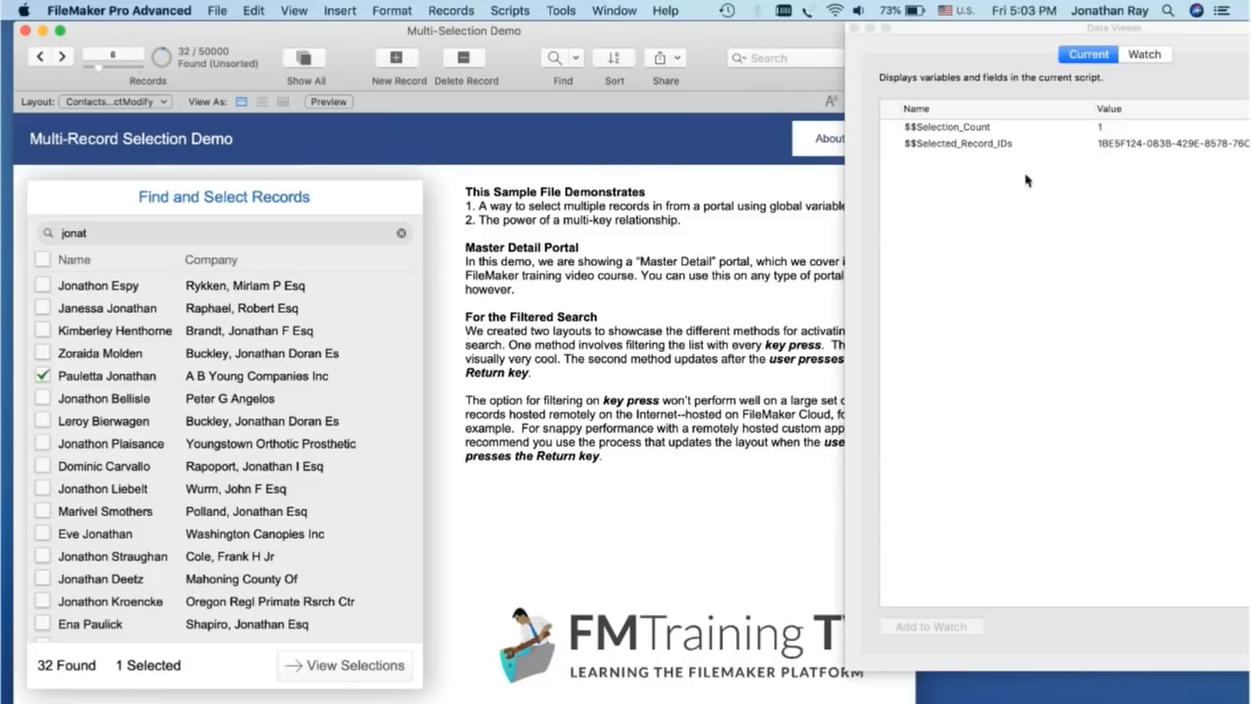
pyautogui.moveTo(1085, 180)
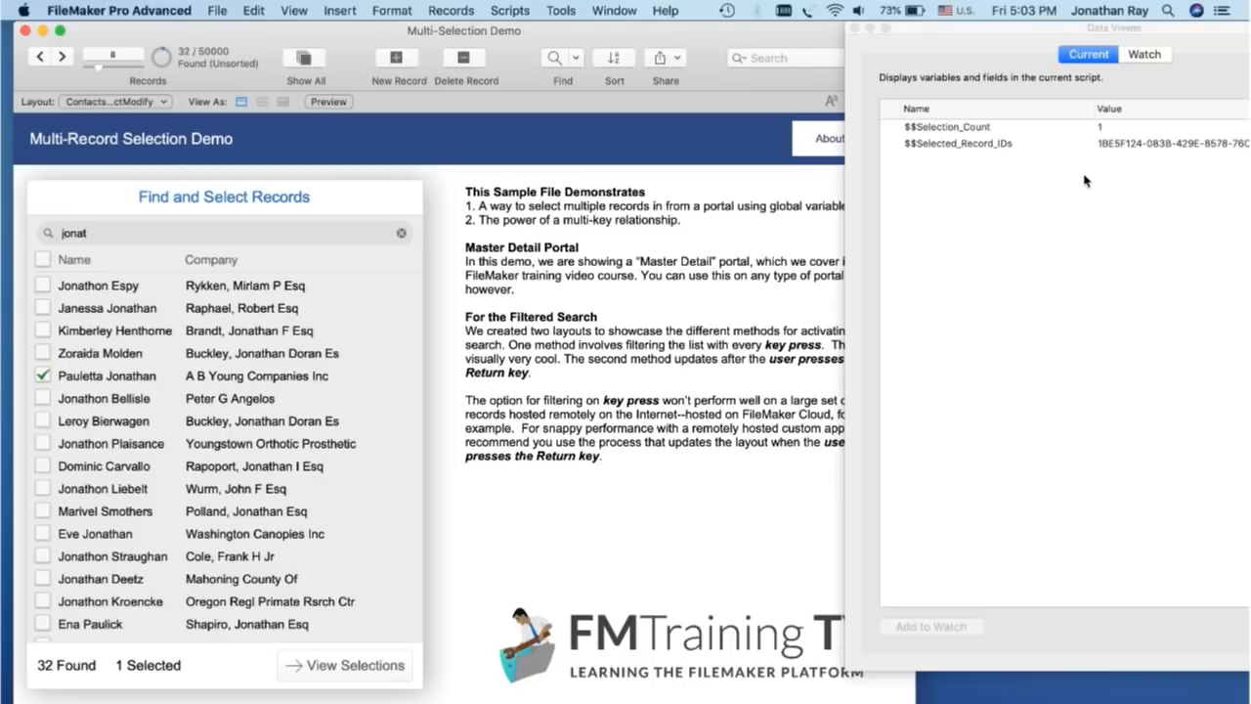
pyautogui.moveTo(168, 262)
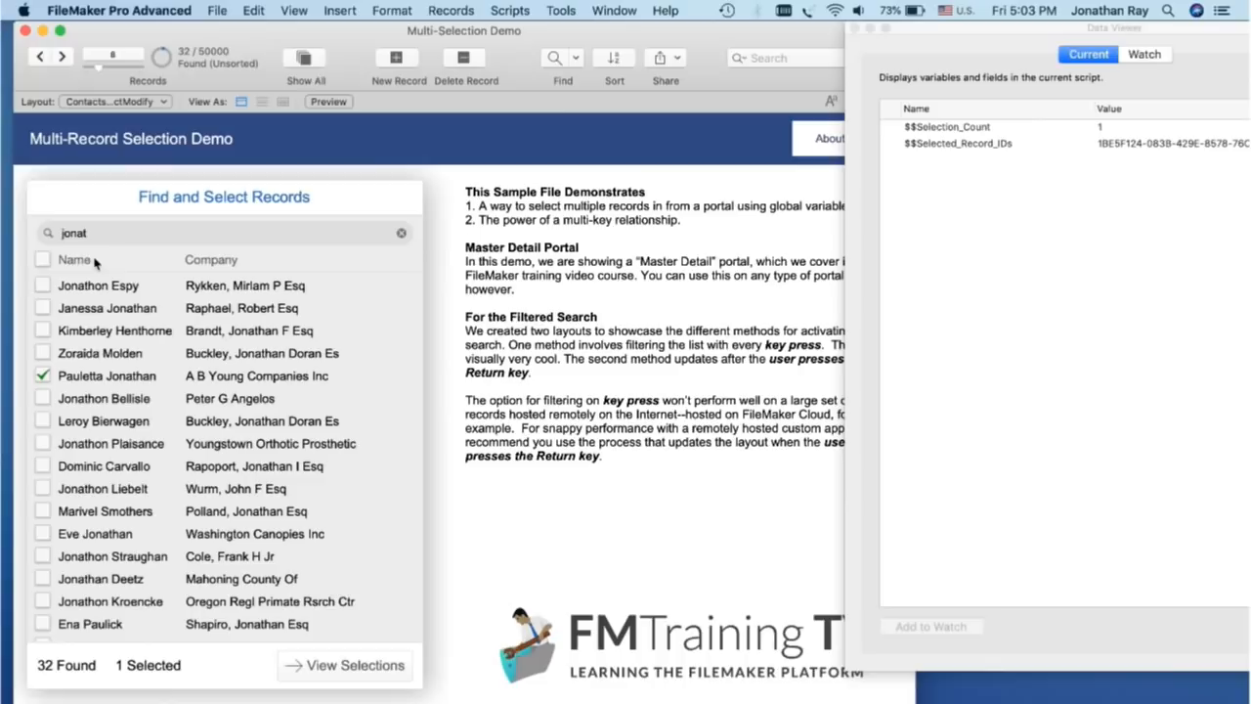
pyautogui.moveTo(41, 262)
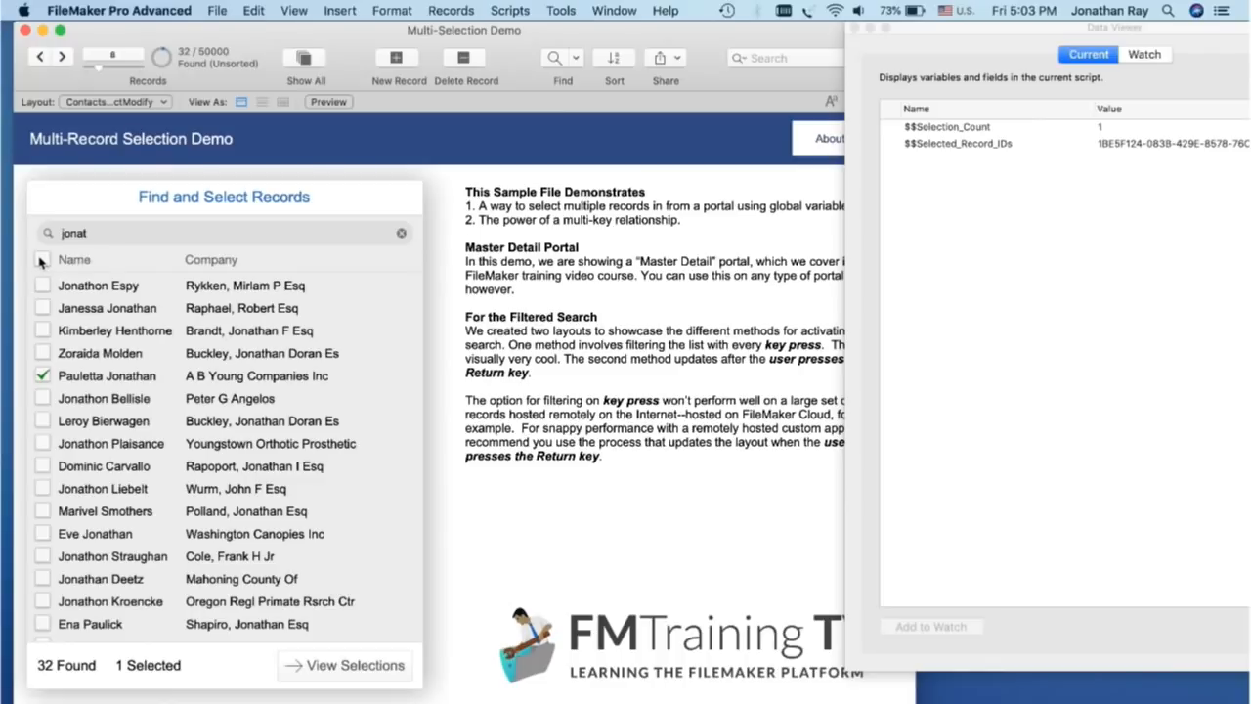
# - Clear the selection, then use the Select All header checkbox to tick the found jonat contacts
pyautogui.click(43, 260)
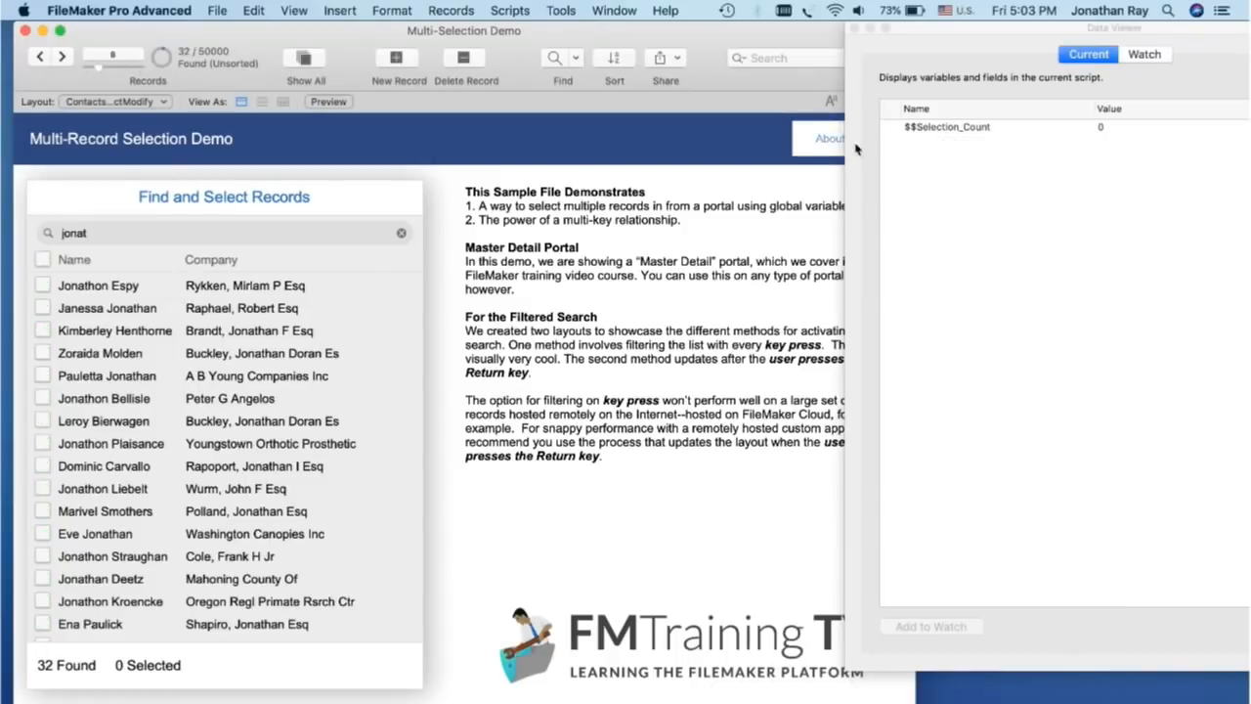
pyautogui.moveTo(959, 125)
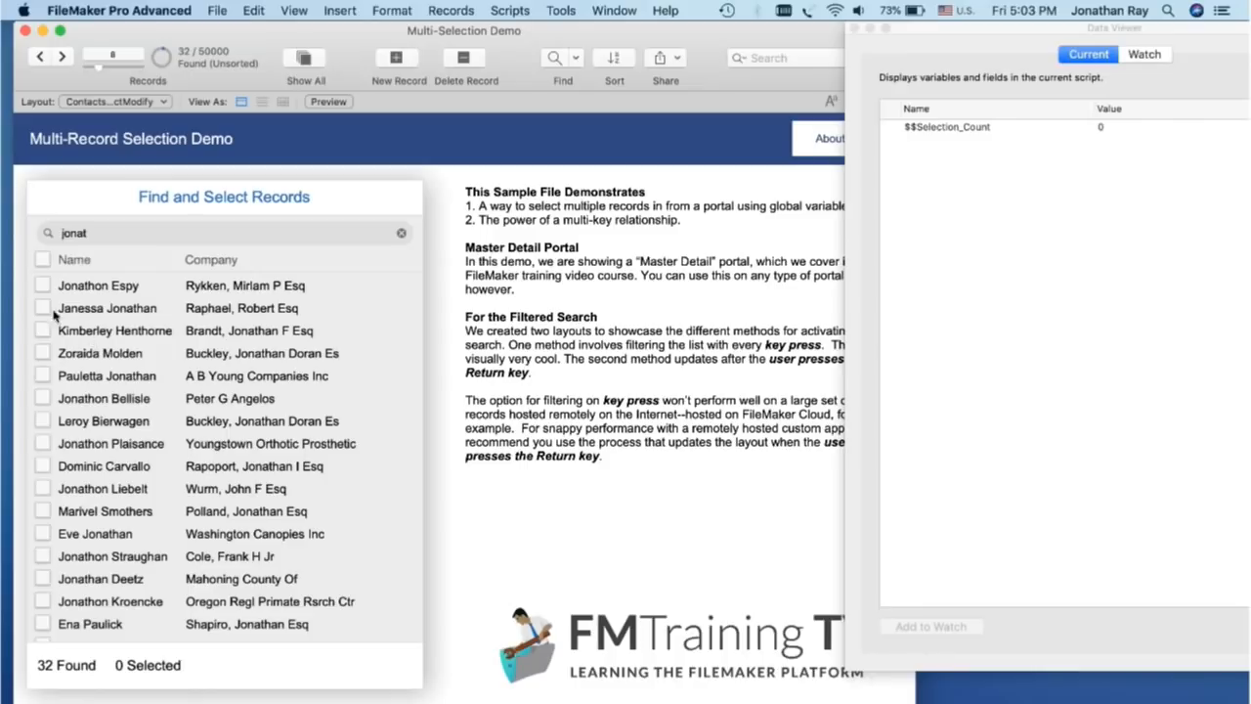
pyautogui.click(43, 258)
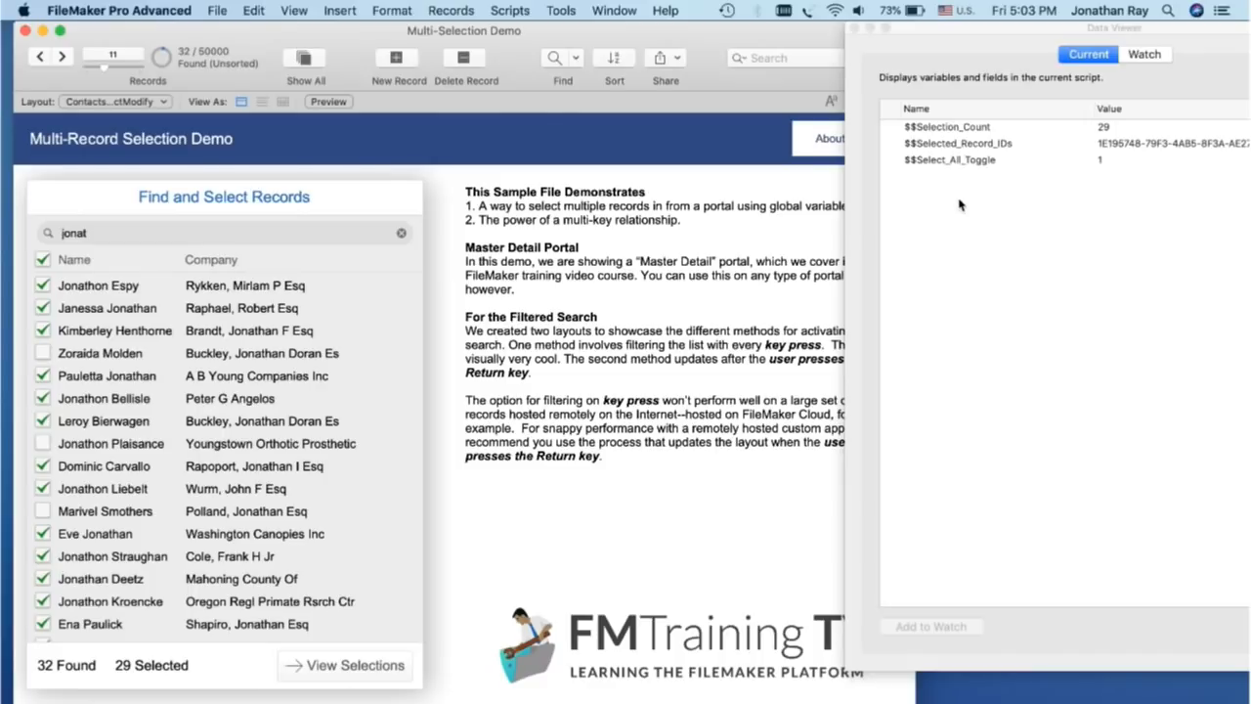
pyautogui.moveTo(948, 152)
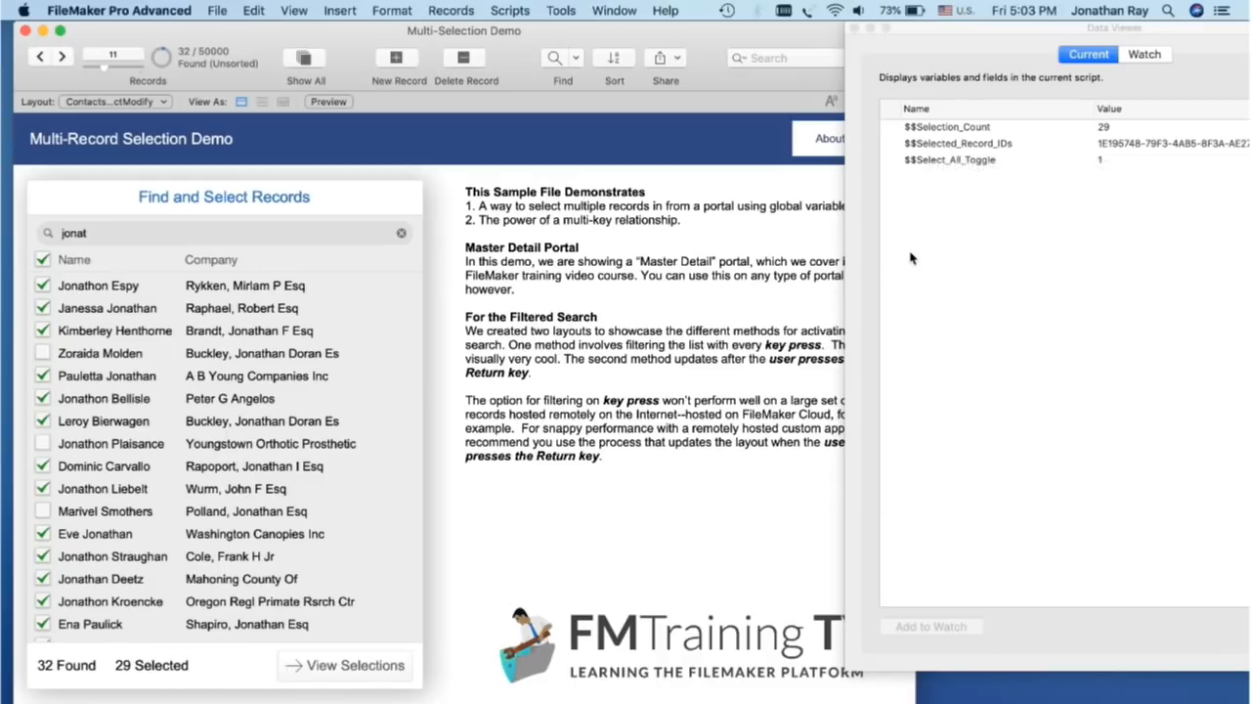
pyautogui.moveTo(929, 144)
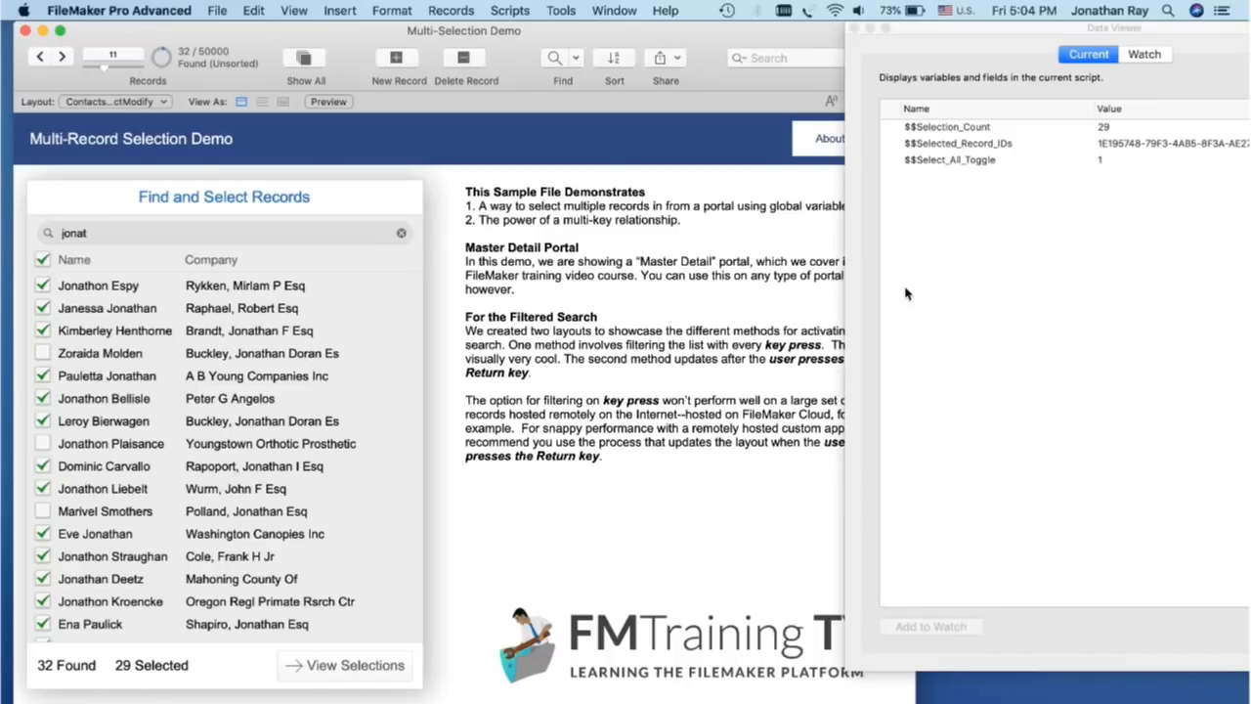
pyautogui.moveTo(954, 170)
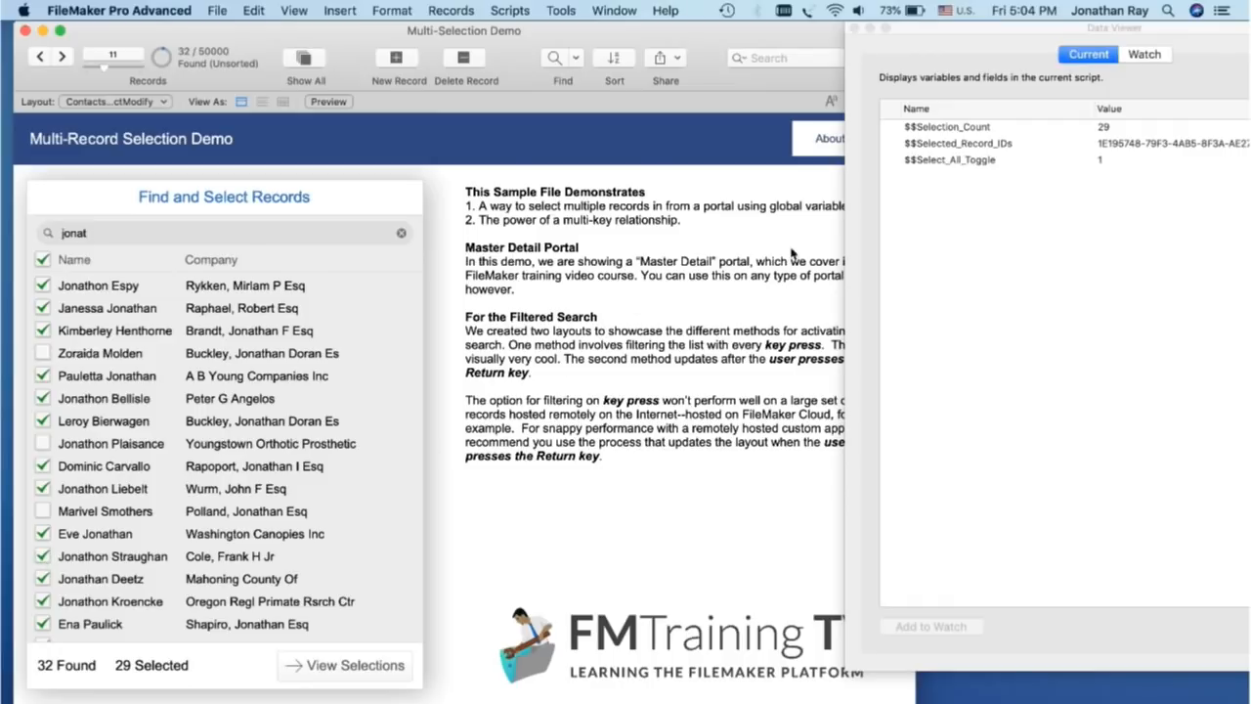
pyautogui.moveTo(914, 157)
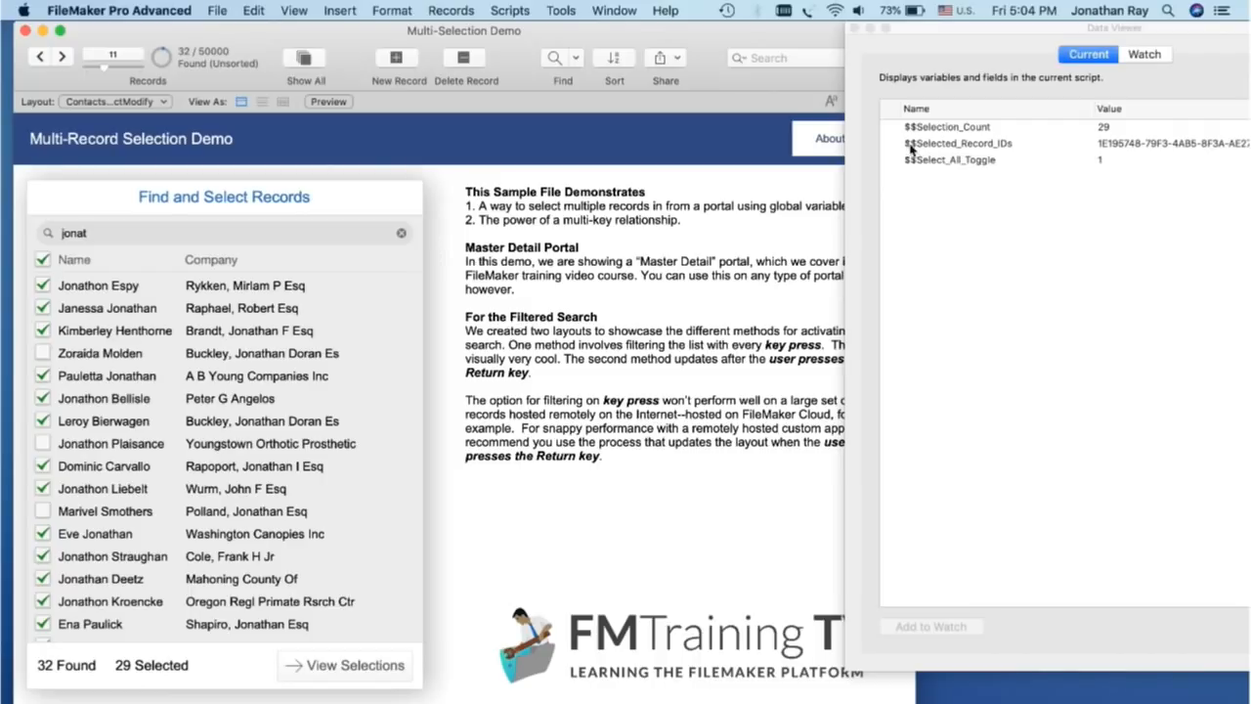
pyautogui.click(962, 145)
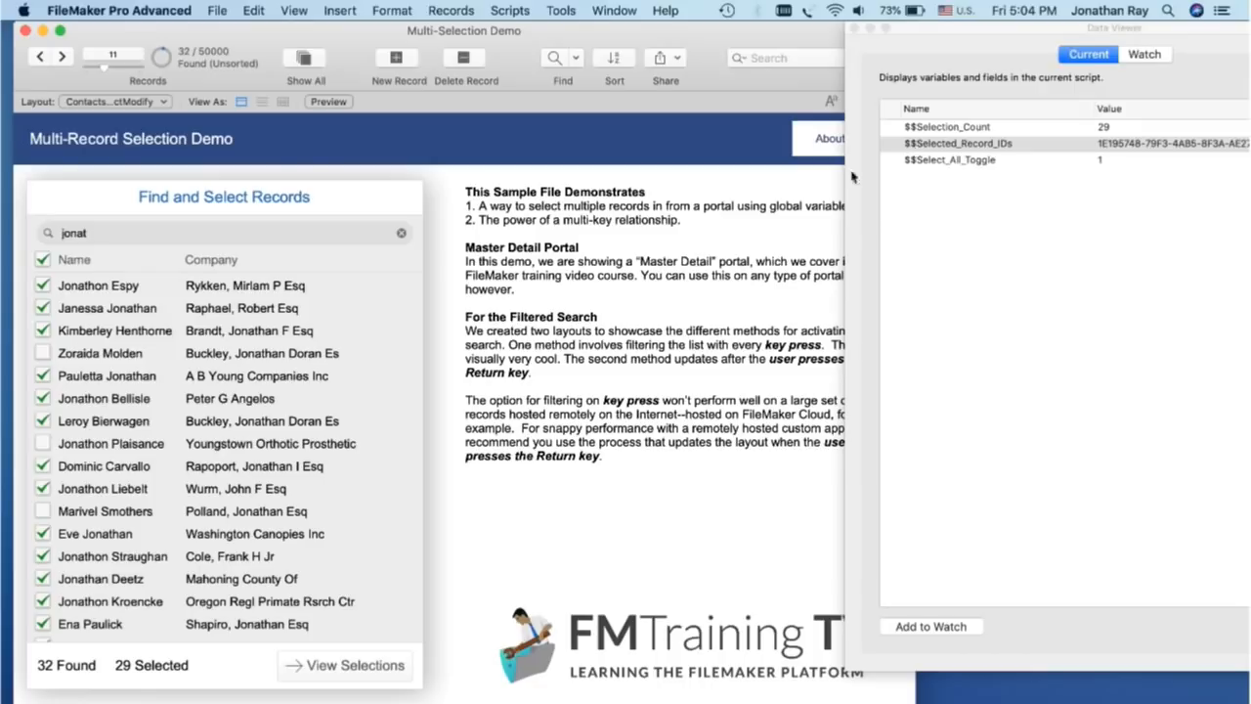
pyautogui.moveTo(774, 238)
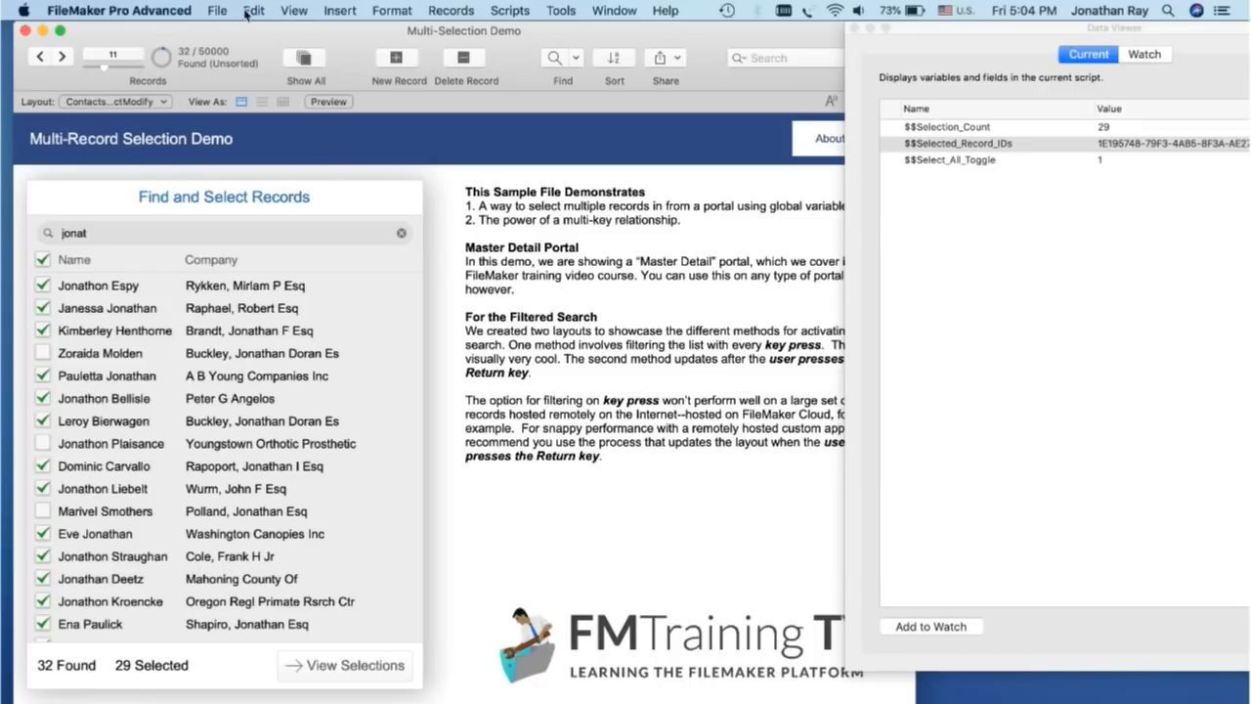
# - Show the AddRemoveListItems (theList ; thevalues) function in Manage Custom Functions
pyautogui.click(217, 12)
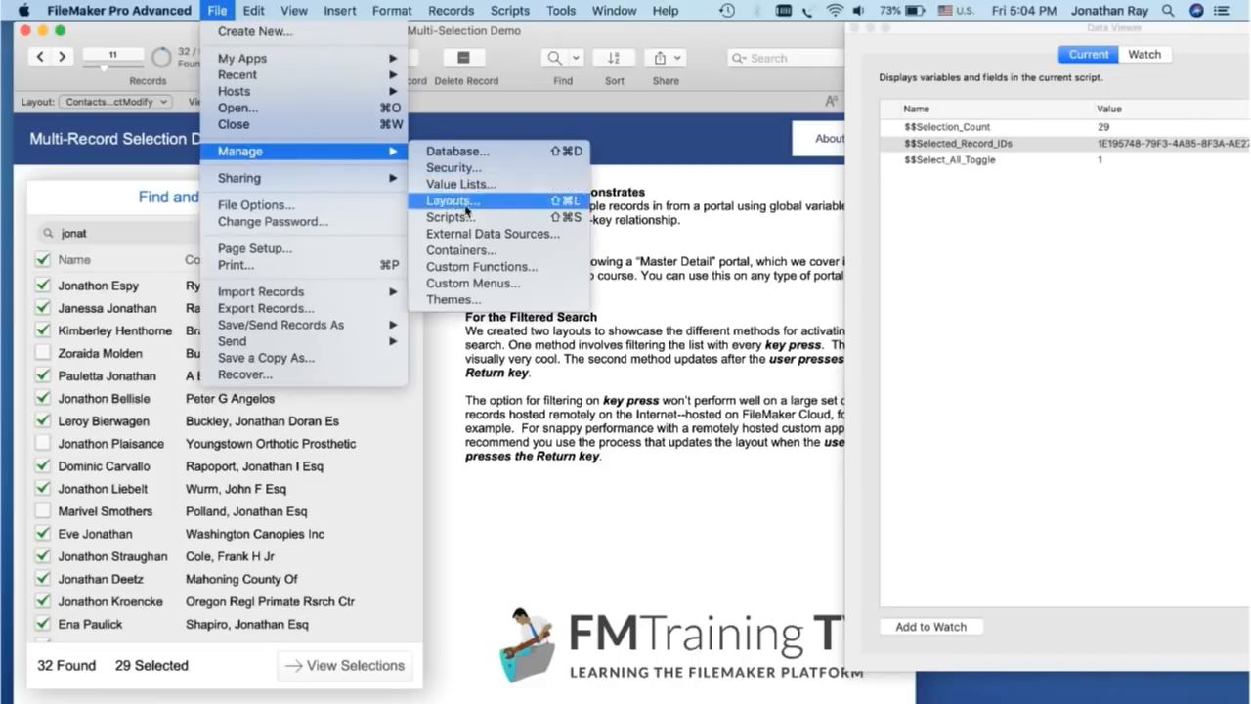
pyautogui.click(481, 265)
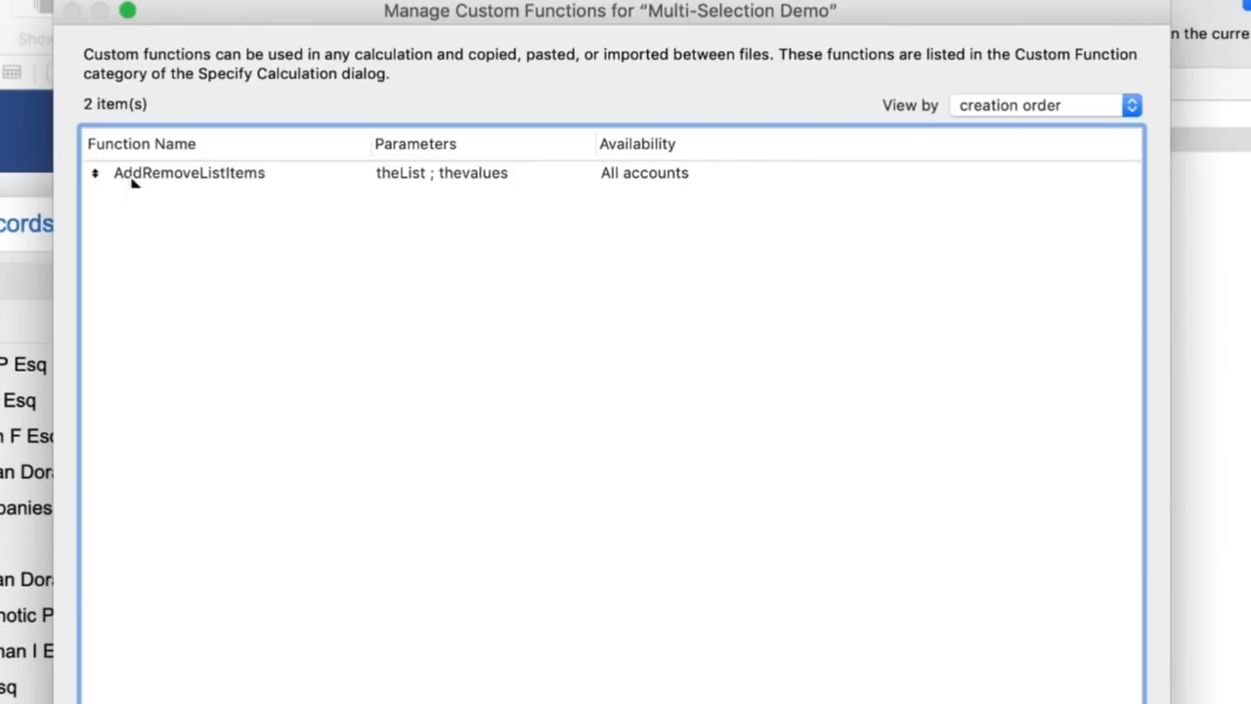
pyautogui.click(188, 172)
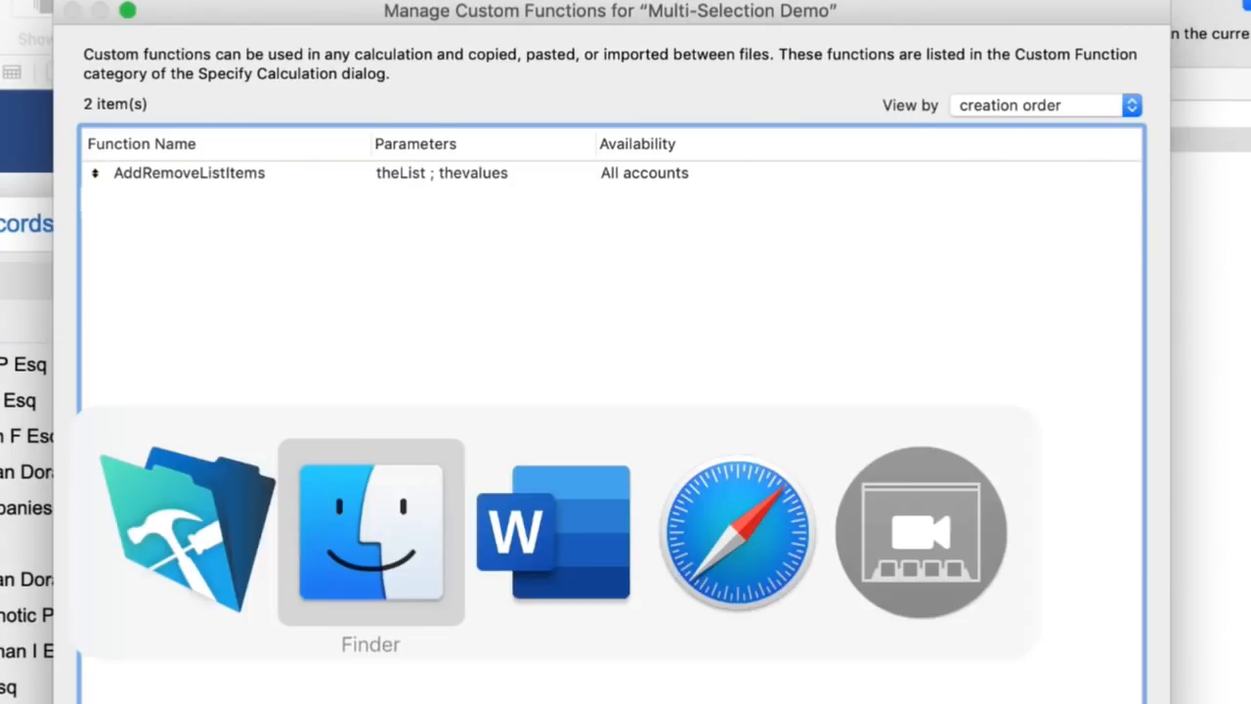
# - Switch to Safari and browse briandunning.com's custom function results for list-related functions
pyautogui.click(737, 531)
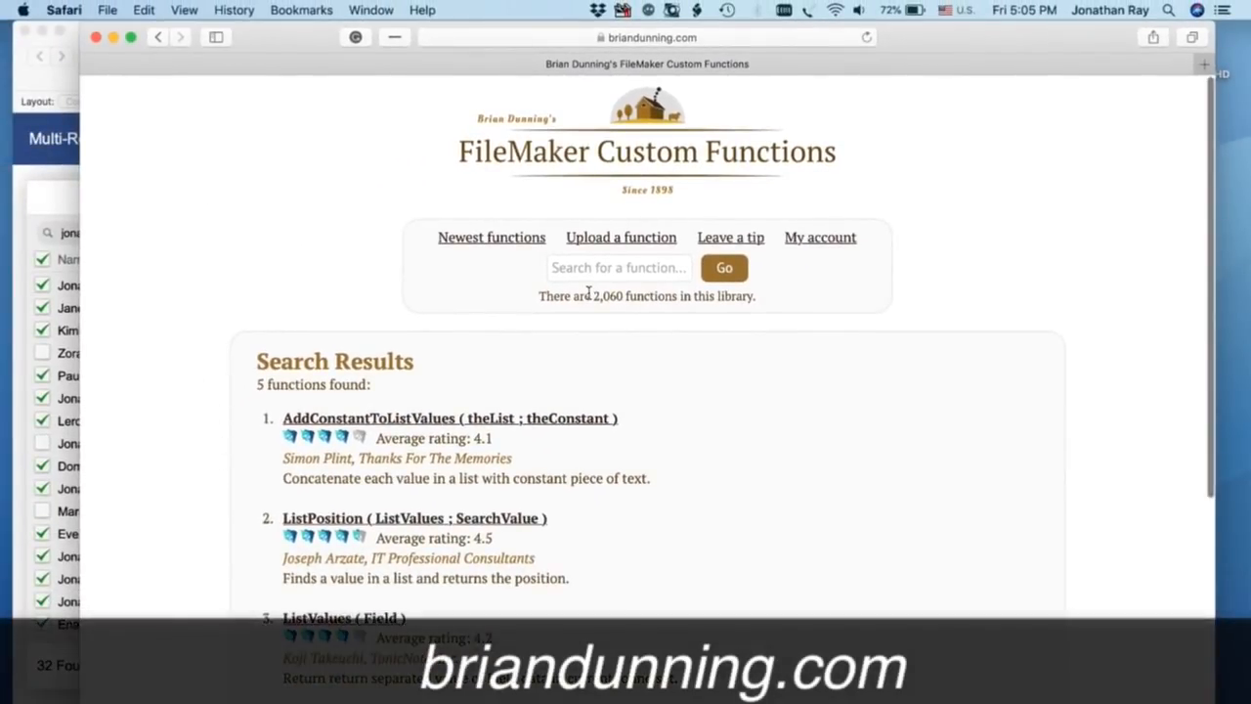
pyautogui.scroll(-3)
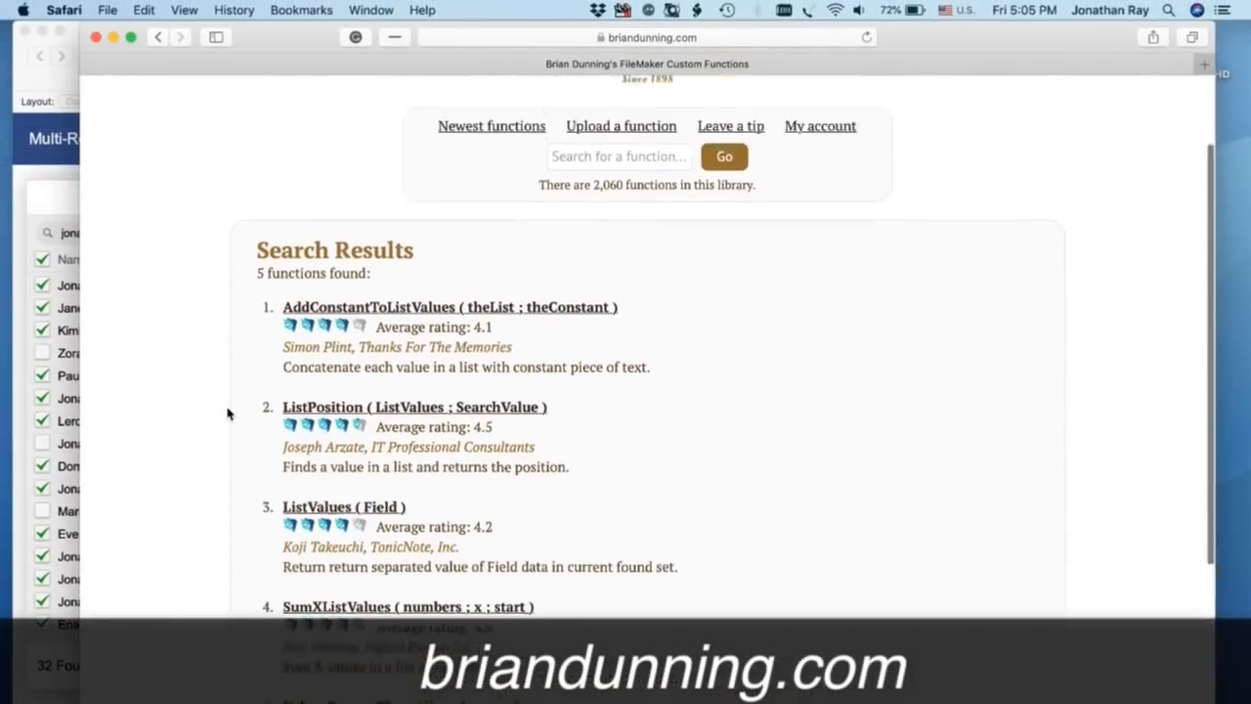
pyautogui.scroll(3)
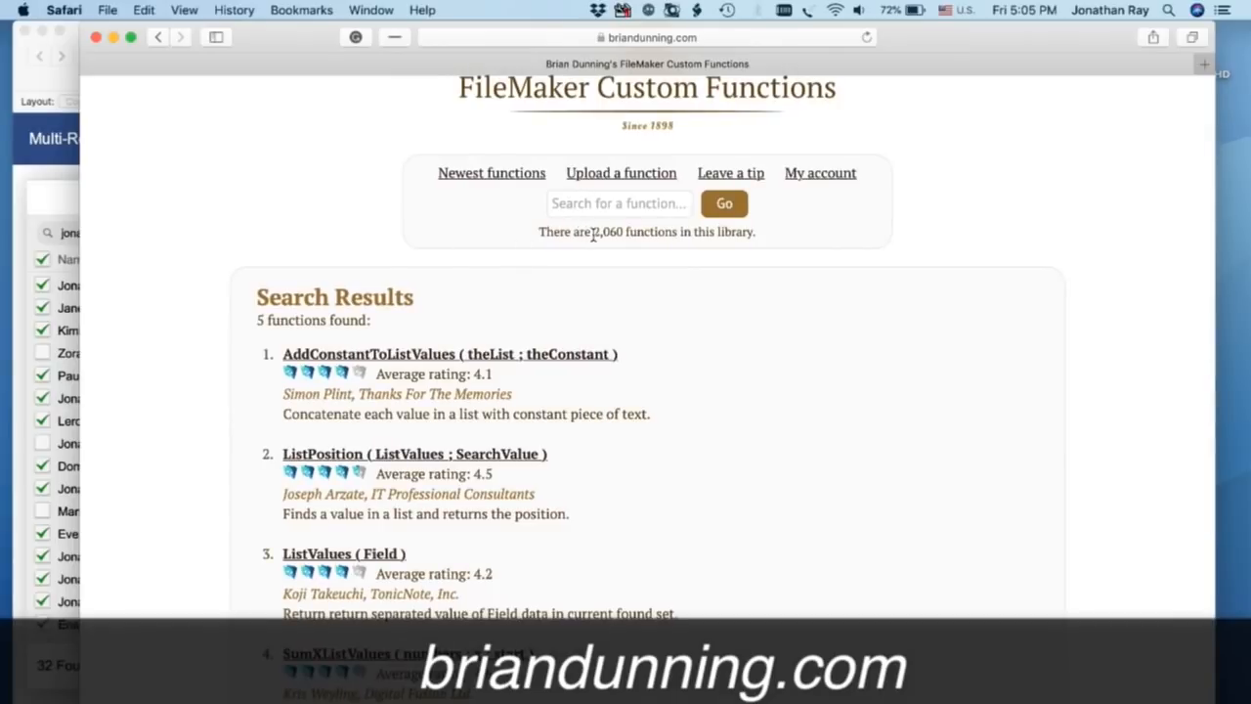
pyautogui.moveTo(207, 370)
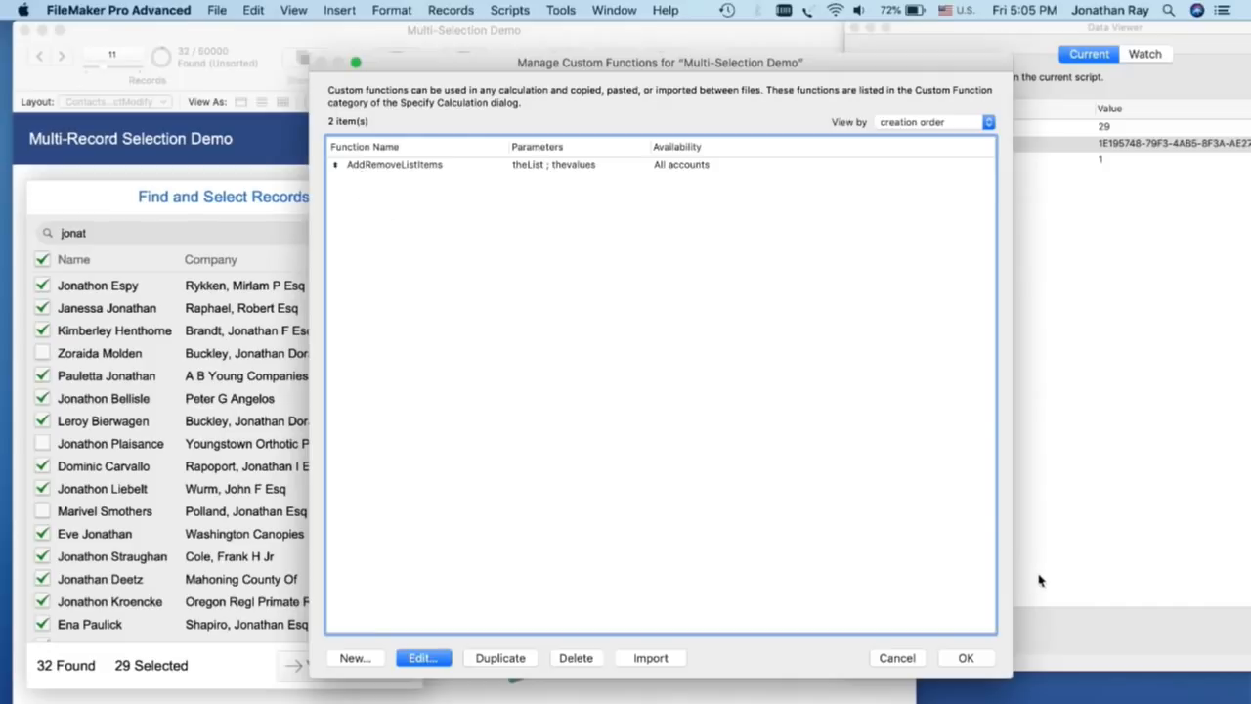
pyautogui.moveTo(383, 168)
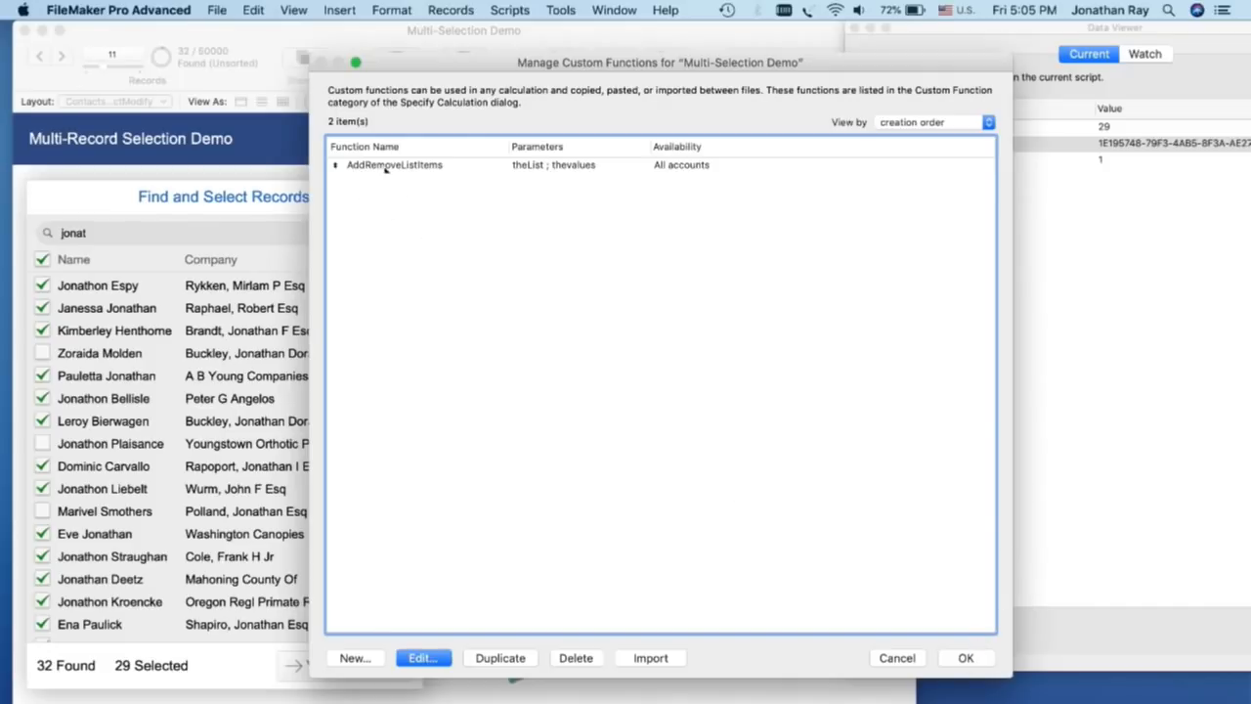
pyautogui.click(423, 657)
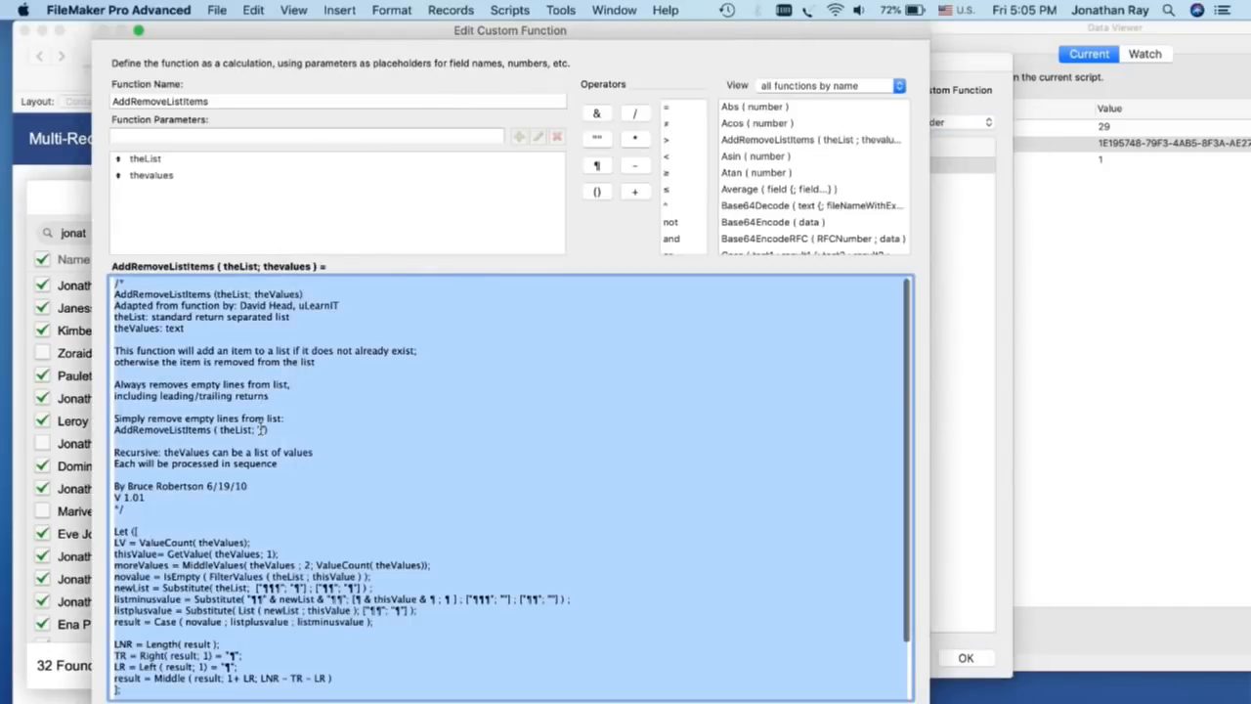
pyautogui.scroll(-3)
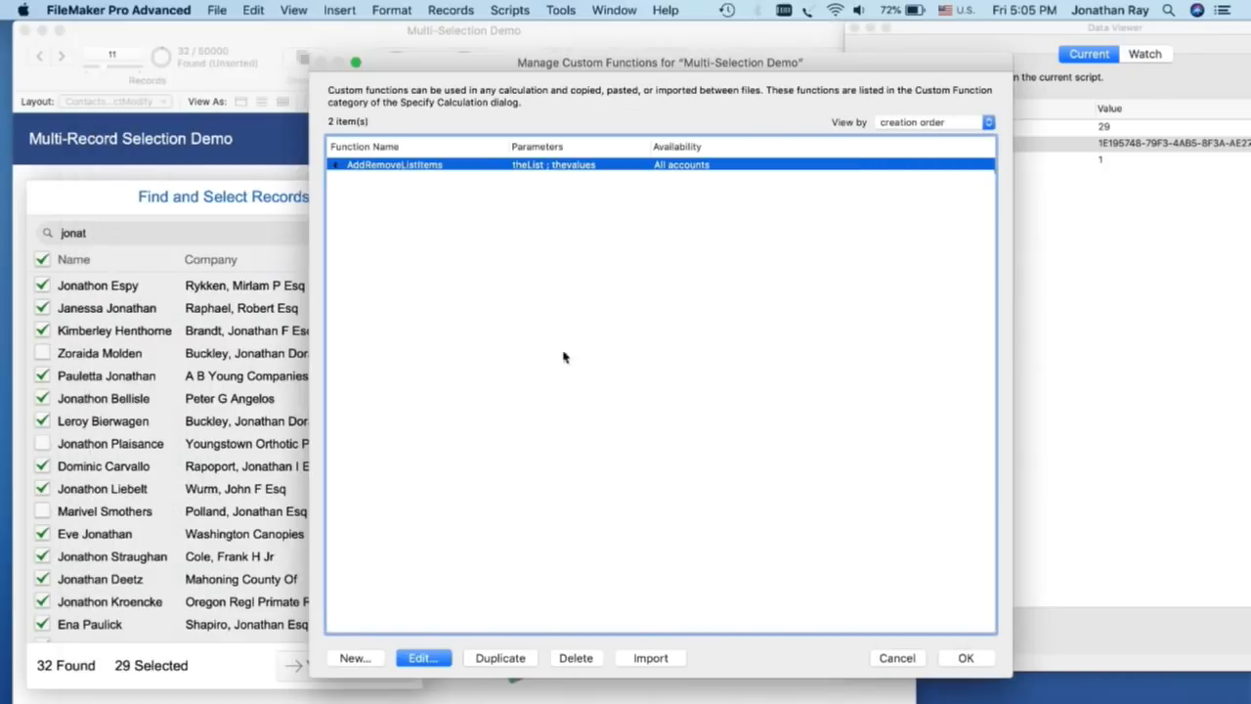
pyautogui.click(559, 10)
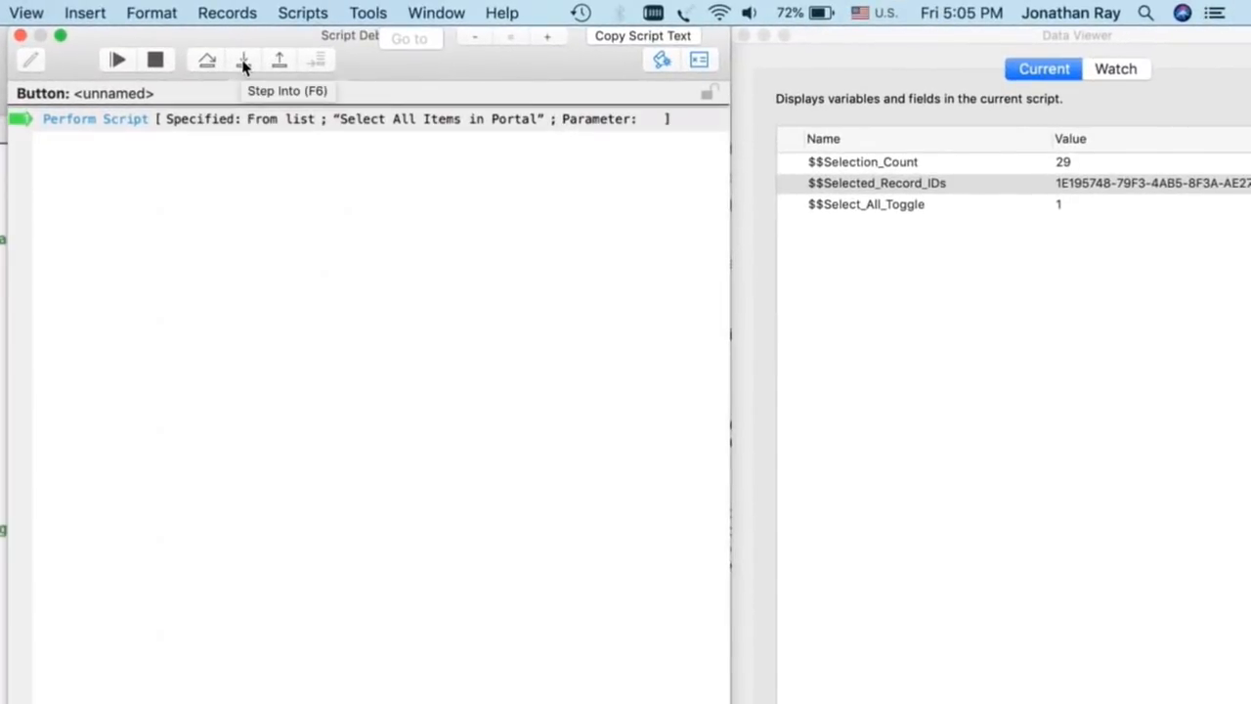
# - Step the Select All Items in Portal script past the large-selection check and inspect the 32 selected record IDs
pyautogui.click(242, 58)
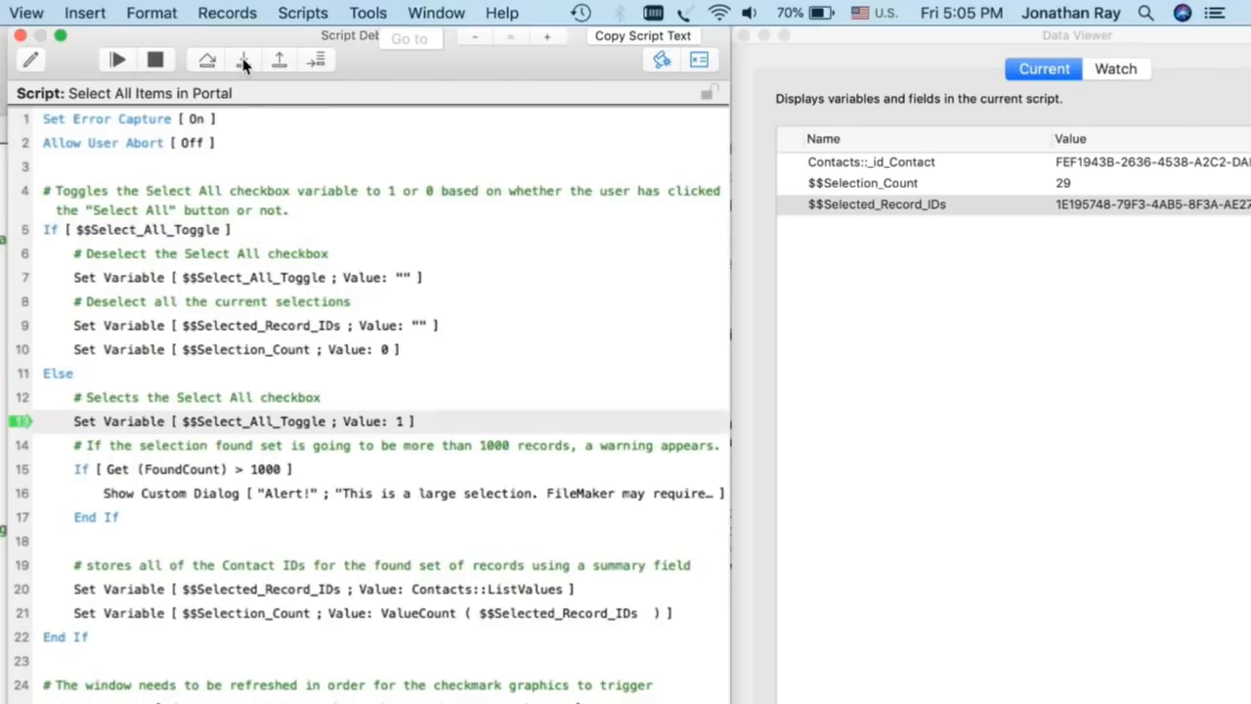
pyautogui.click(248, 60)
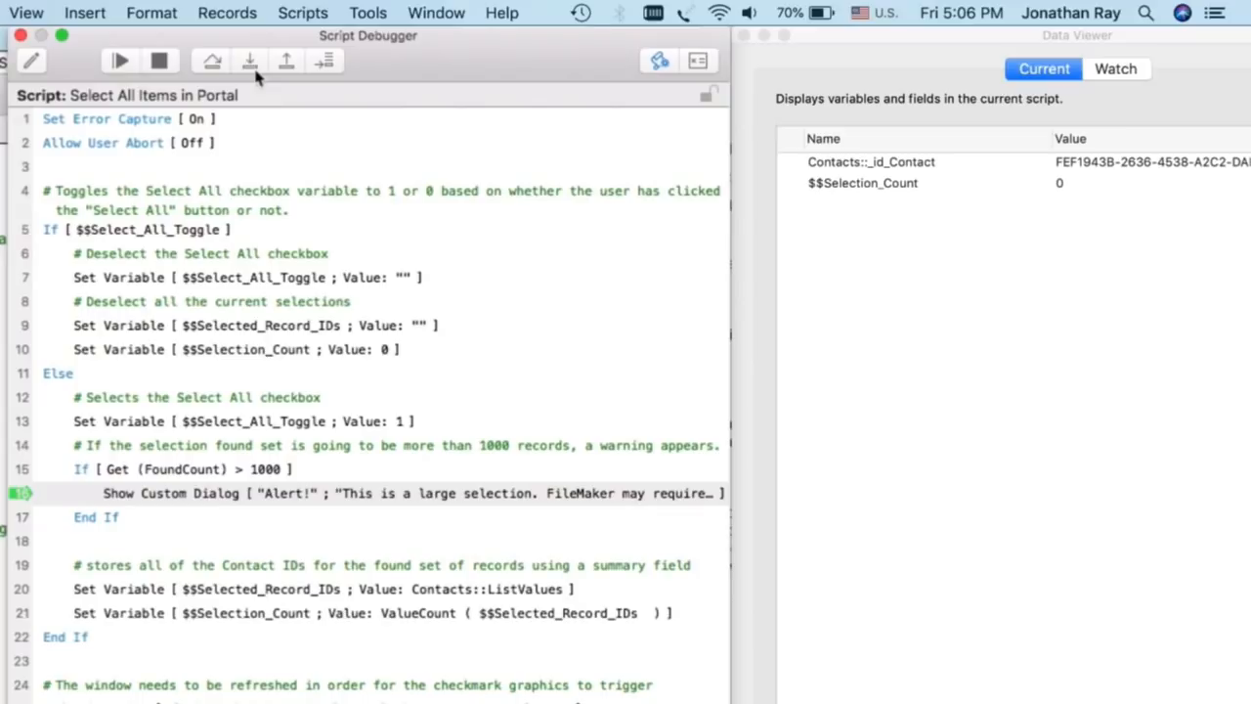
pyautogui.click(250, 61)
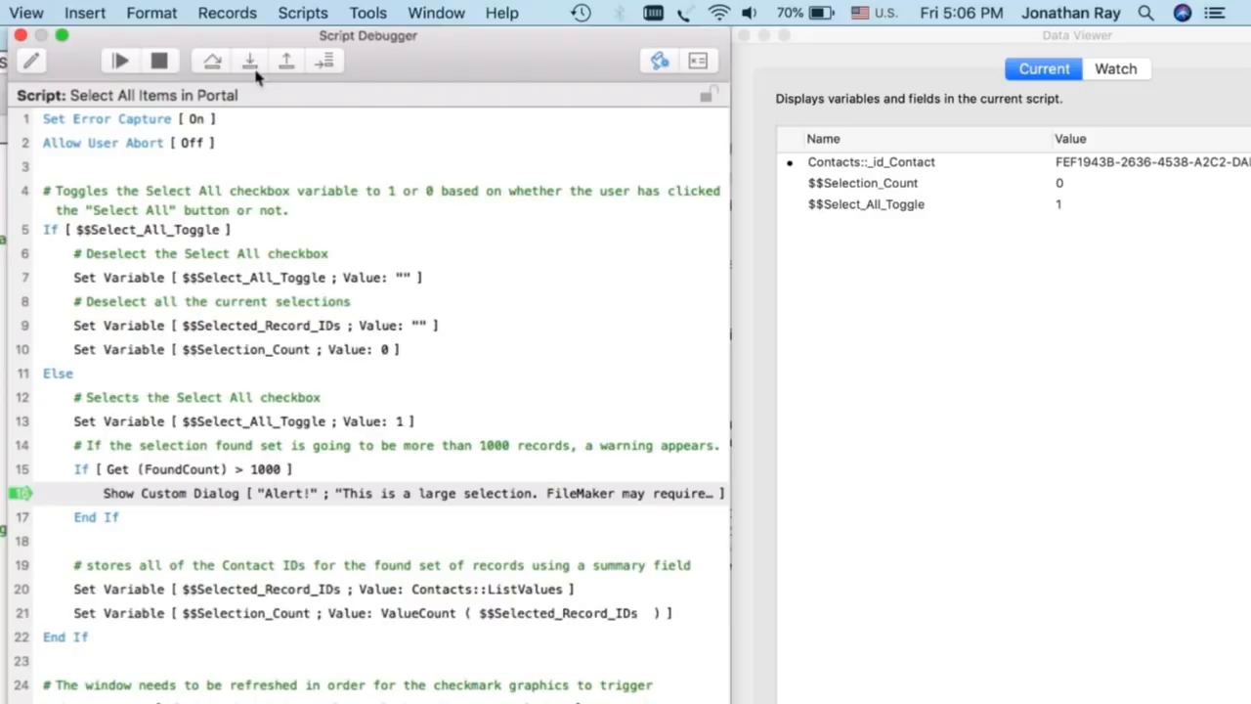
pyautogui.click(250, 58)
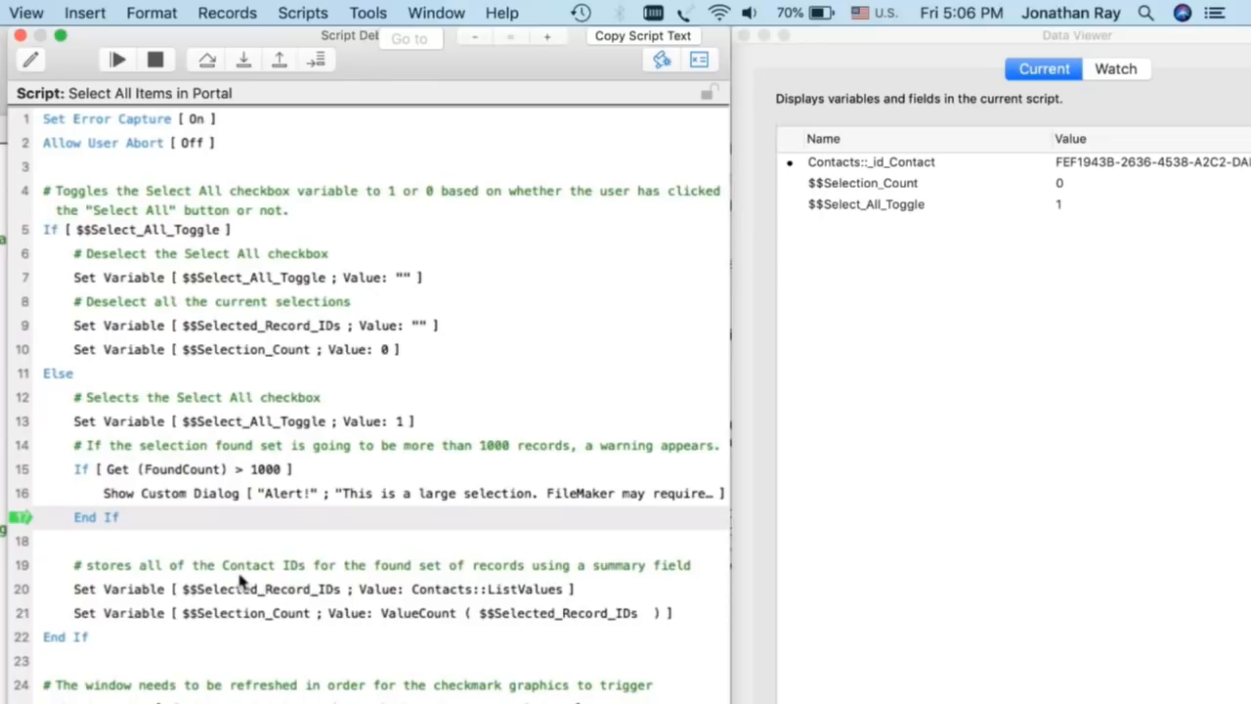
pyautogui.moveTo(454, 594)
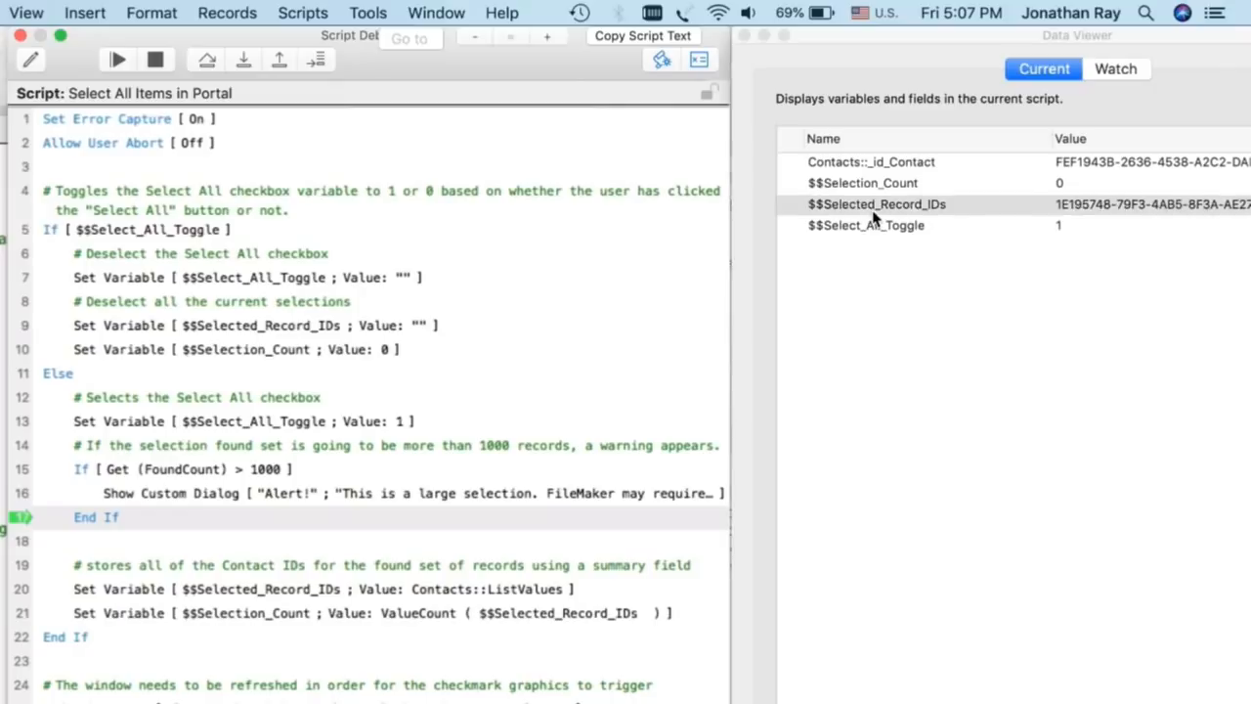
pyautogui.doubleClick(876, 205)
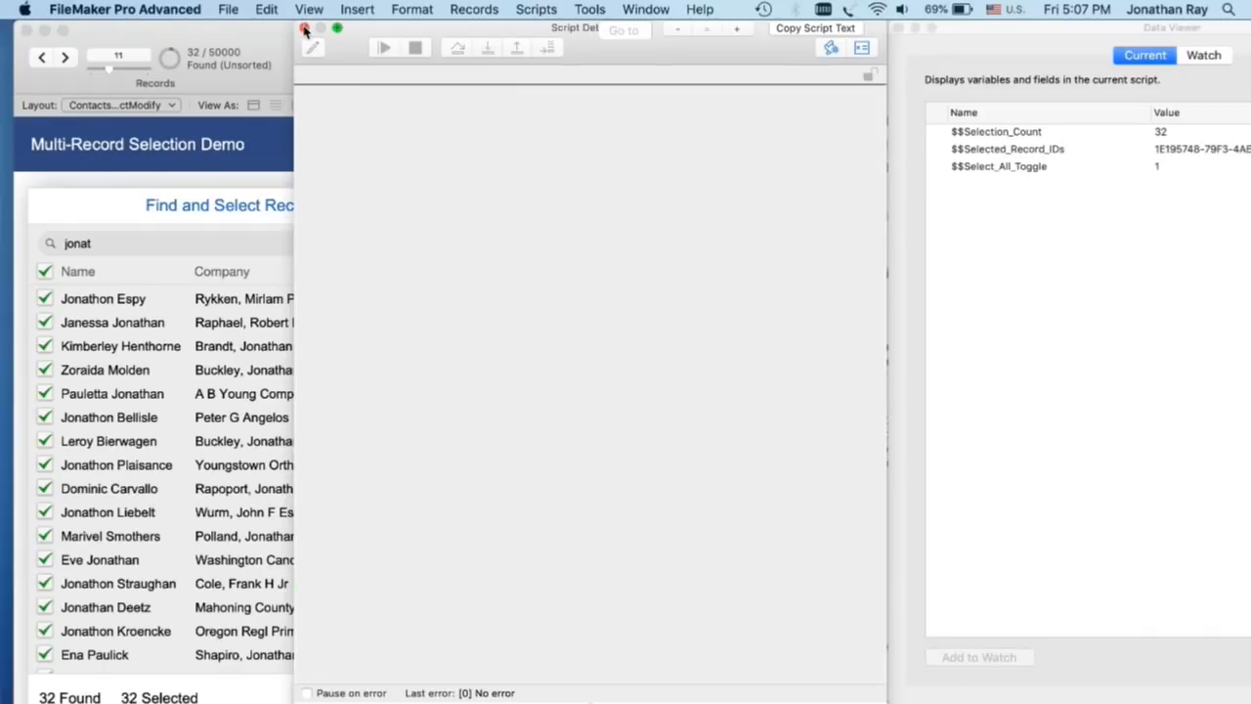
# - Enter Layout mode and show the Inspector properties of the portal row's checkmark object
pyautogui.click(305, 29)
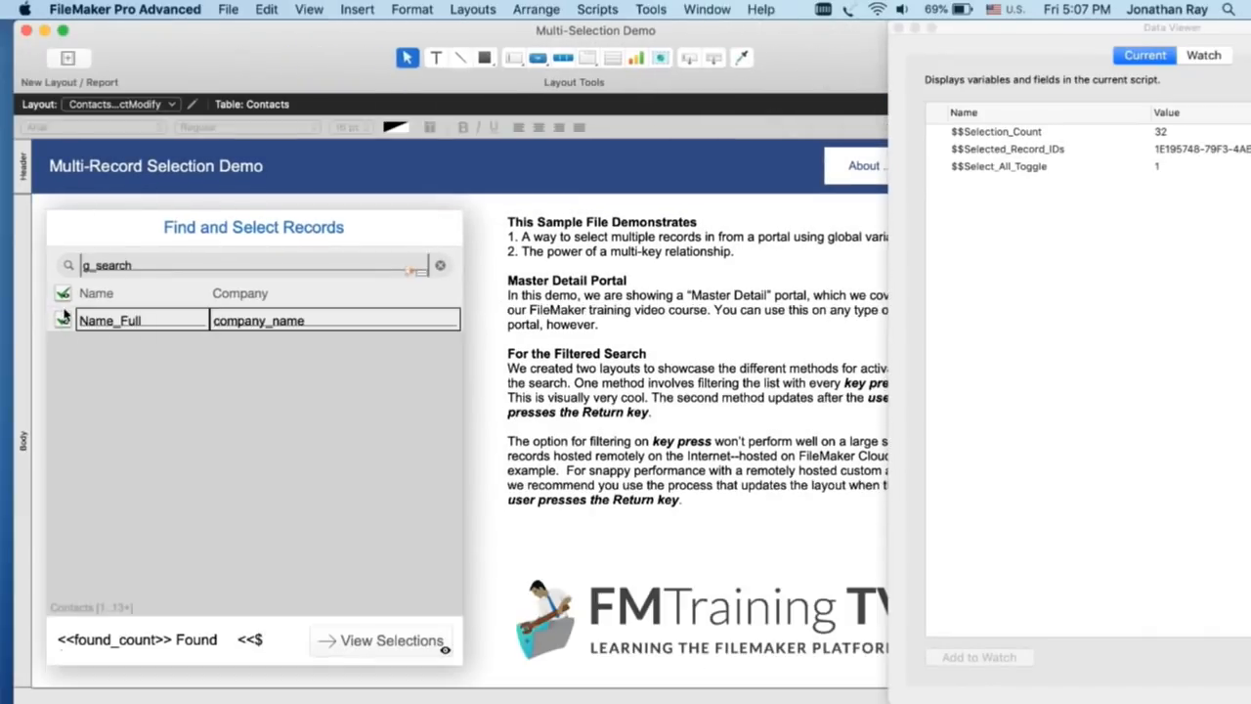
pyautogui.click(63, 293)
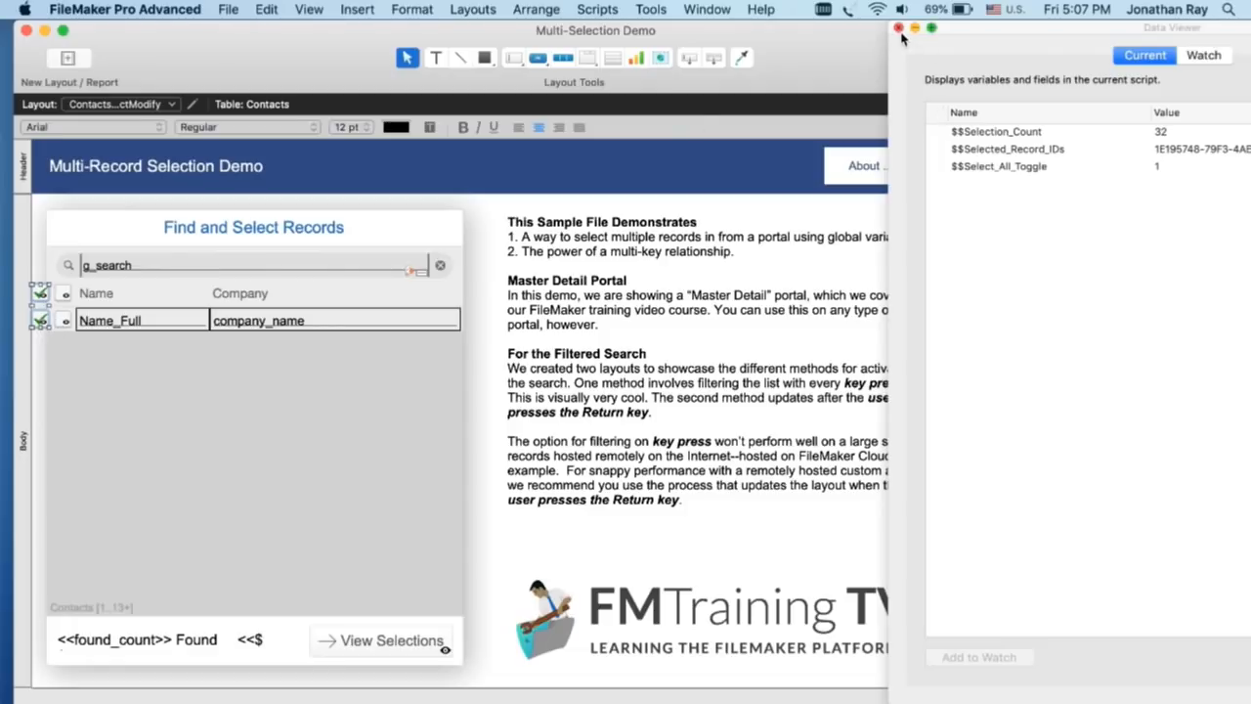
pyautogui.click(897, 27)
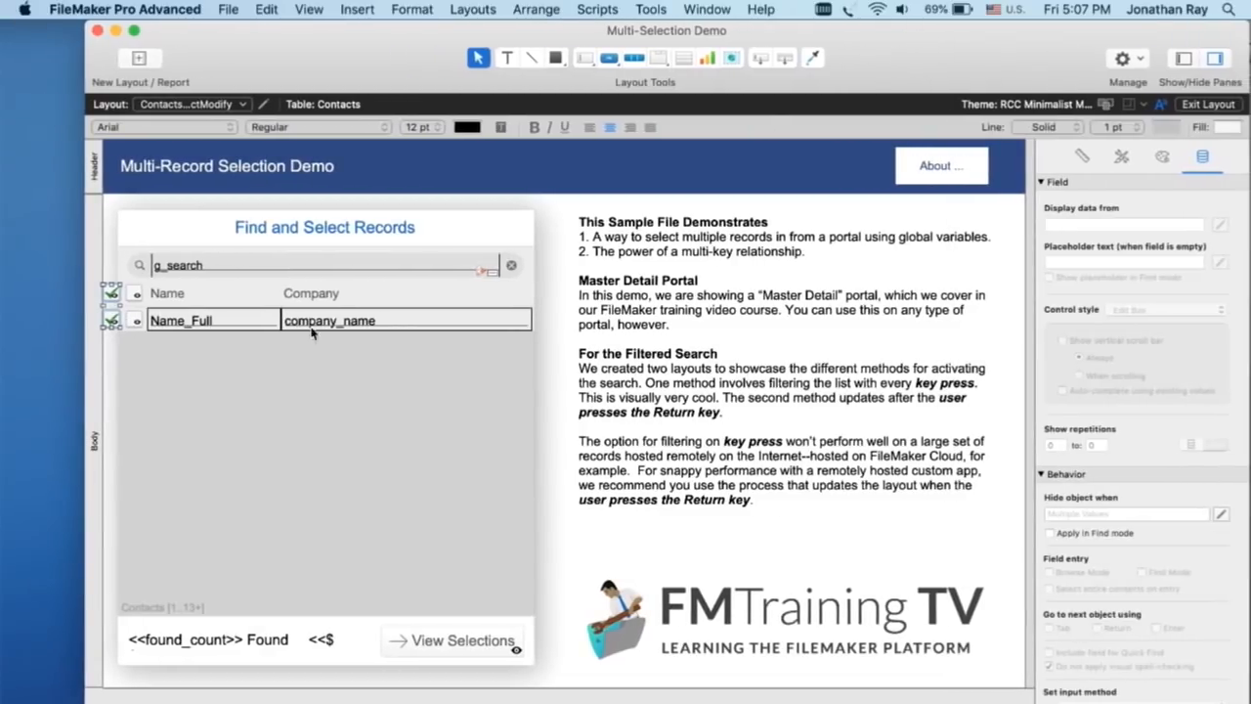
# - Review the checkmark's 'Hide object when' condition testing its contact ID against $$Selected_Record_IDs
pyautogui.click(114, 295)
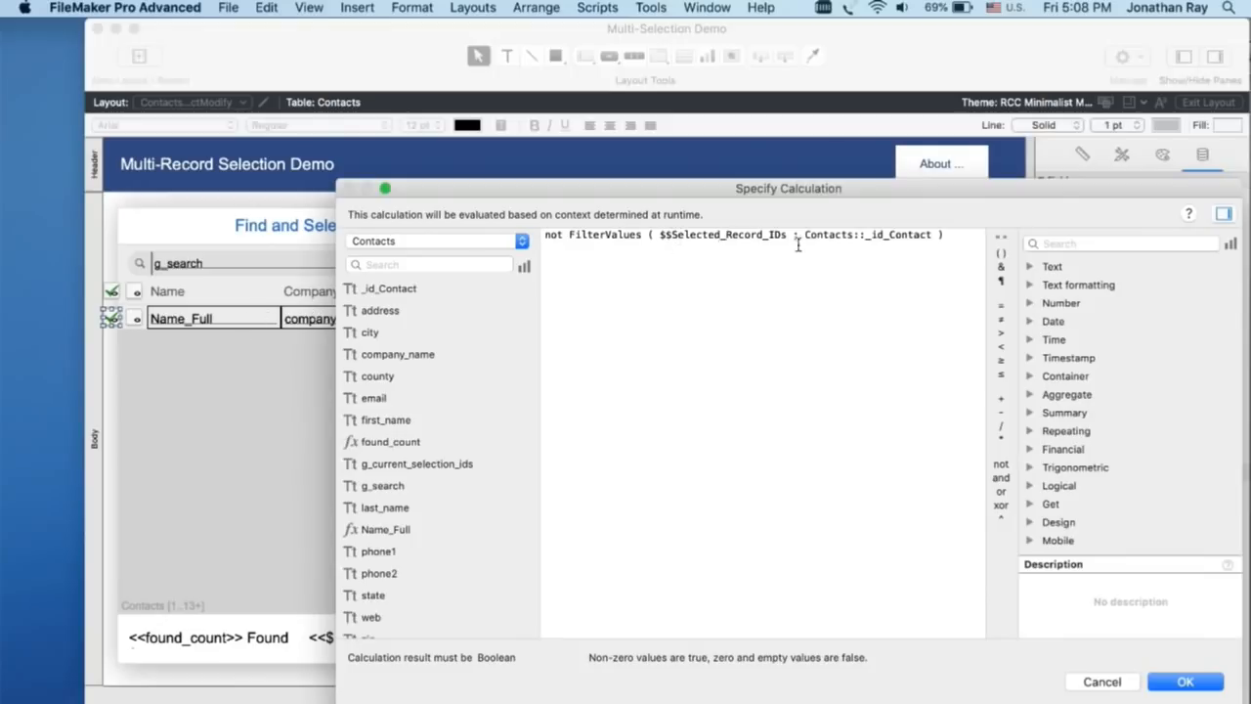
pyautogui.doubleClick(721, 234)
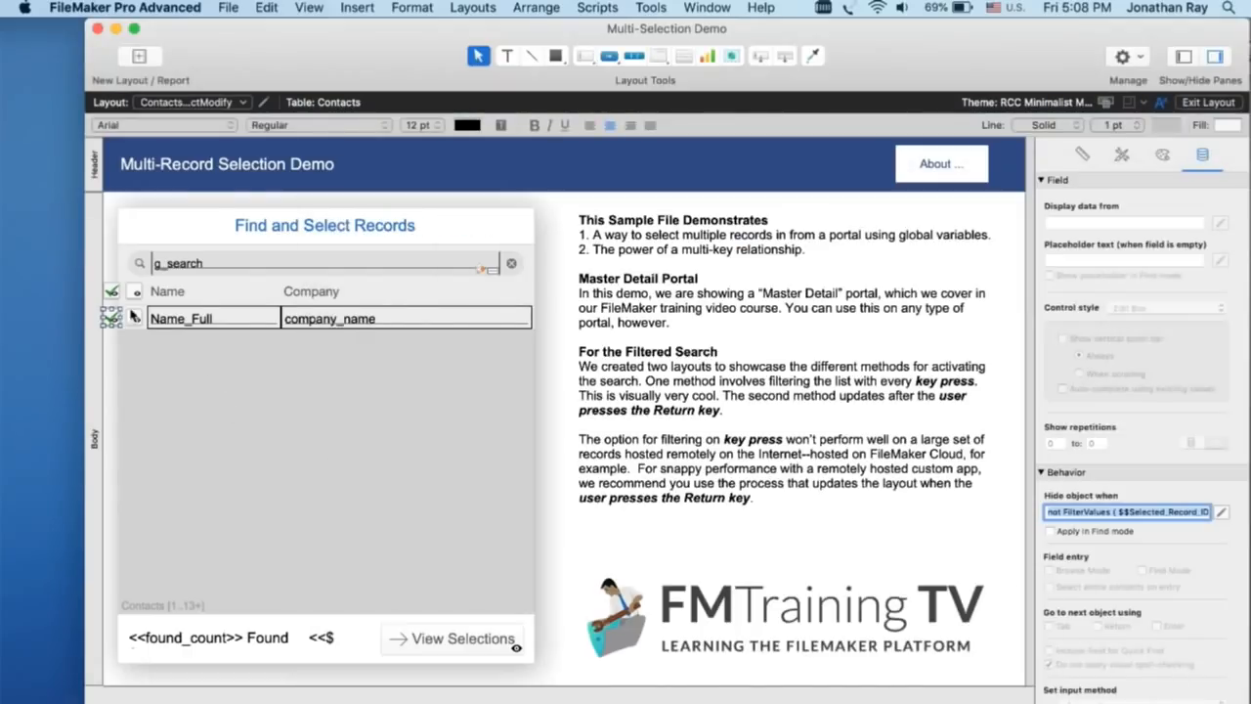
pyautogui.click(113, 289)
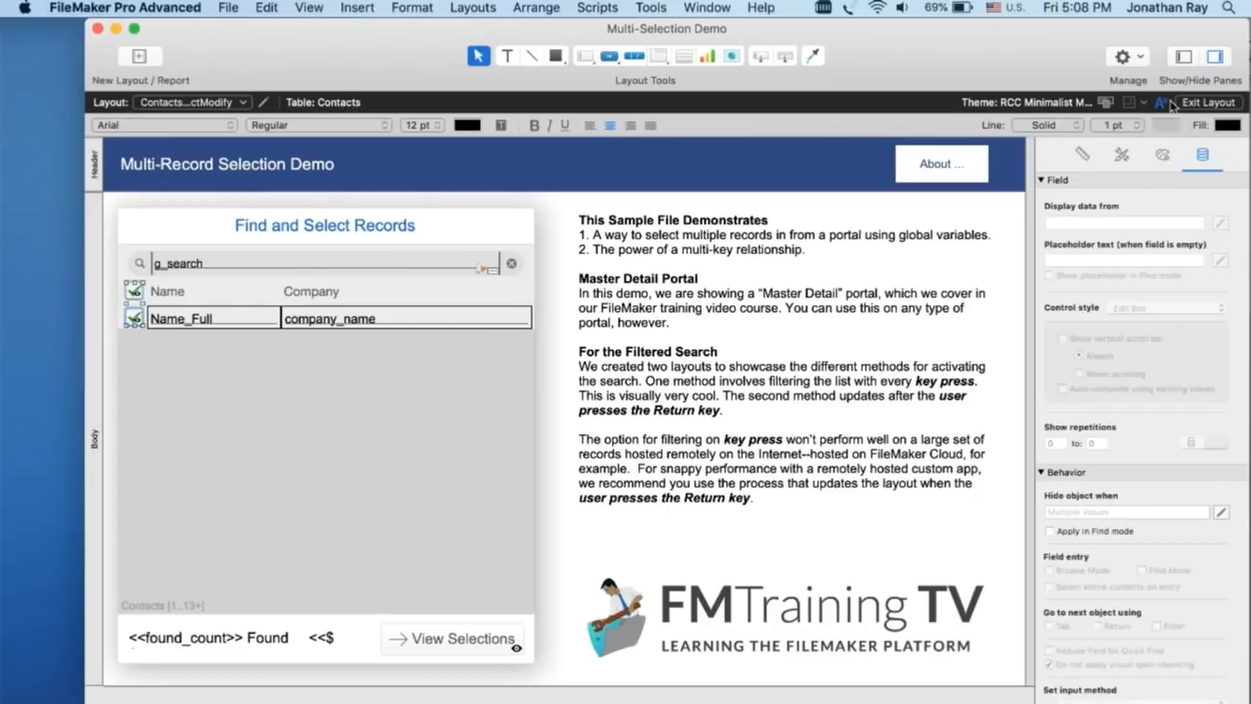
# - Exit Layout mode back to browsing the demo records
pyautogui.click(1208, 101)
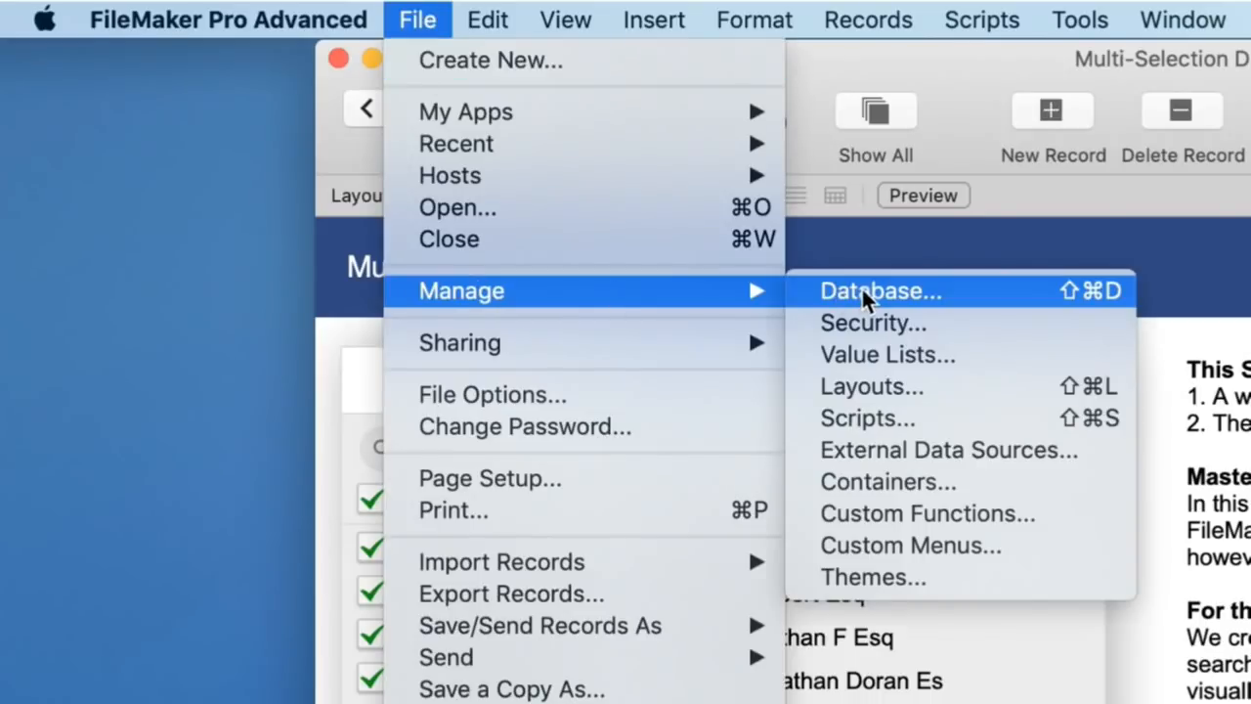
# - Inspect the Contacts self-join linking g_current_selection_ids to _id_Contact in Manage Database
pyautogui.click(879, 289)
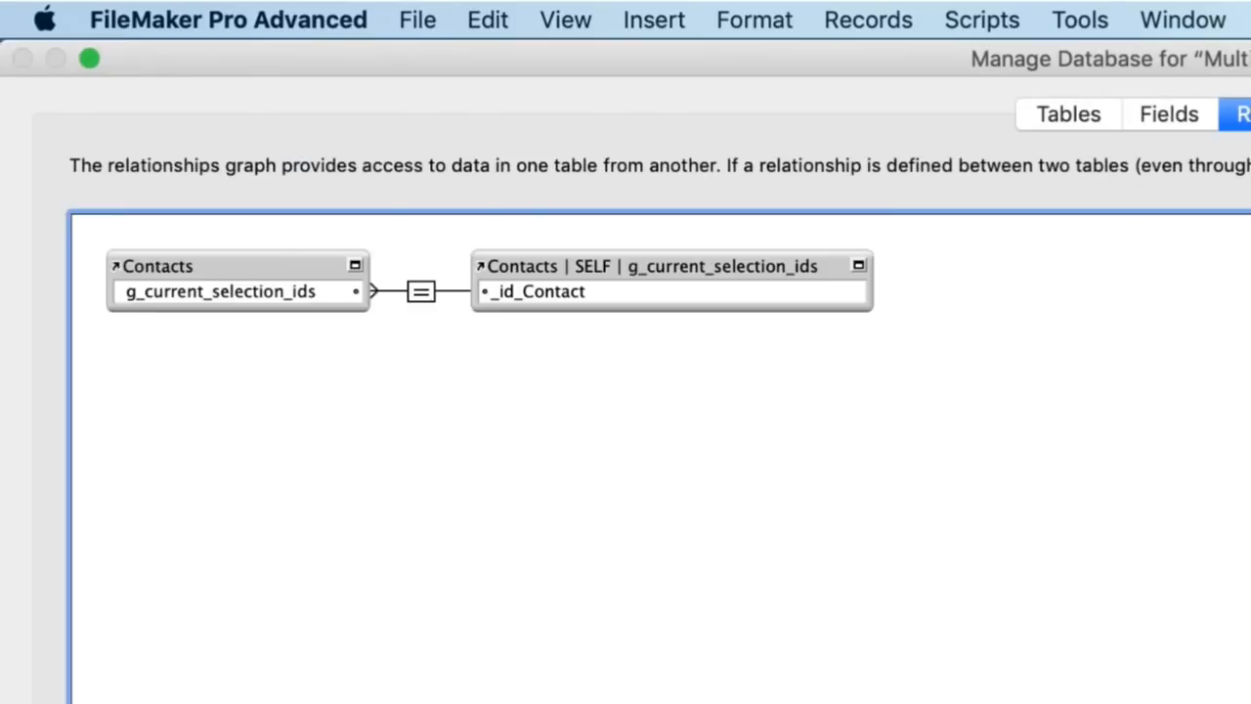
pyautogui.moveTo(293, 258); pyautogui.dragTo(577, 362)
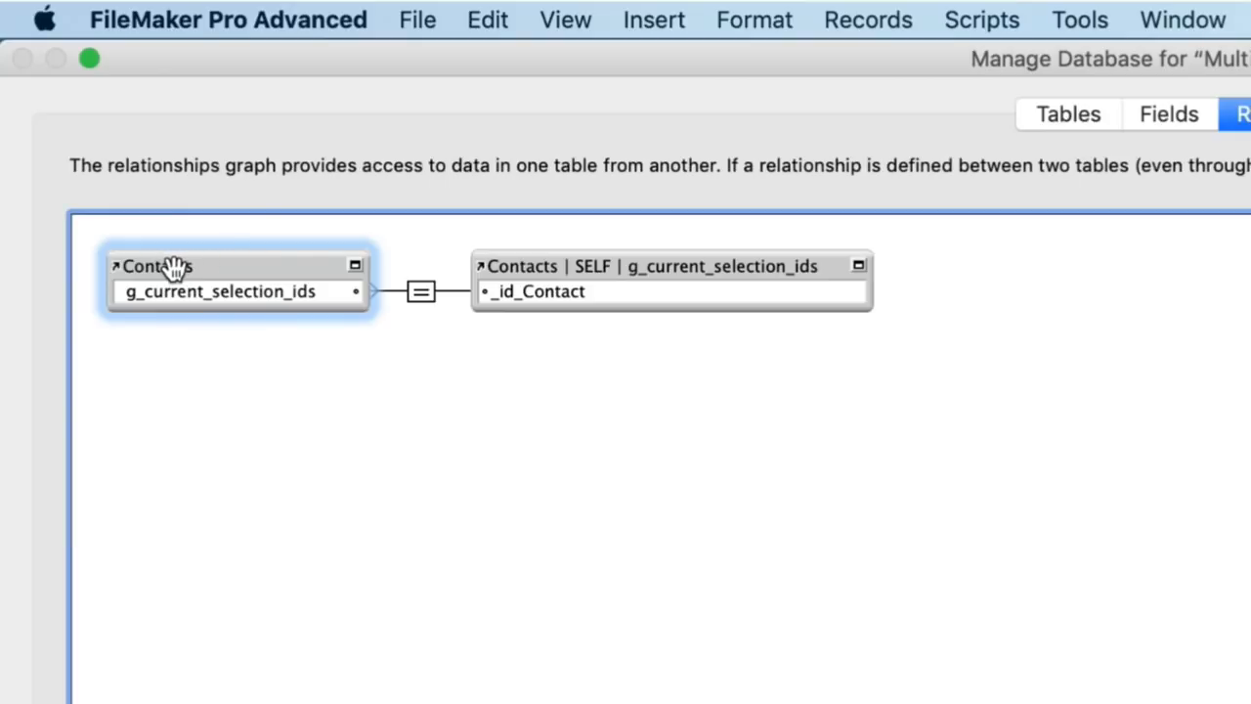
pyautogui.moveTo(590, 266)
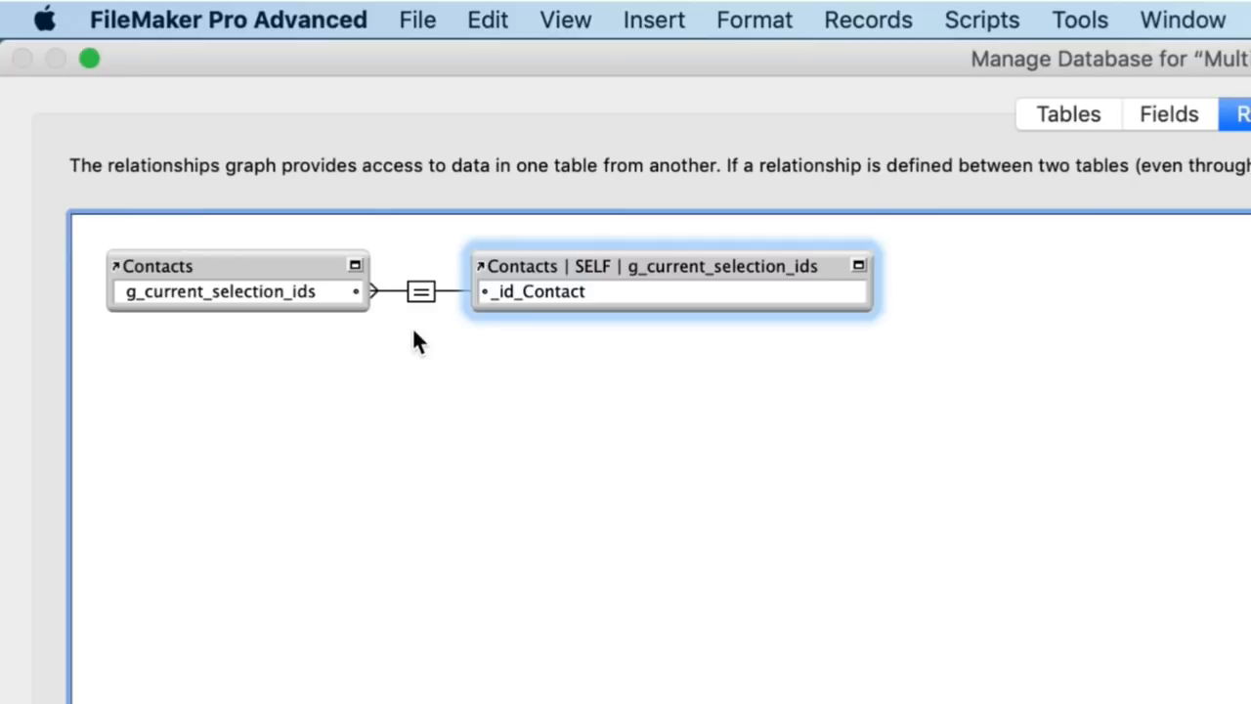
pyautogui.moveTo(484, 376)
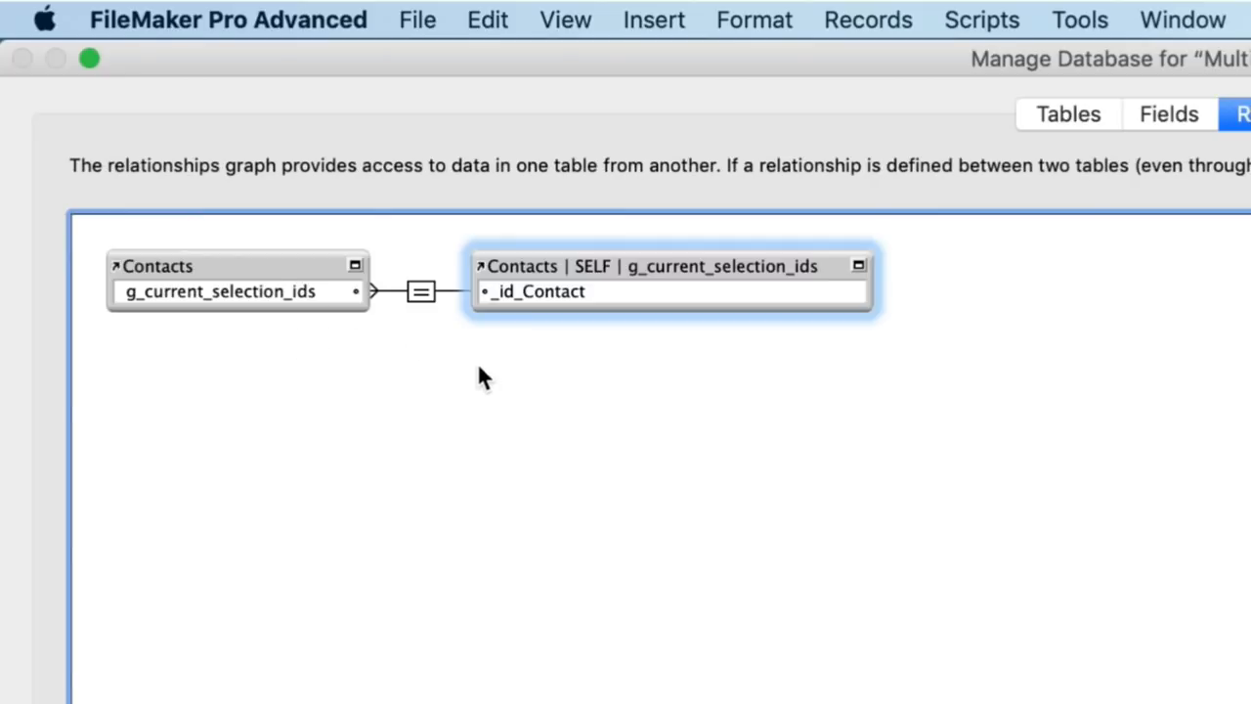
pyautogui.moveTo(492, 380)
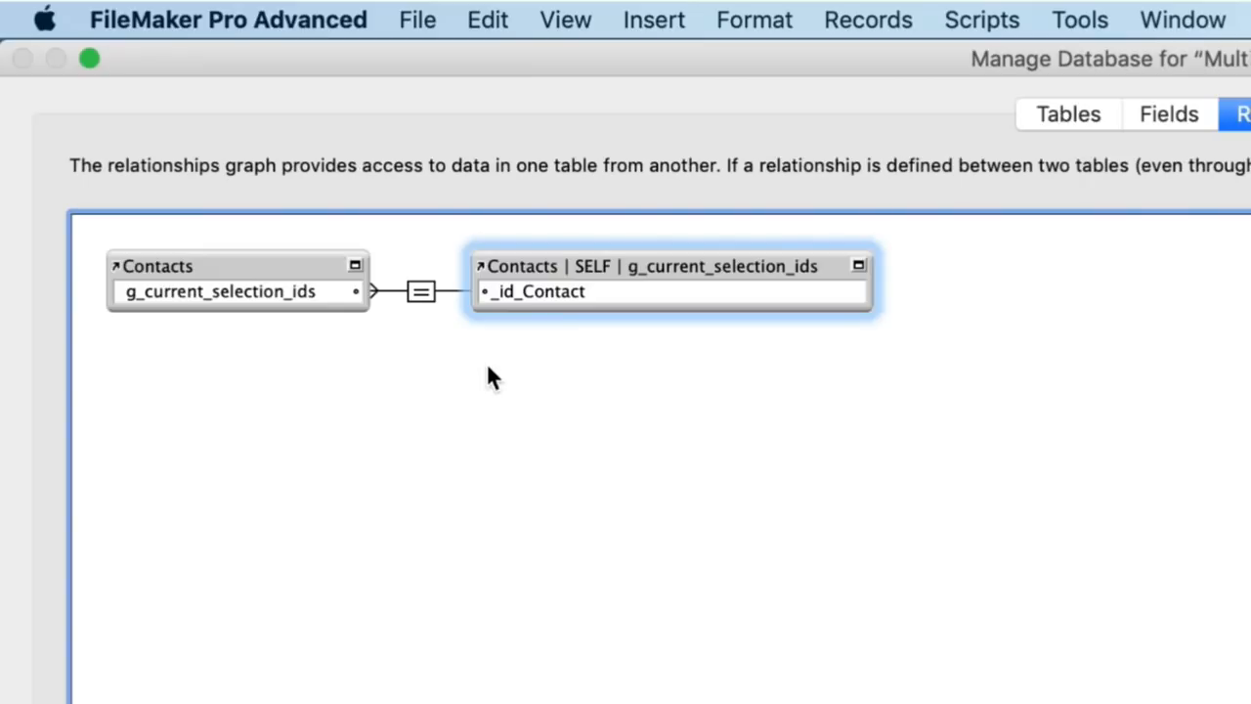
pyautogui.click(582, 446)
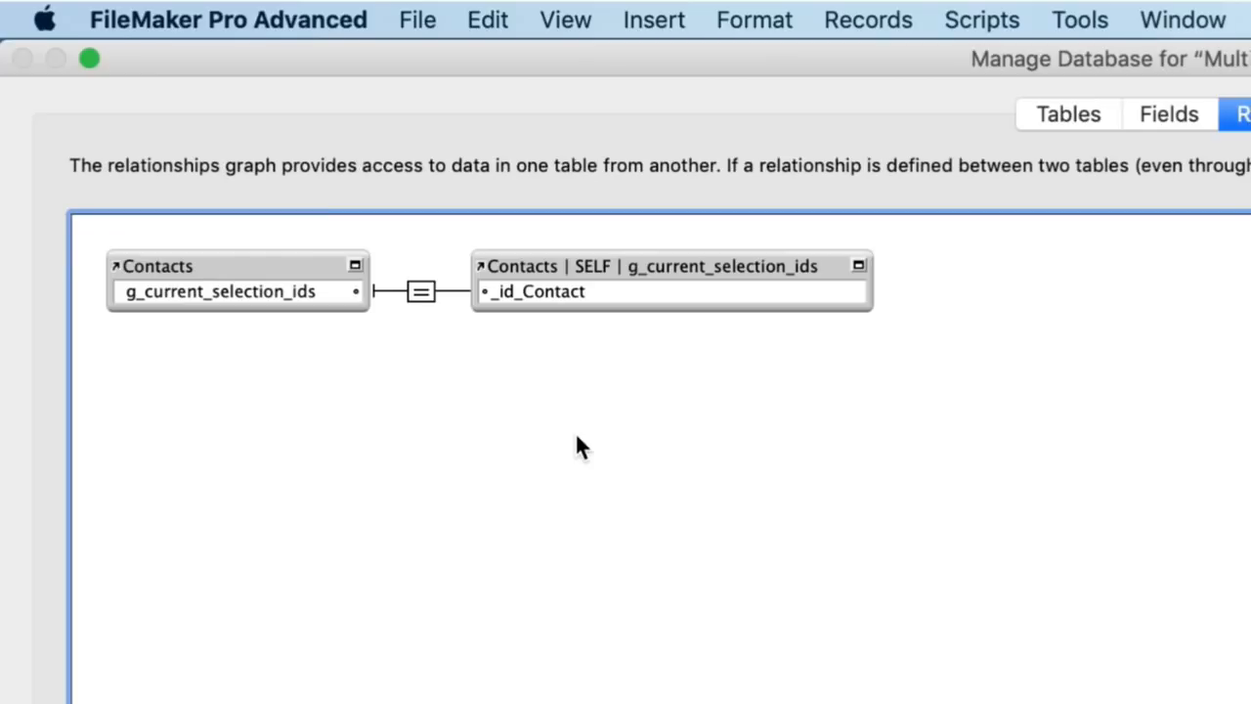
pyautogui.moveTo(164, 303)
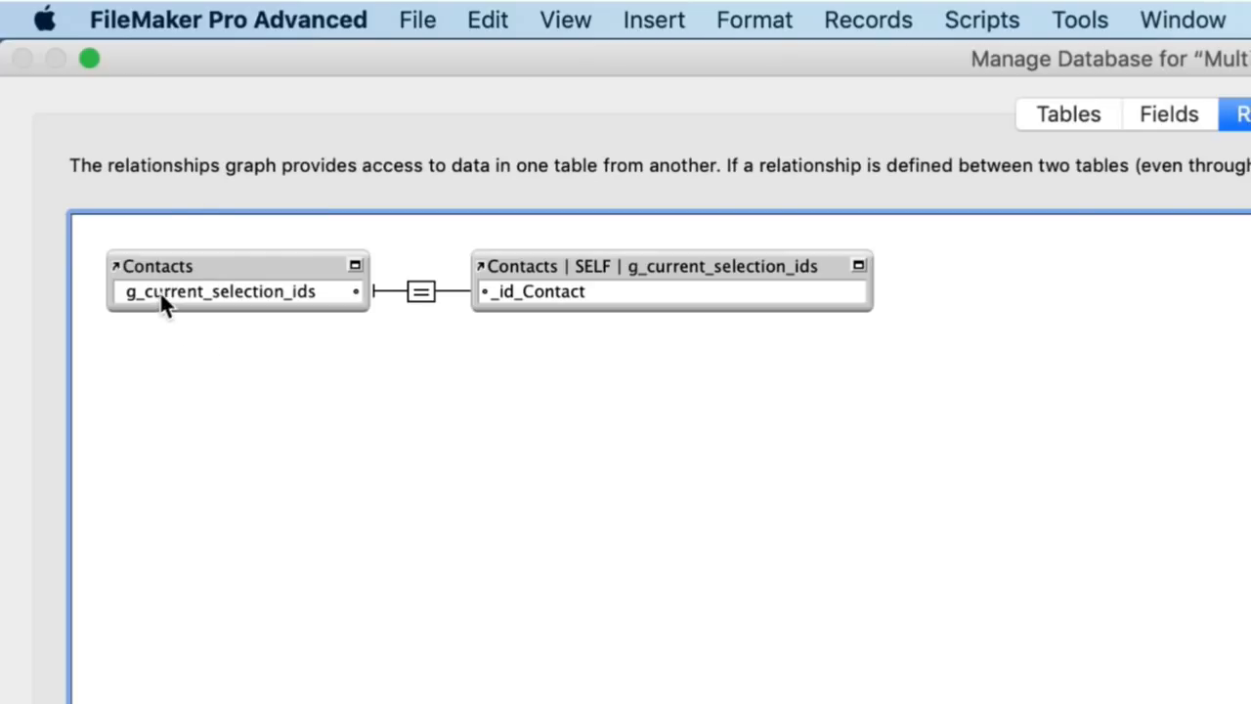
pyautogui.moveTo(322, 303)
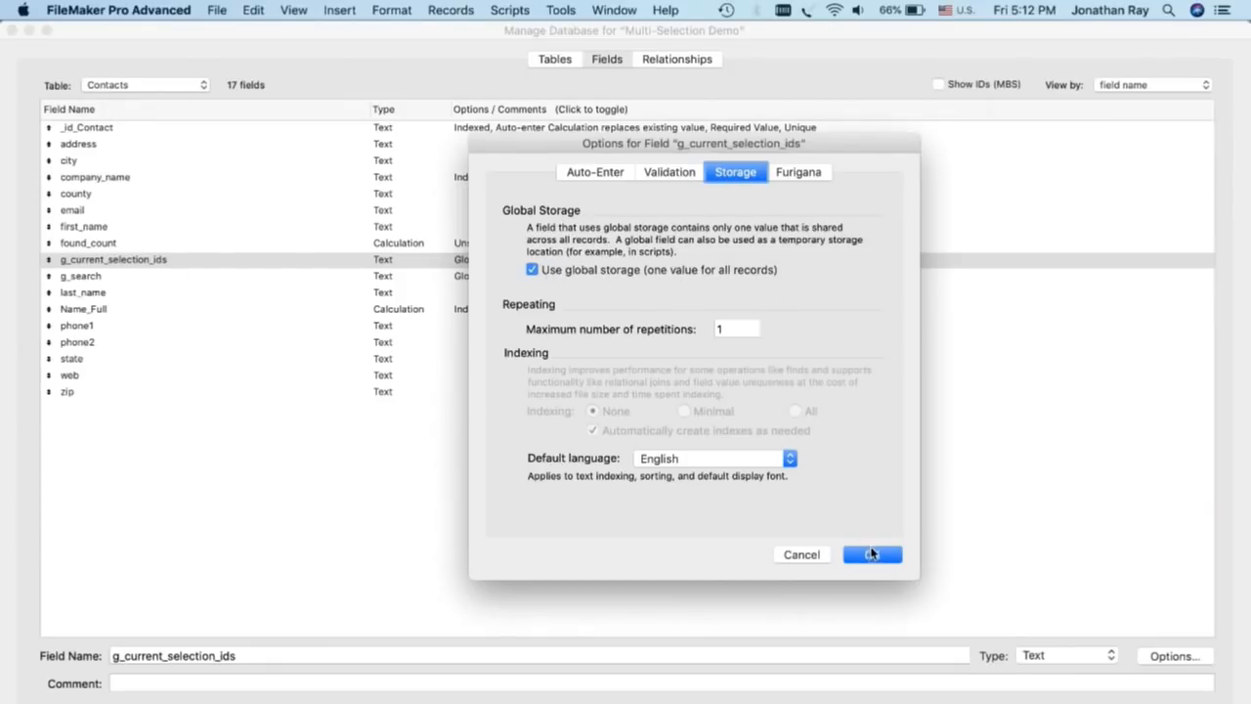
# - Dismiss the g_current_selection_ids storage options and leave Manage Database
pyautogui.click(872, 555)
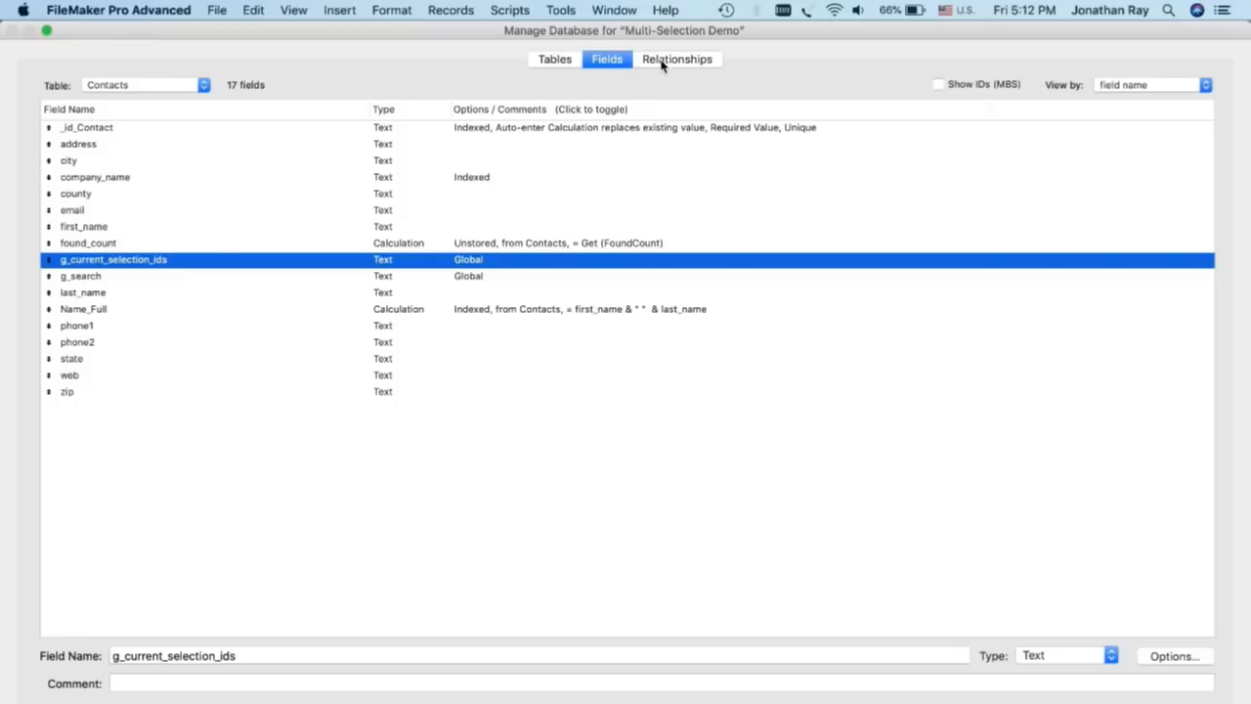
pyautogui.moveTo(94, 264)
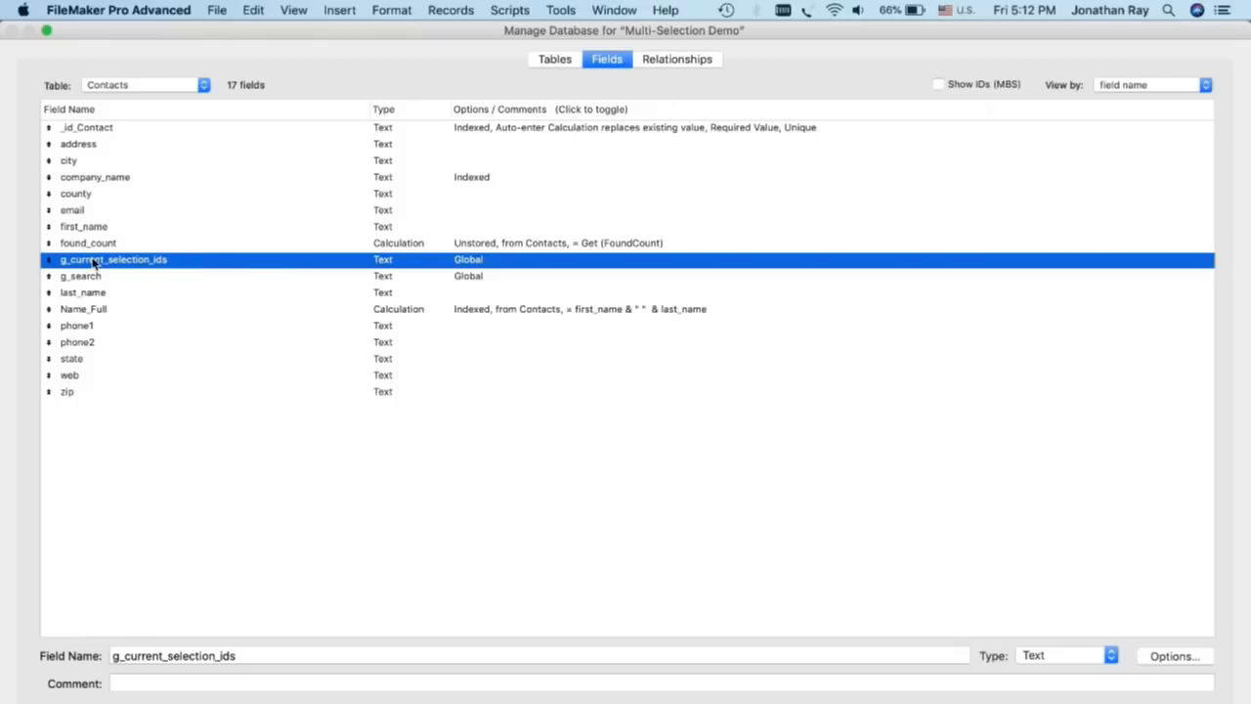
pyautogui.moveTo(133, 269)
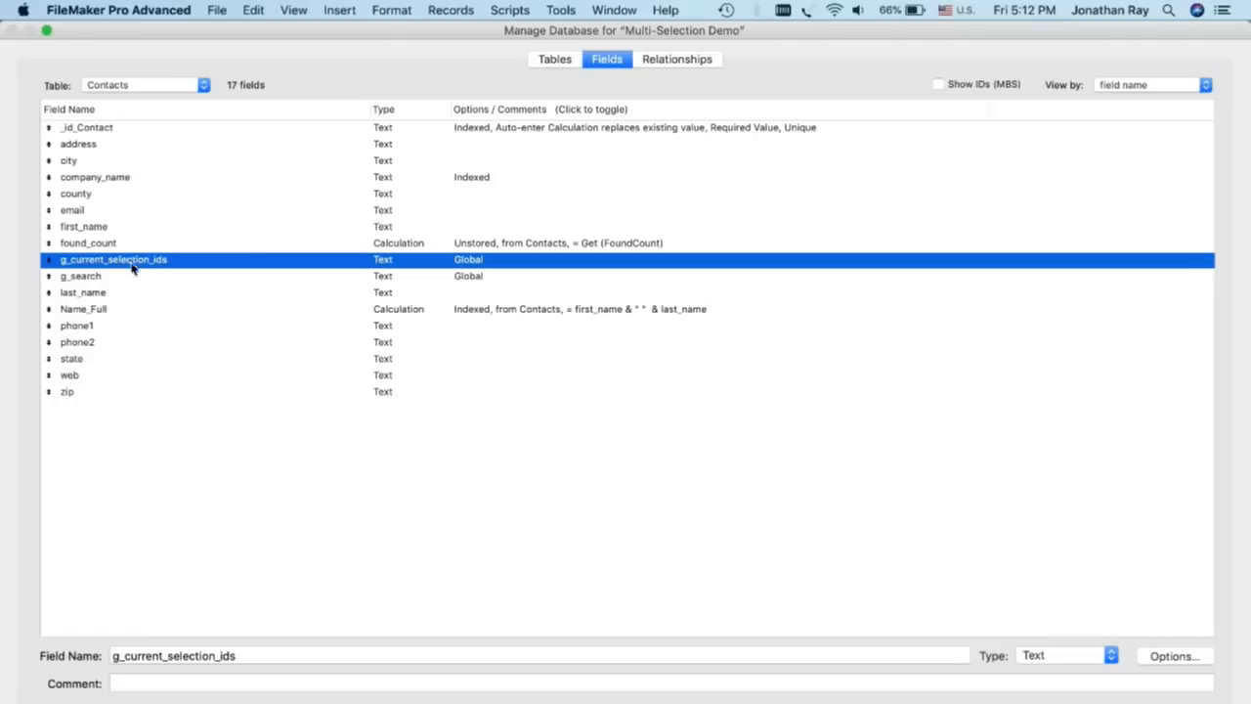
pyautogui.moveTo(121, 508)
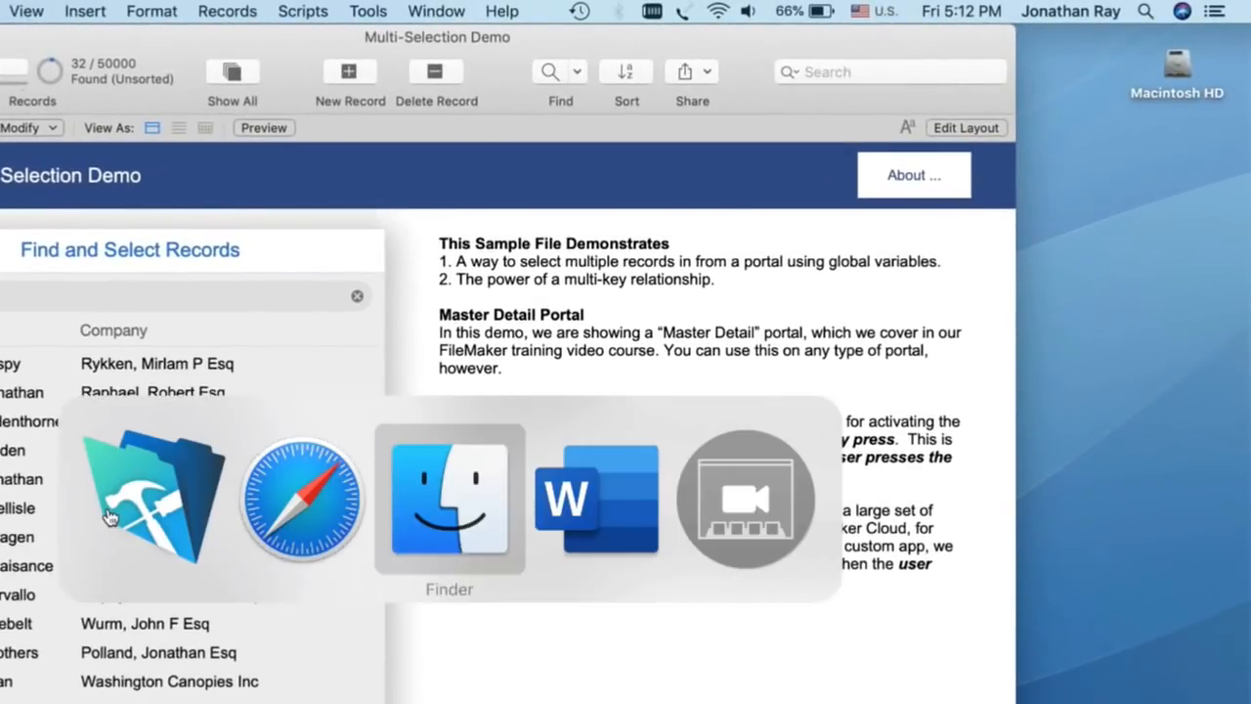
pyautogui.click(596, 498)
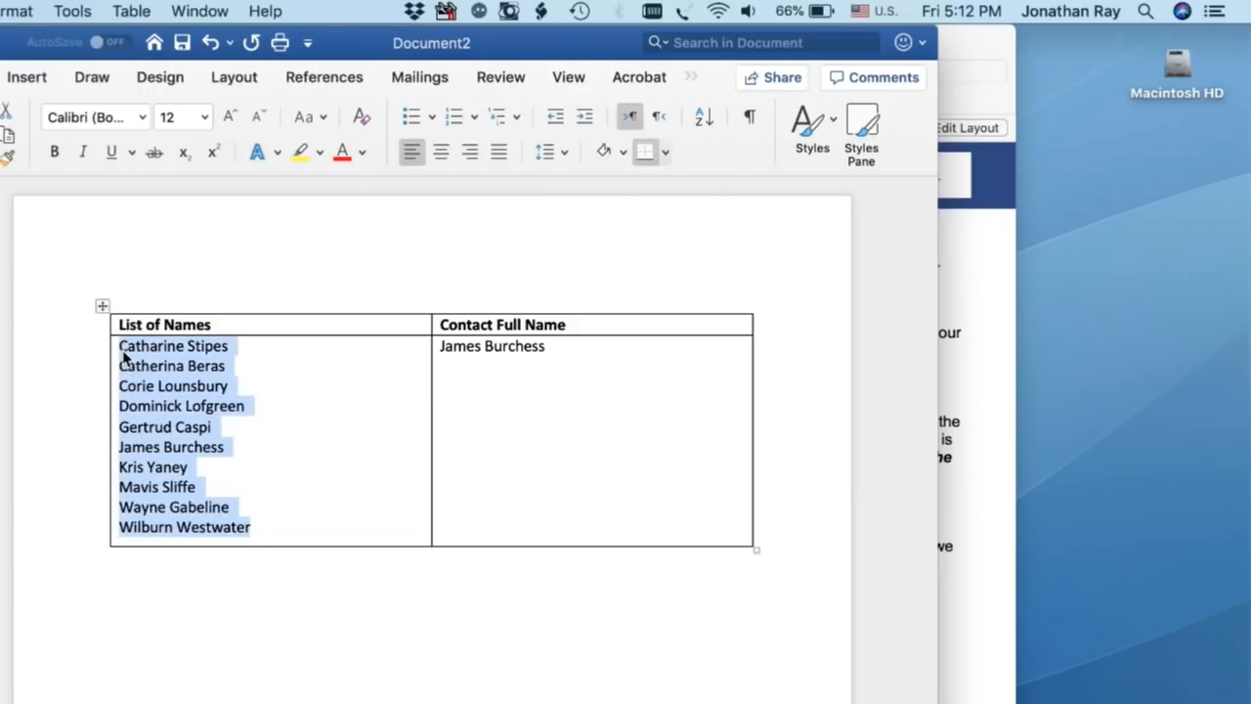
pyautogui.moveTo(332, 356)
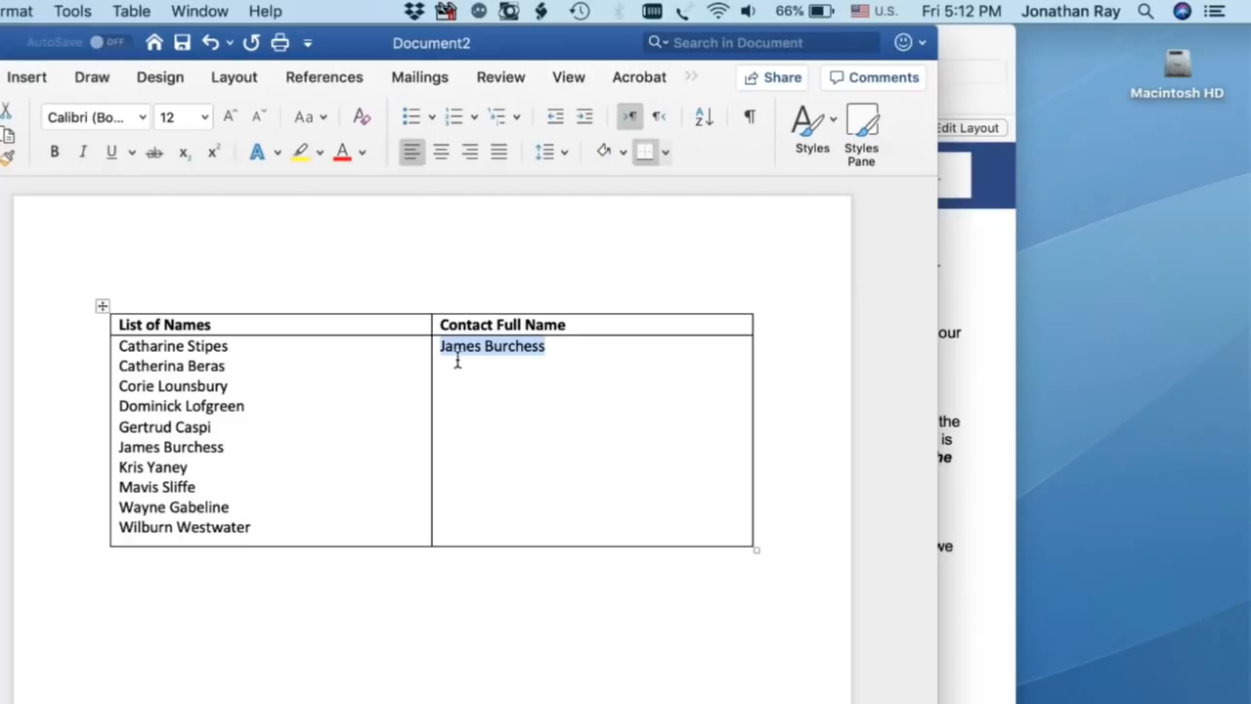
pyautogui.click(445, 346)
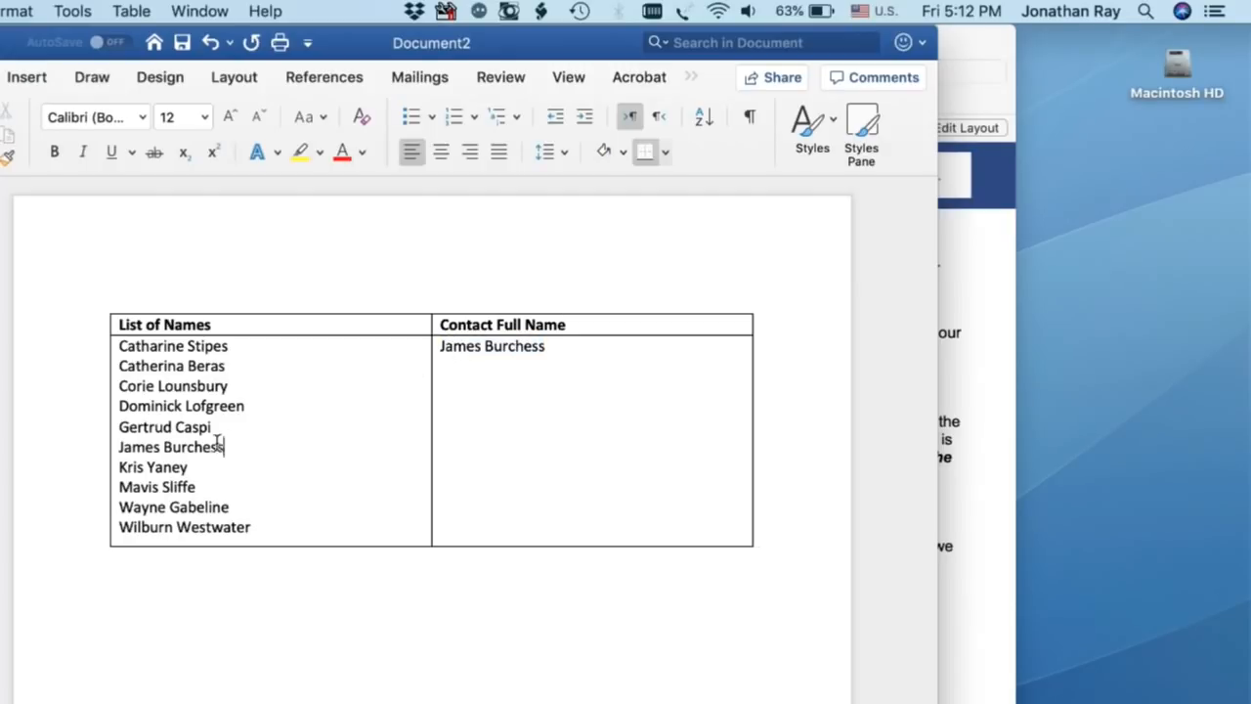
pyautogui.doubleClick(172, 446)
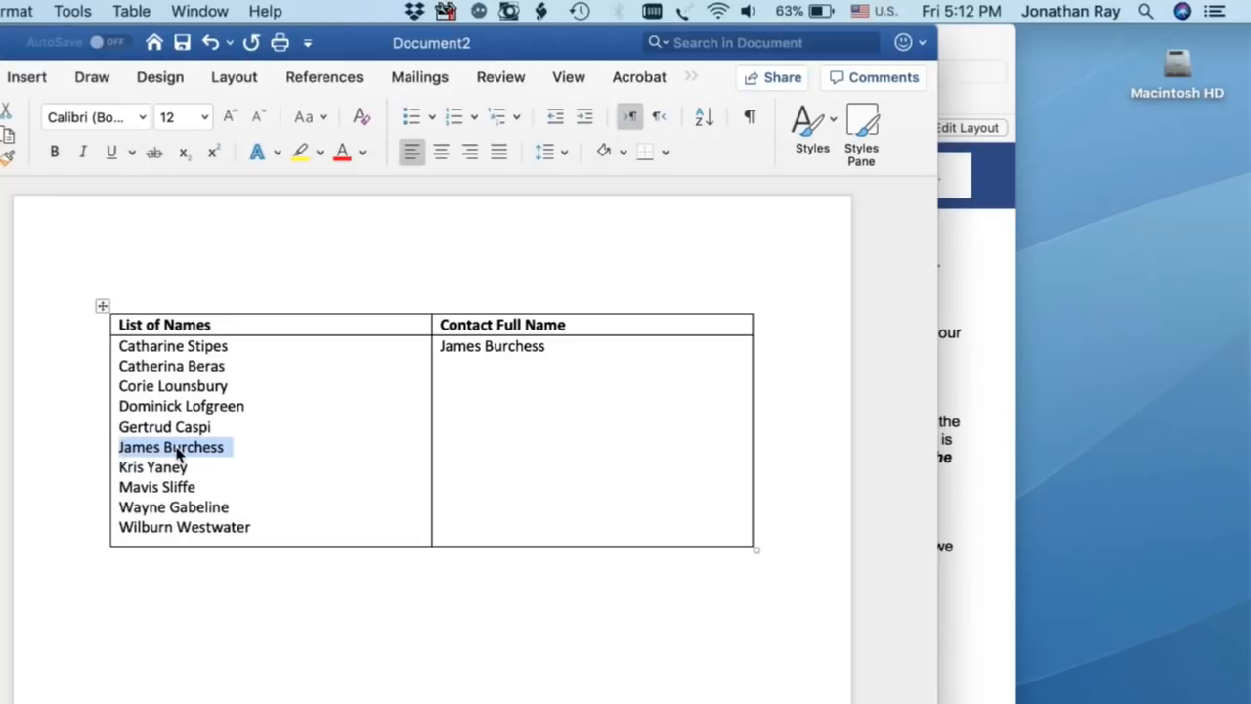
pyautogui.moveTo(430, 416)
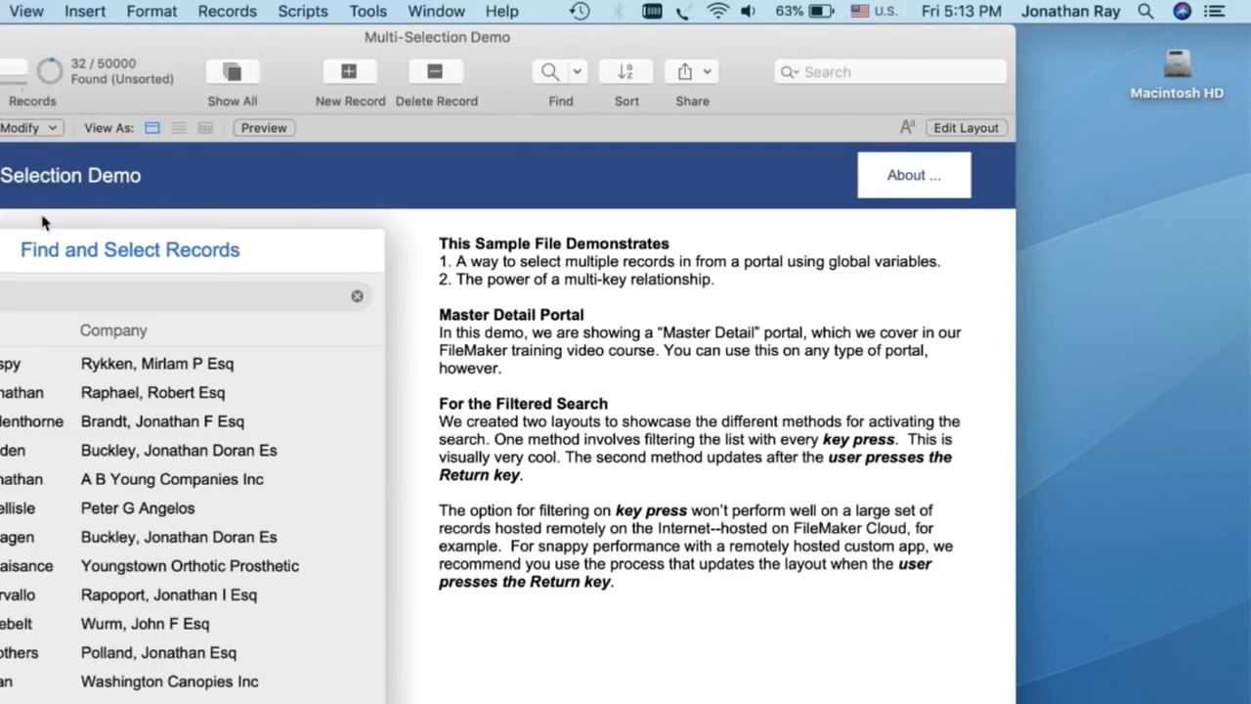
pyautogui.moveTo(453, 230)
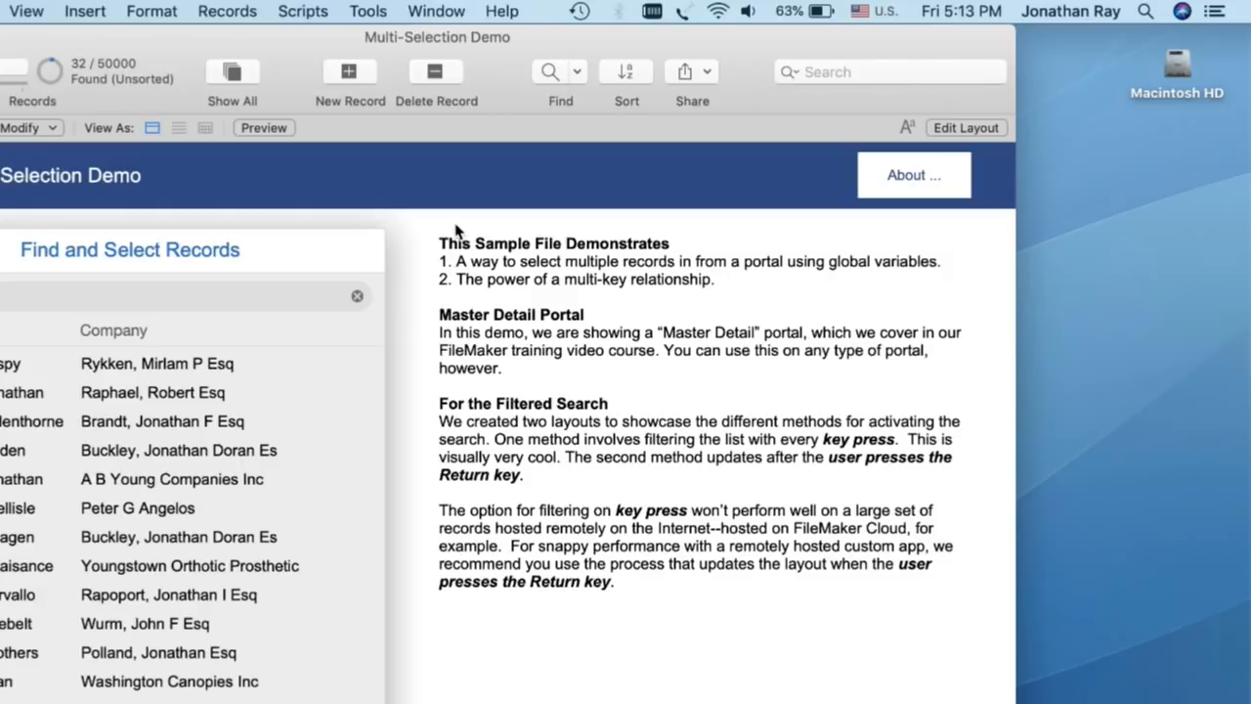
pyautogui.moveTo(696, 263)
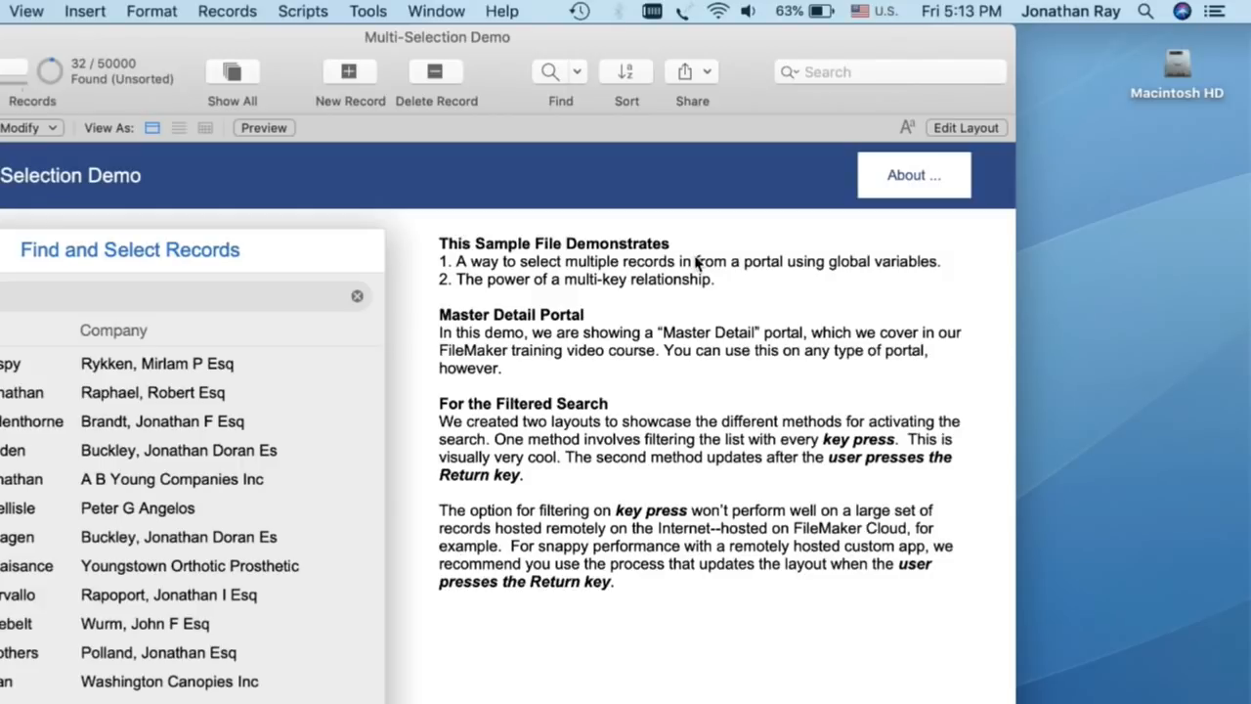
pyautogui.moveTo(344, 247)
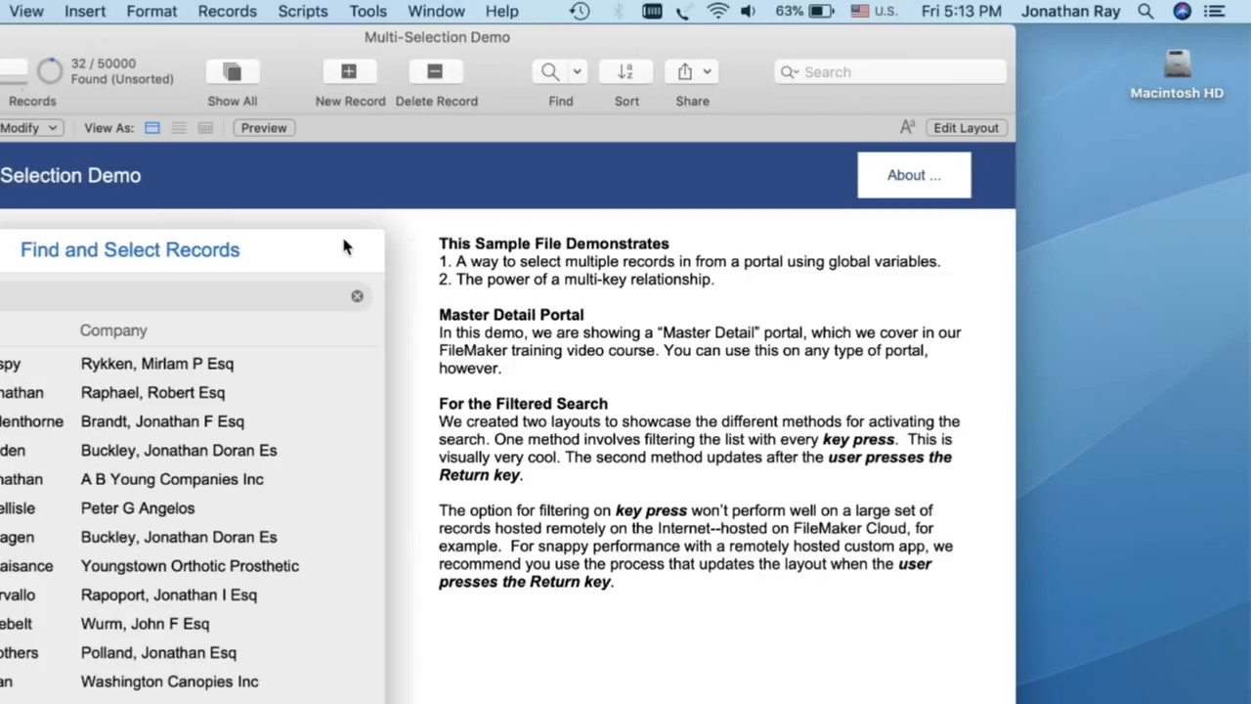
pyautogui.moveTo(317, 50)
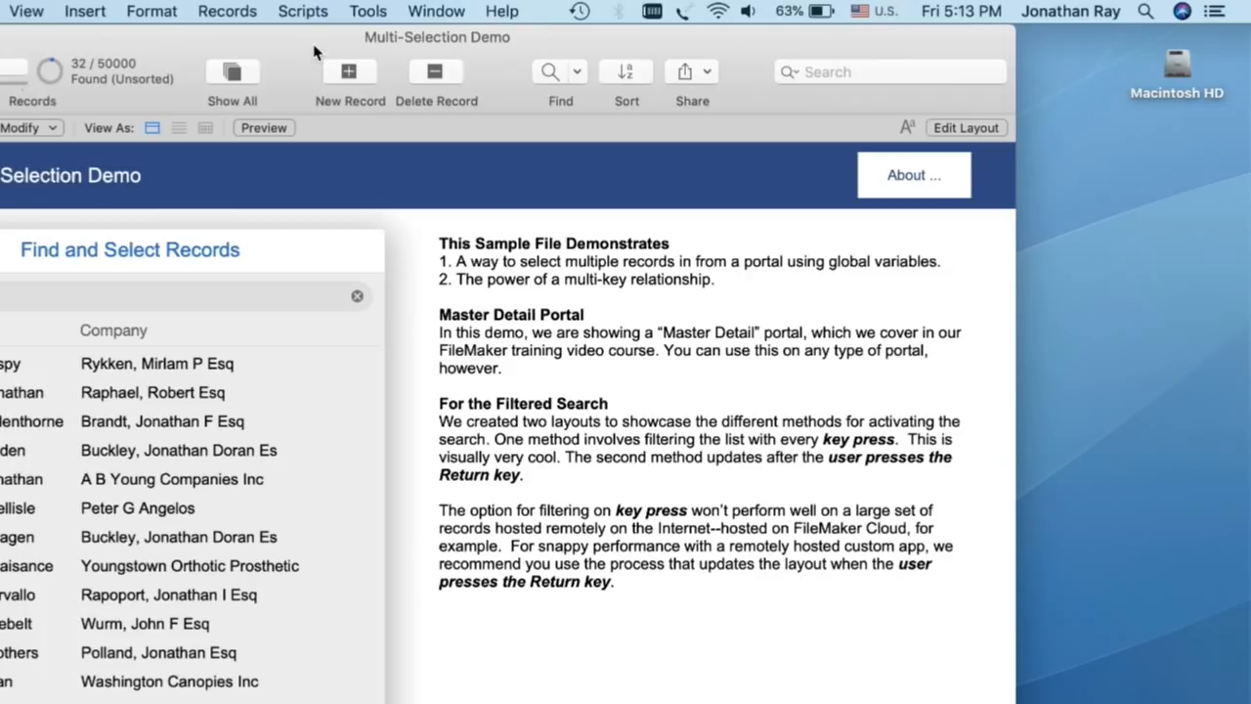
pyautogui.moveTo(364, 12)
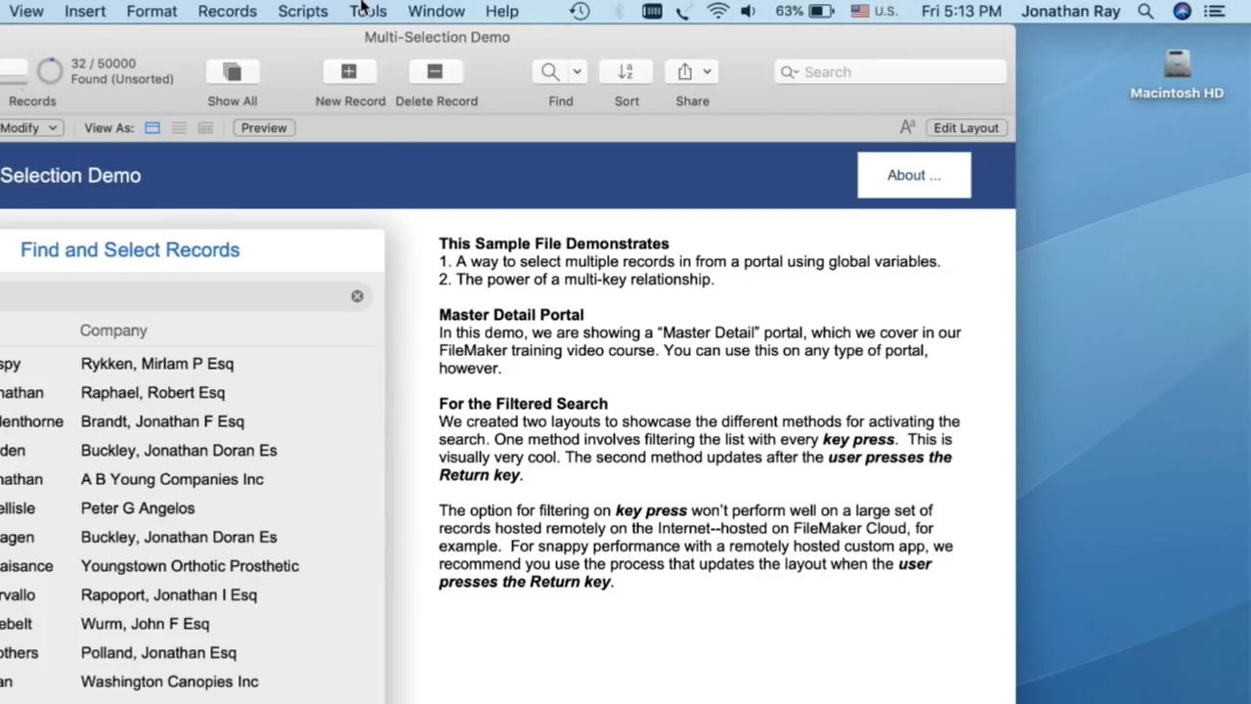
# - Start the Go to Current Selections script in the Script Debugger via View Selections
pyautogui.click(301, 11)
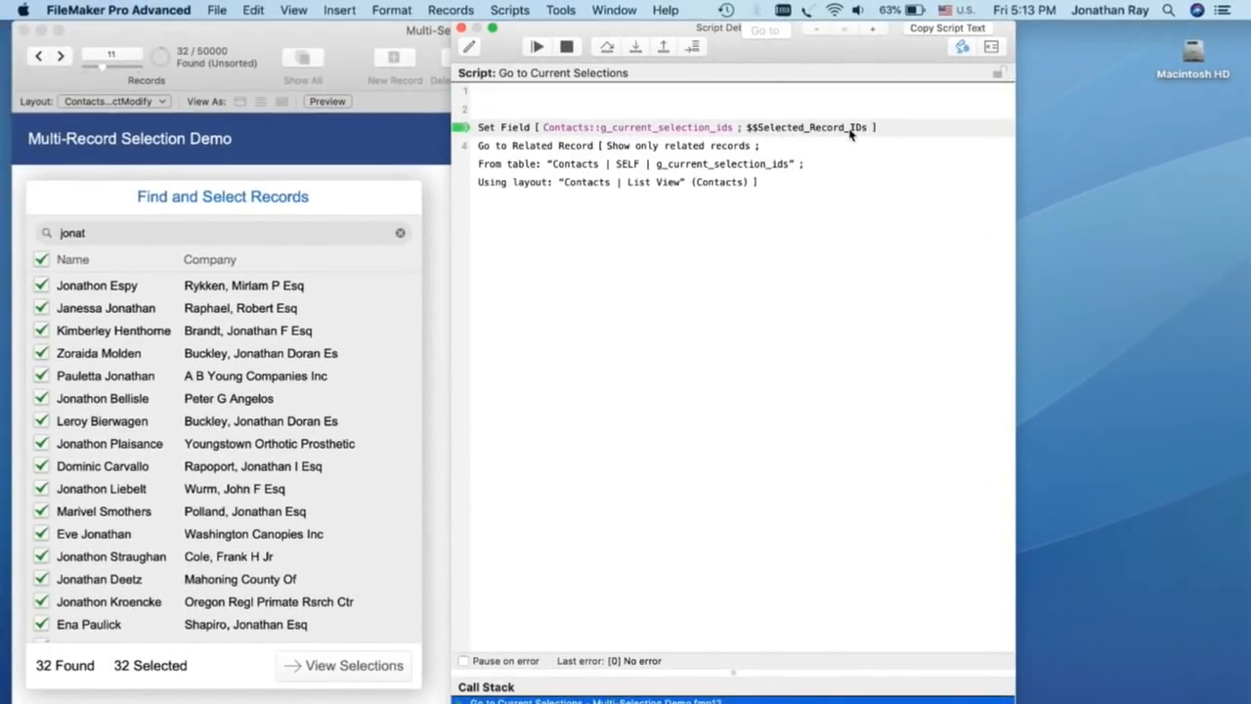
# - Step the script past Set Field so it pauses at Go to Related Record
pyautogui.click(559, 10)
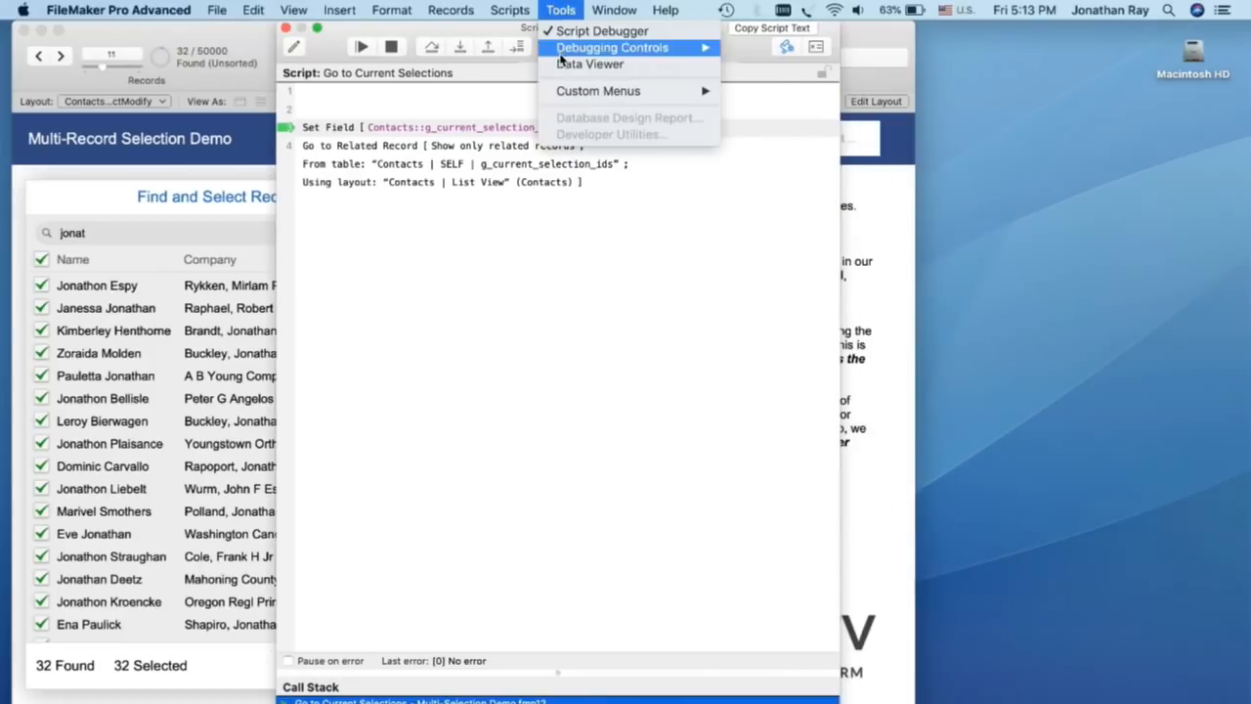
pyautogui.click(590, 63)
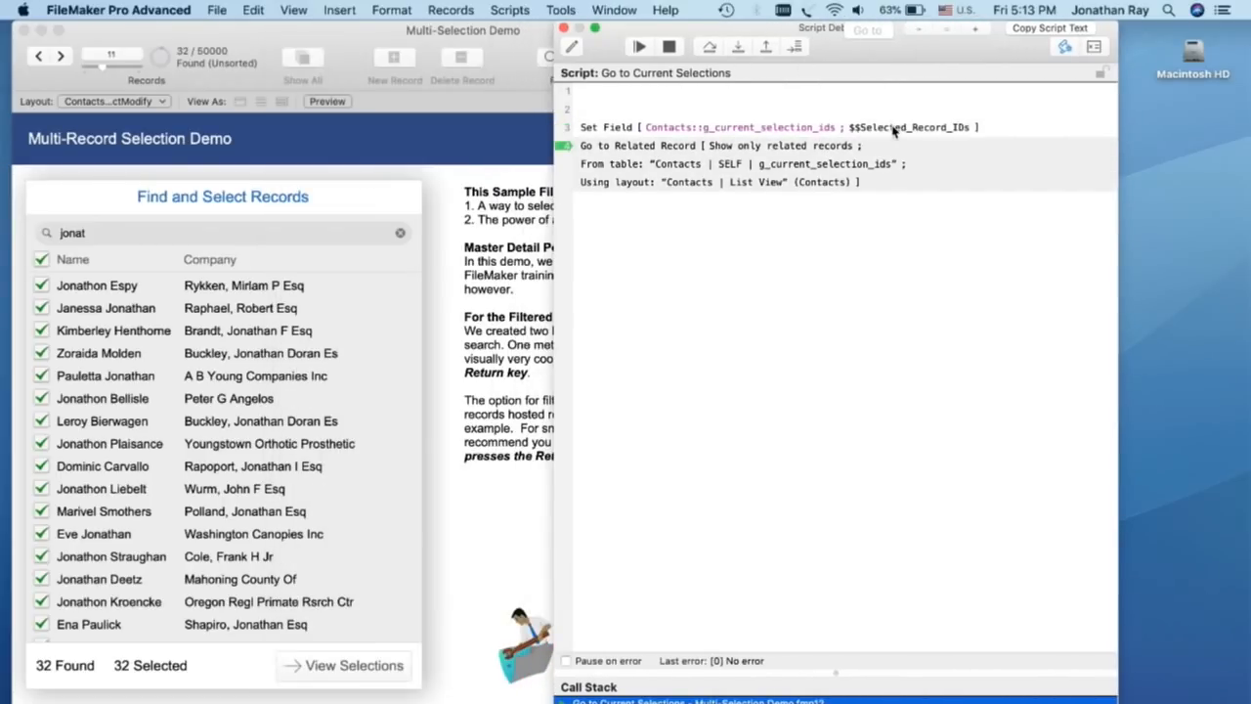
pyautogui.moveTo(602, 158)
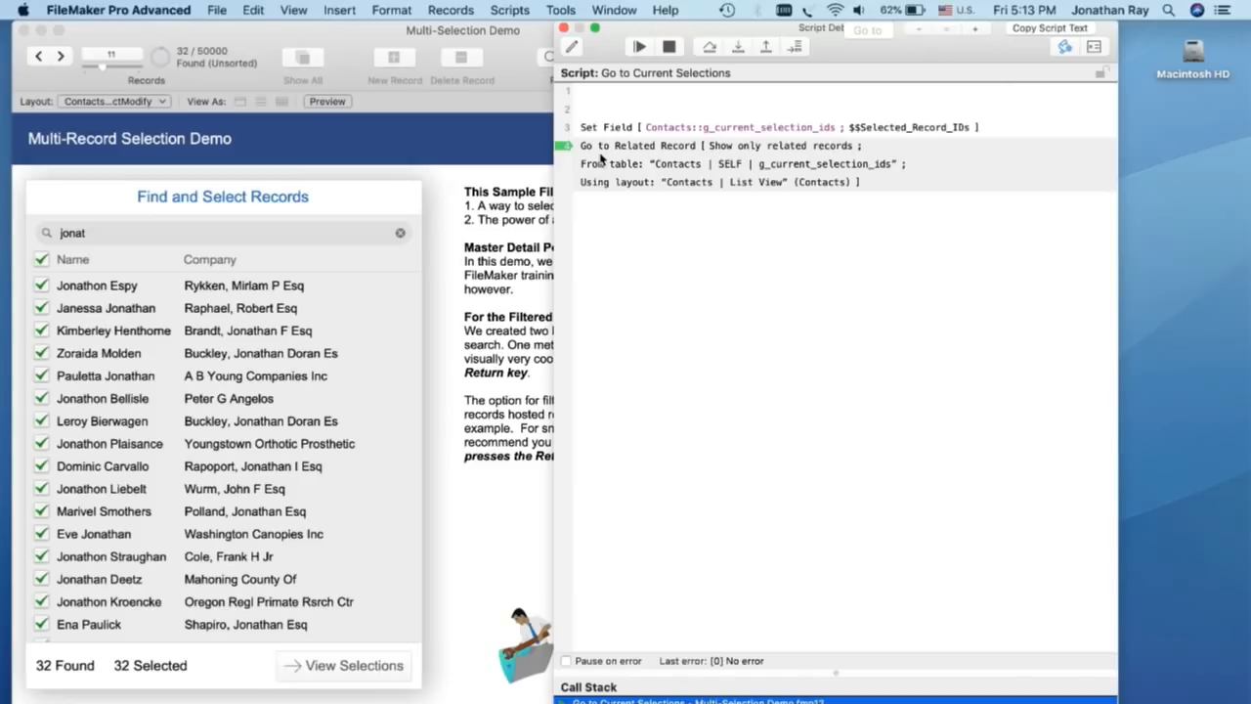
pyautogui.moveTo(735, 47)
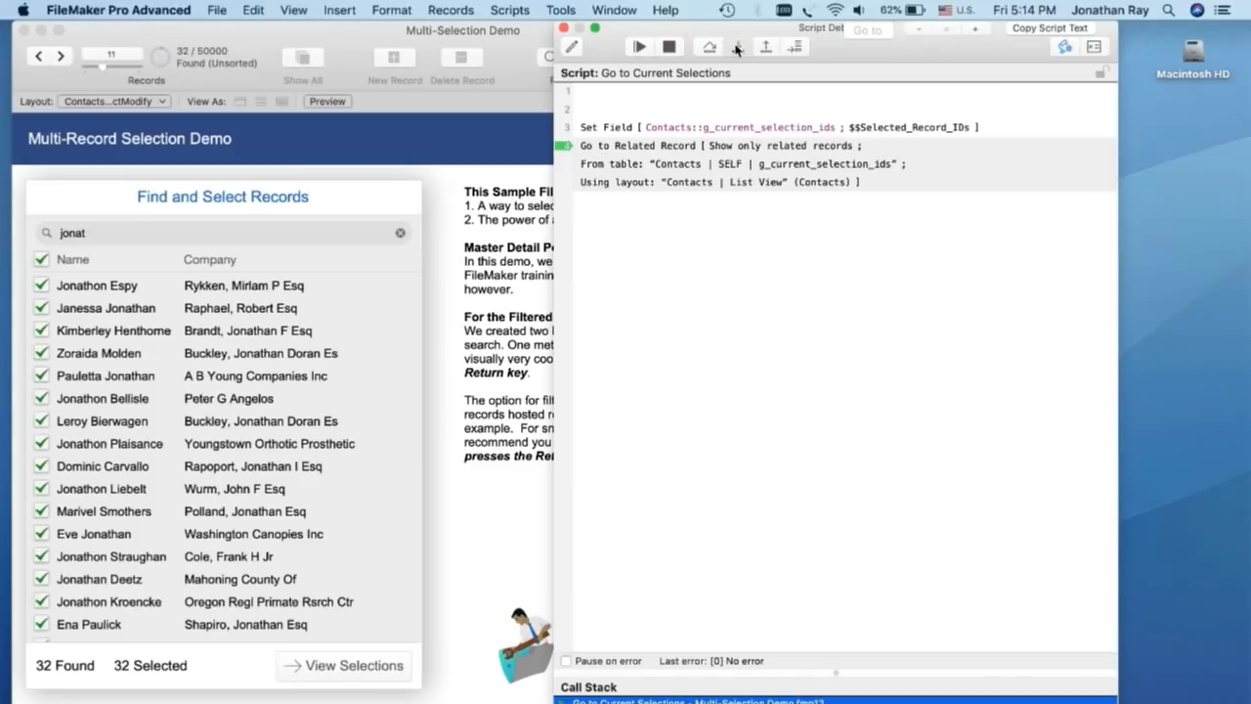